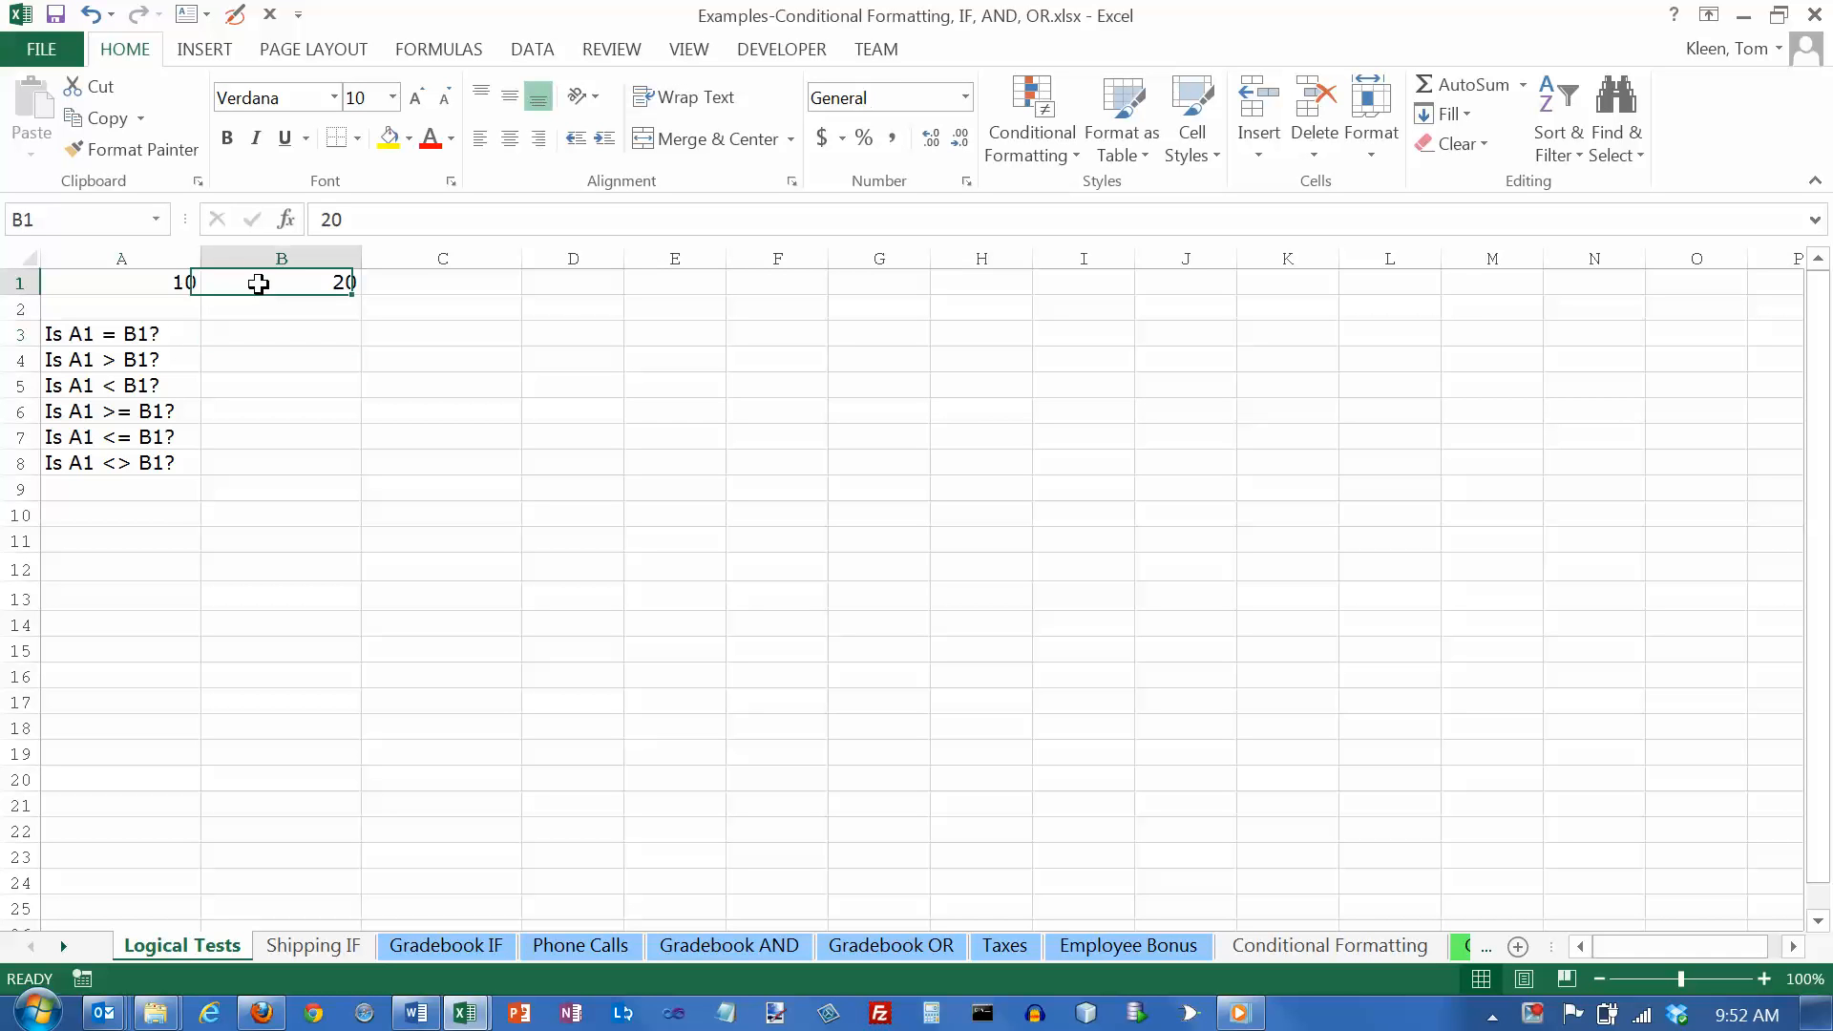
pyautogui.moveTo(172, 334)
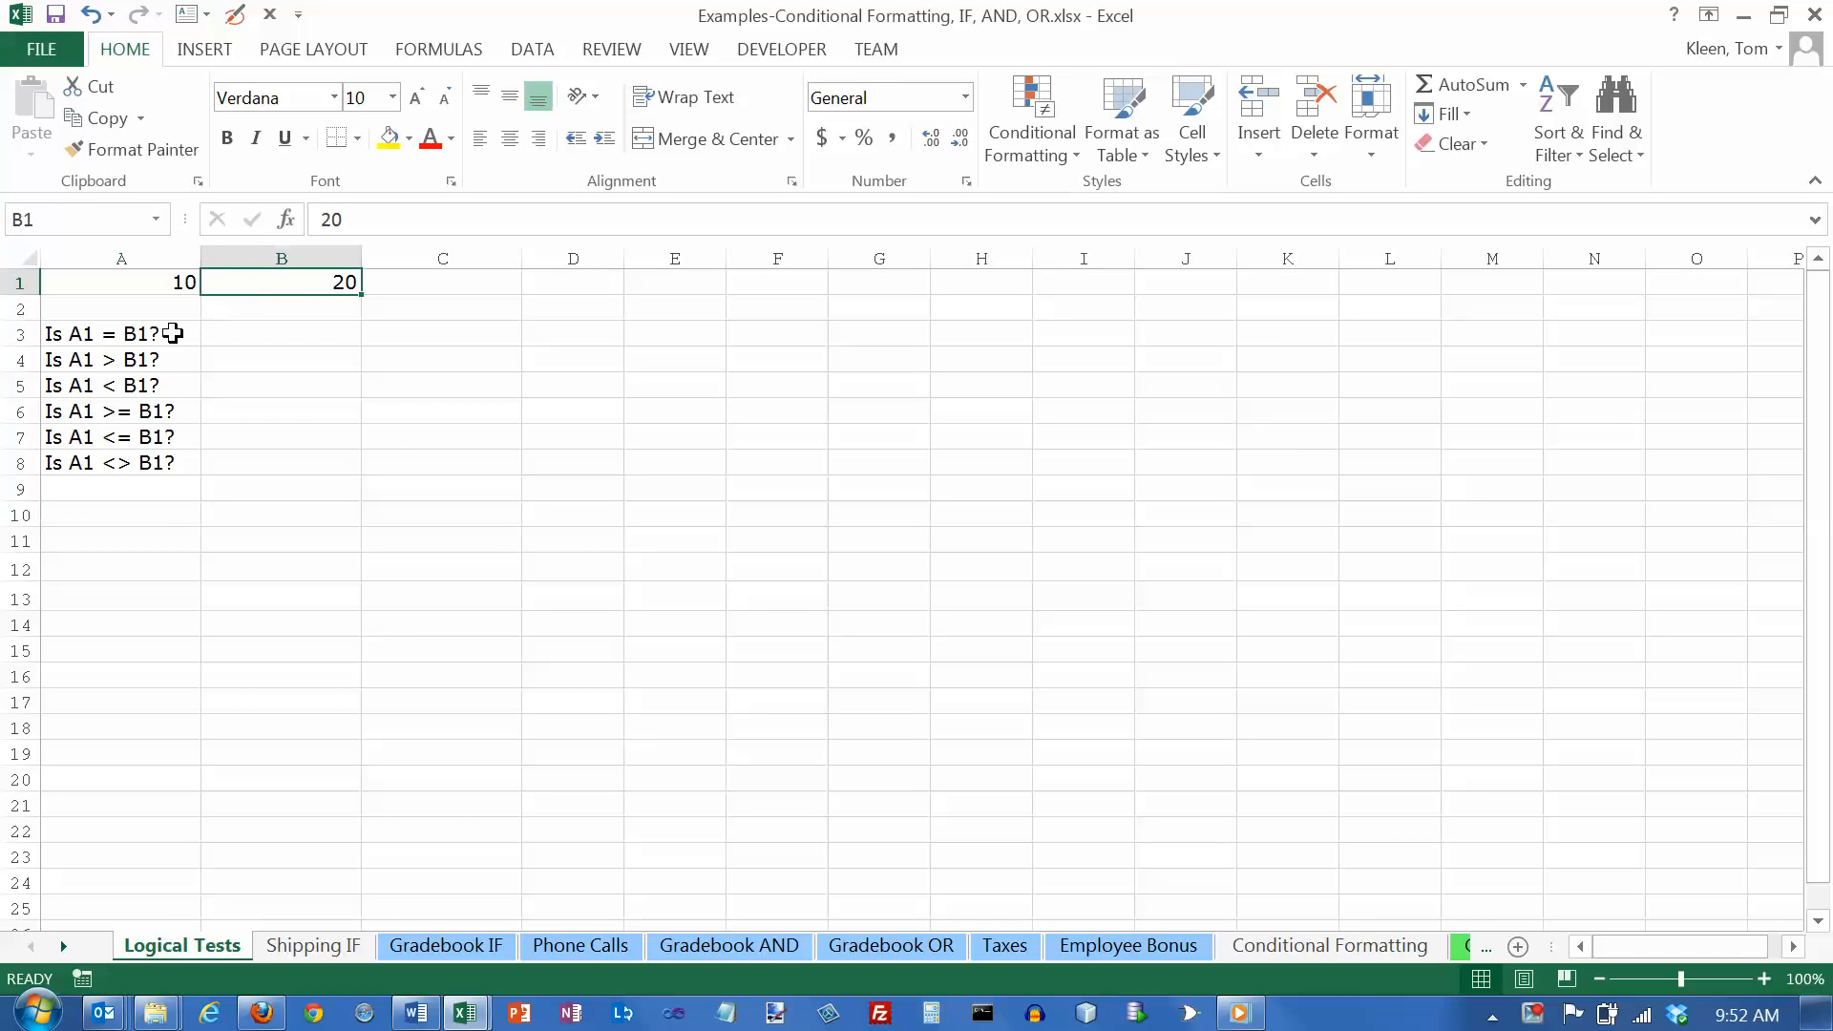
pyautogui.moveTo(166, 463)
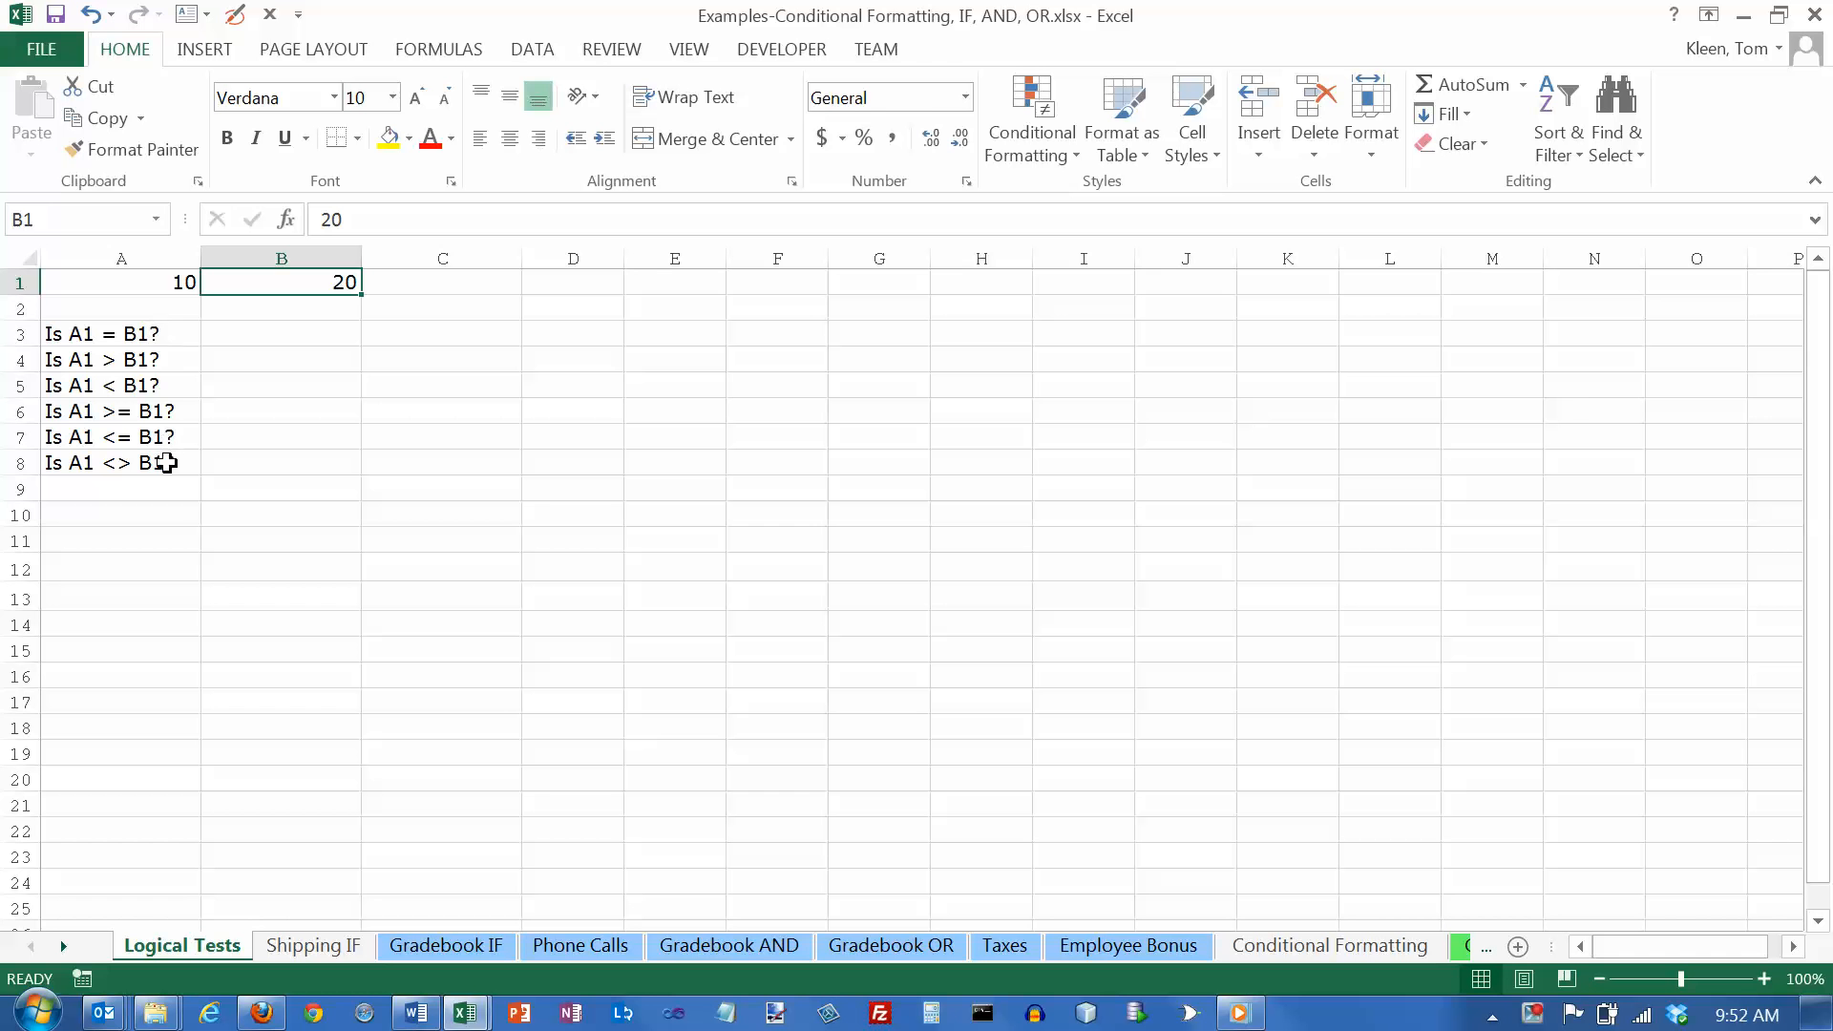
pyautogui.moveTo(269, 331)
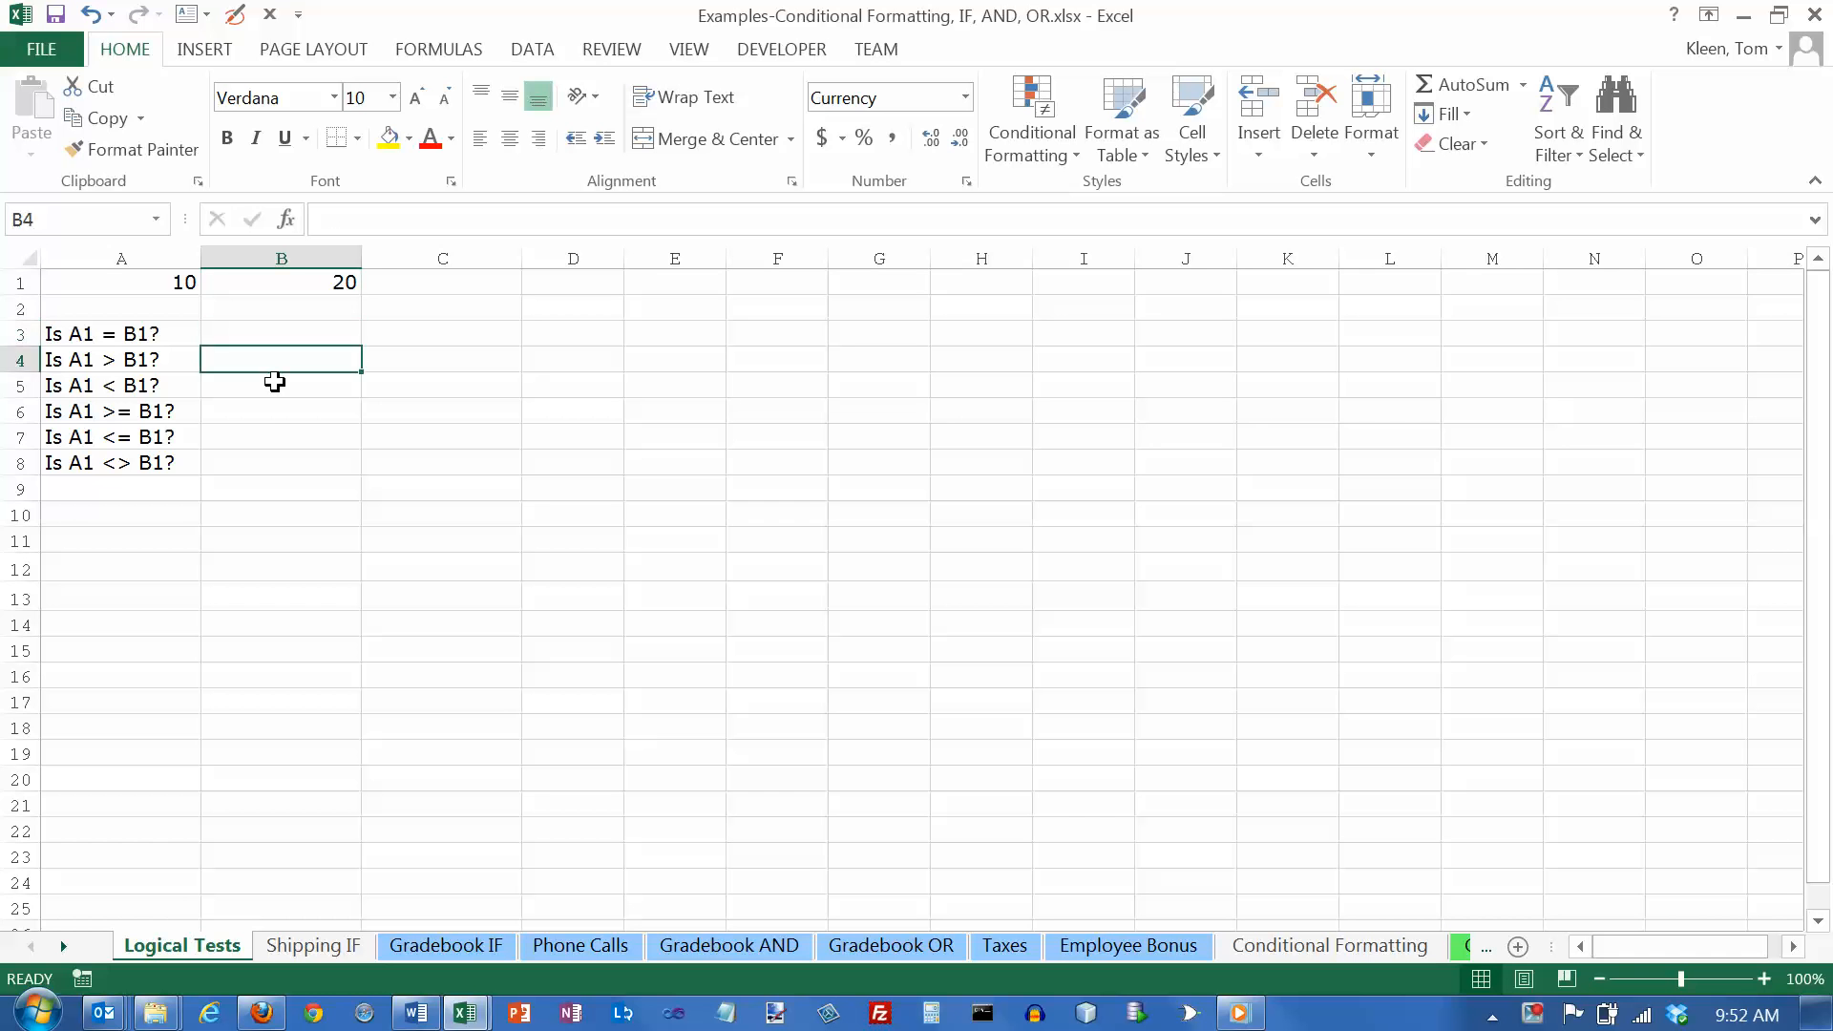
# Enter the comparison formula =A1=B1 in B3, correcting the first mistyped attempt, so it returns FALSE.
pyautogui.click(281, 436)
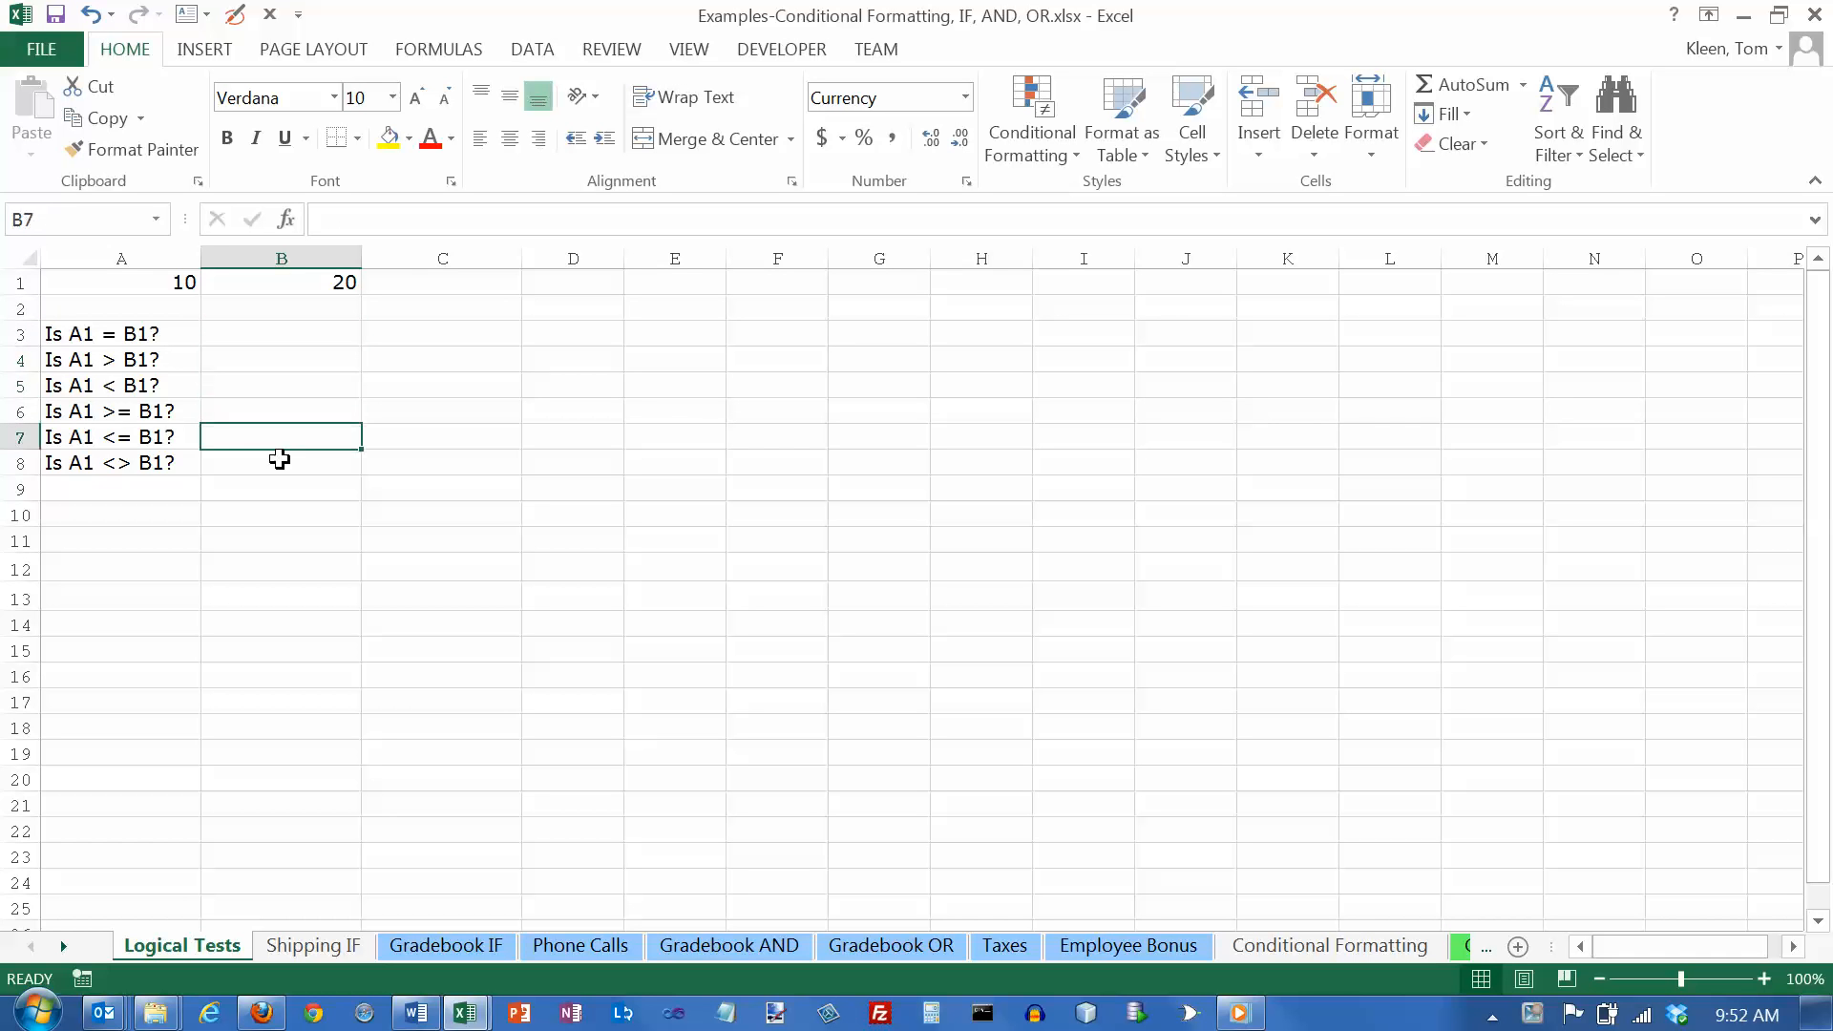
pyautogui.click(280, 334)
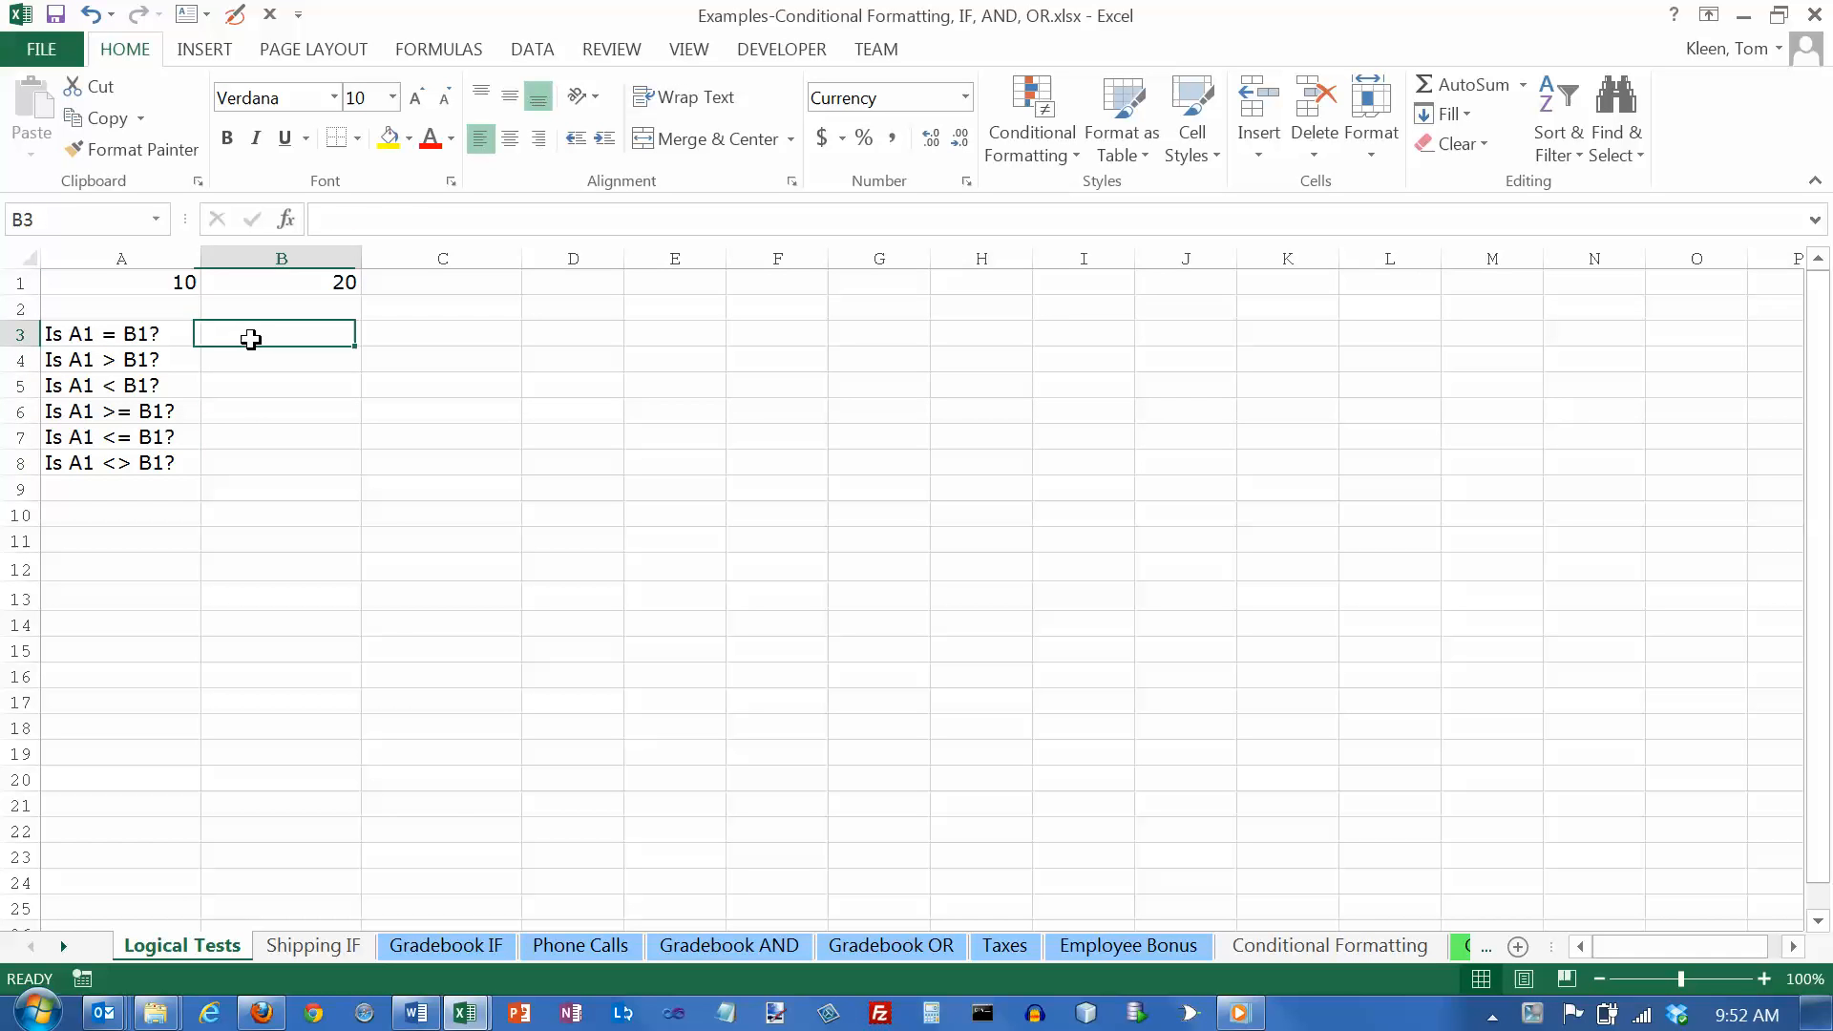
pyautogui.click(121, 333)
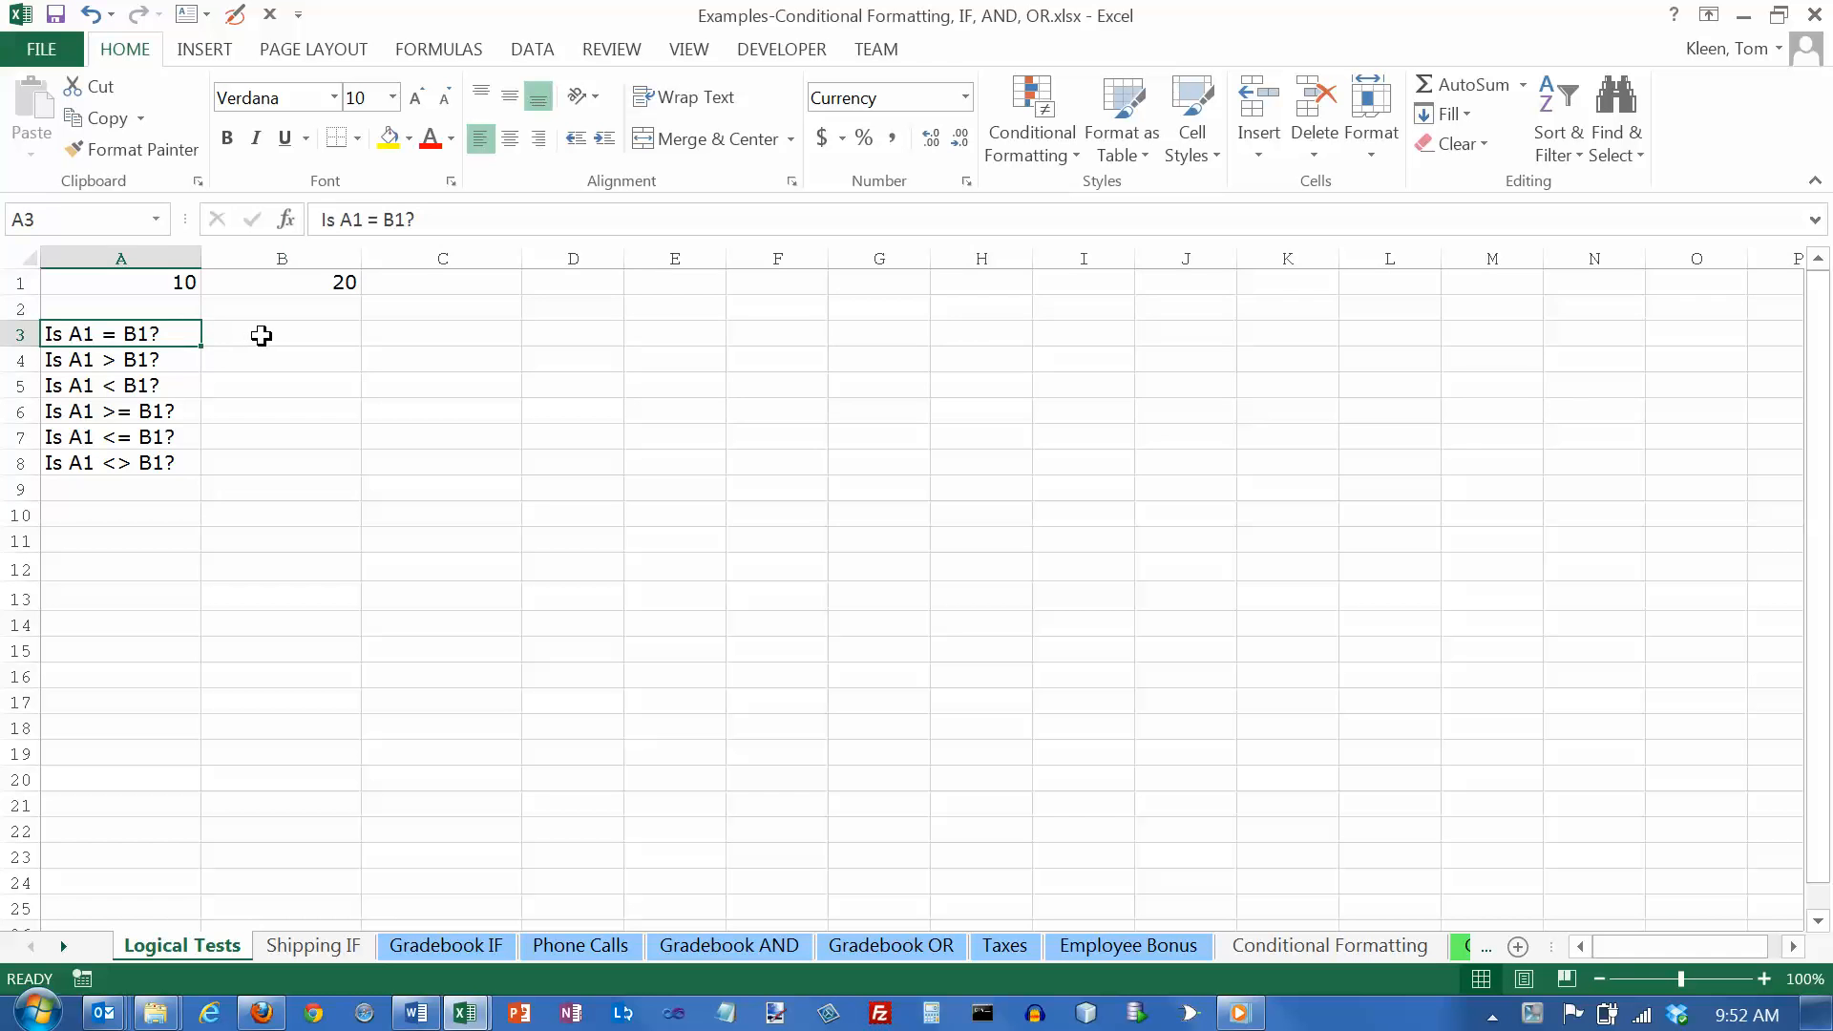
pyautogui.click(281, 333)
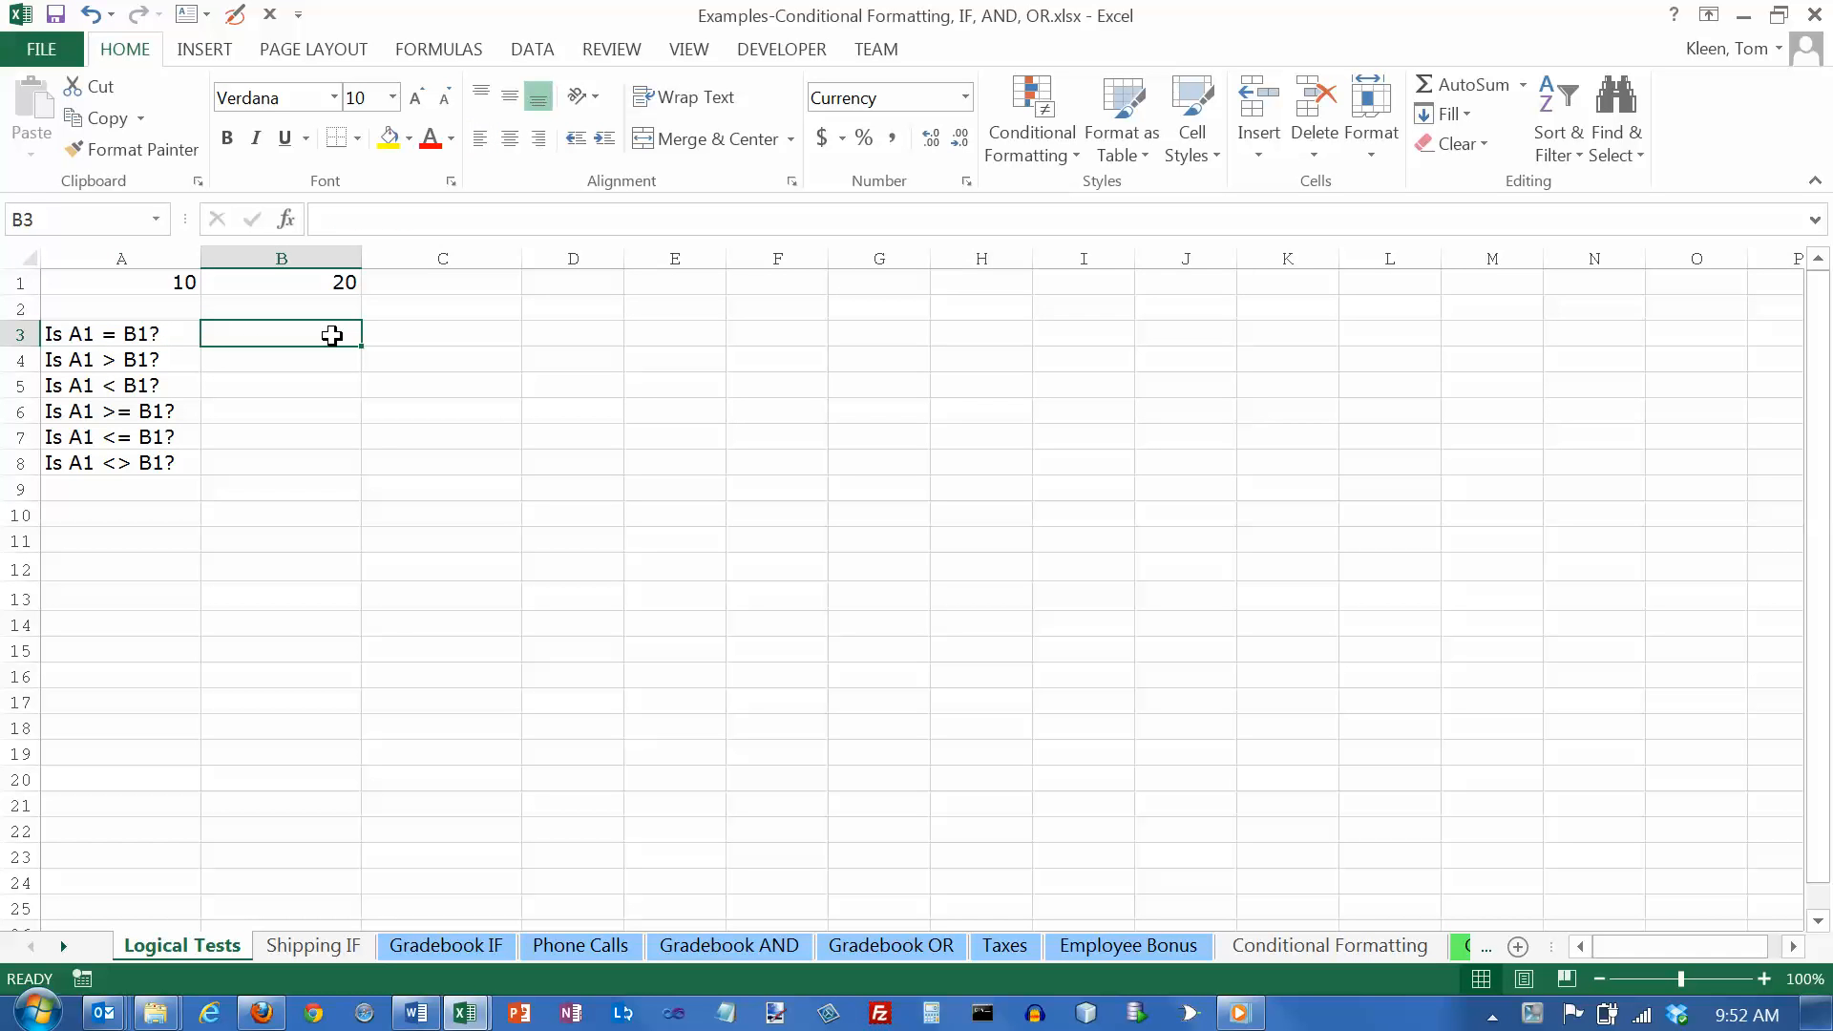
pyautogui.write('A1-=')
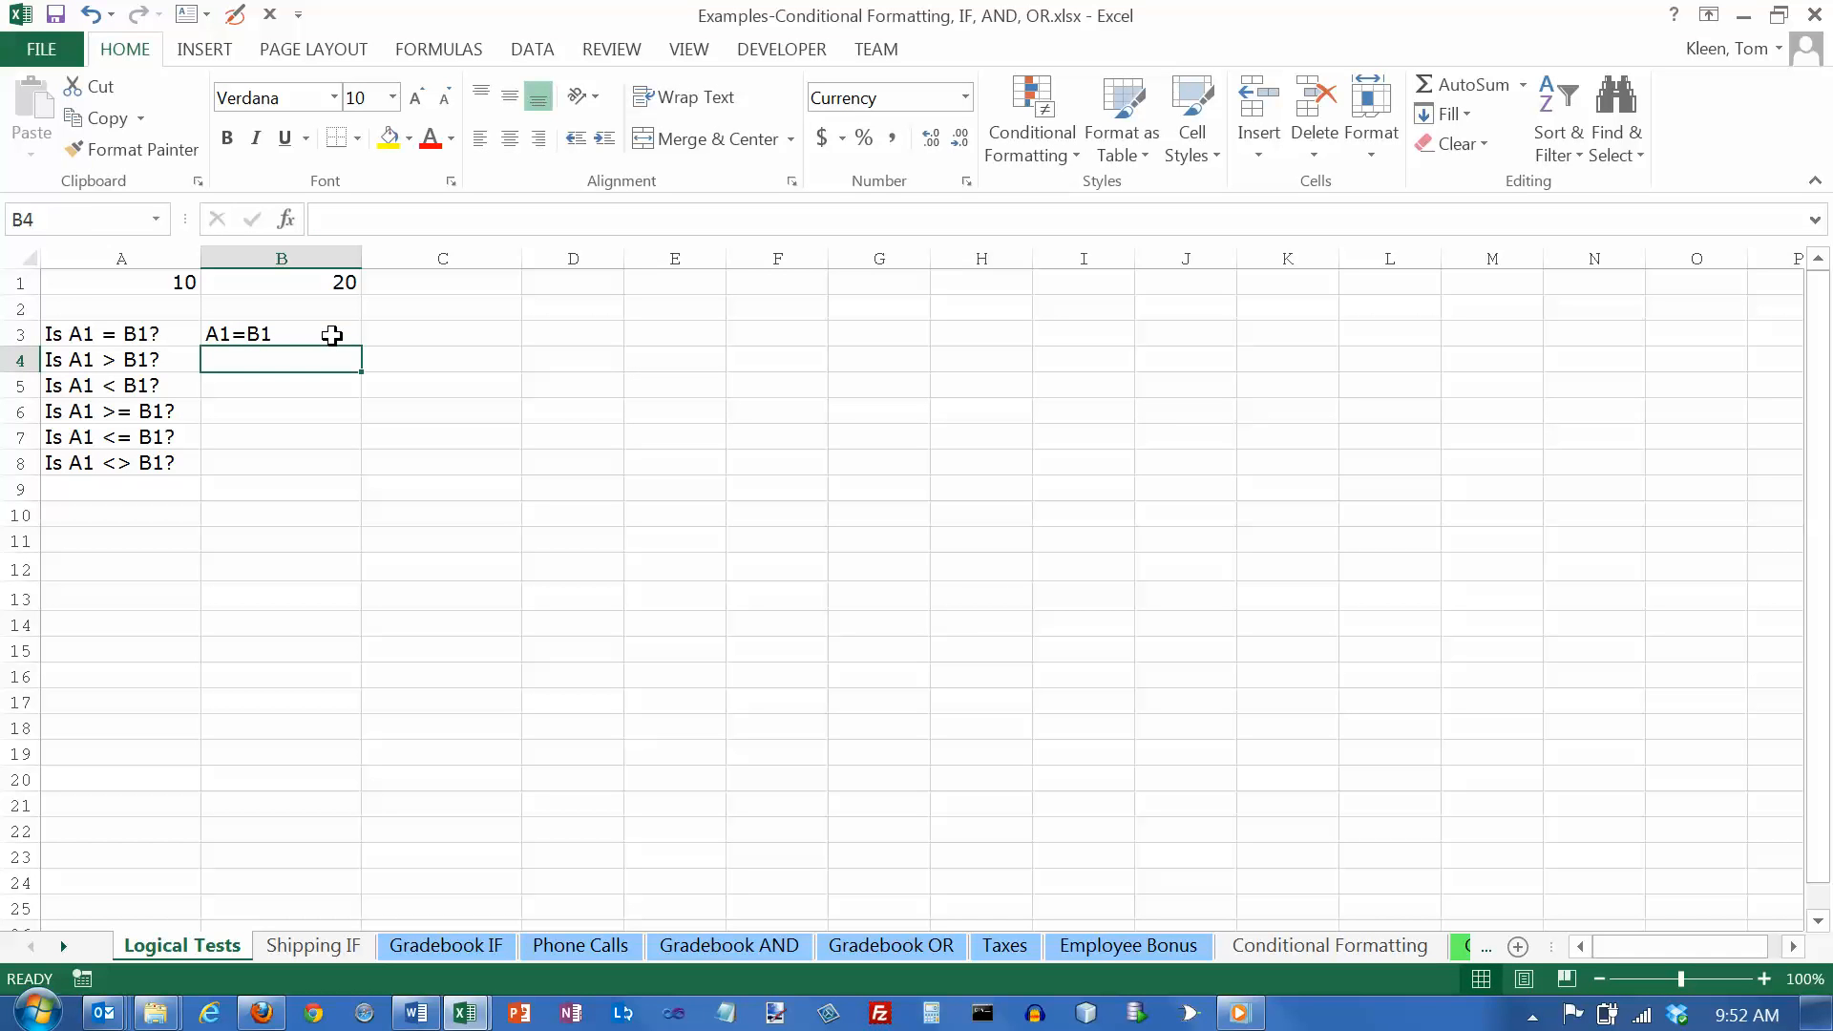
pyautogui.click(281, 333)
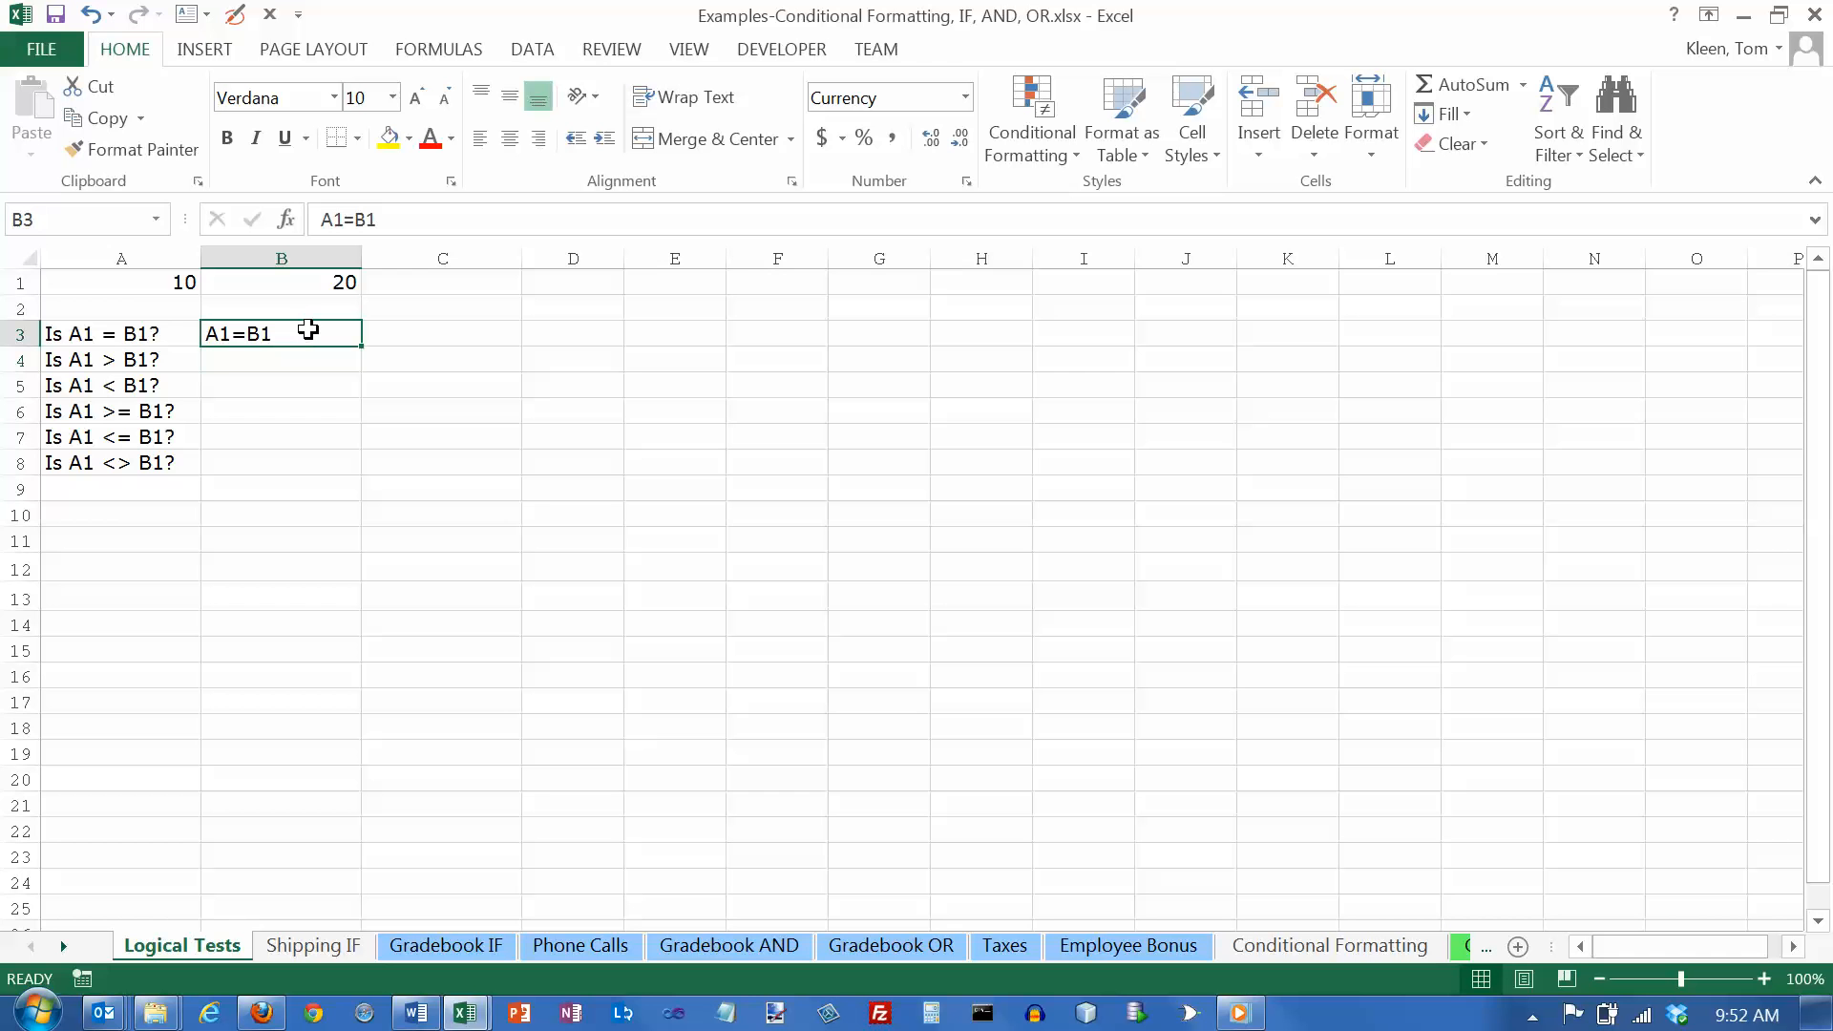
pyautogui.moveTo(239, 333)
pyautogui.write('=')
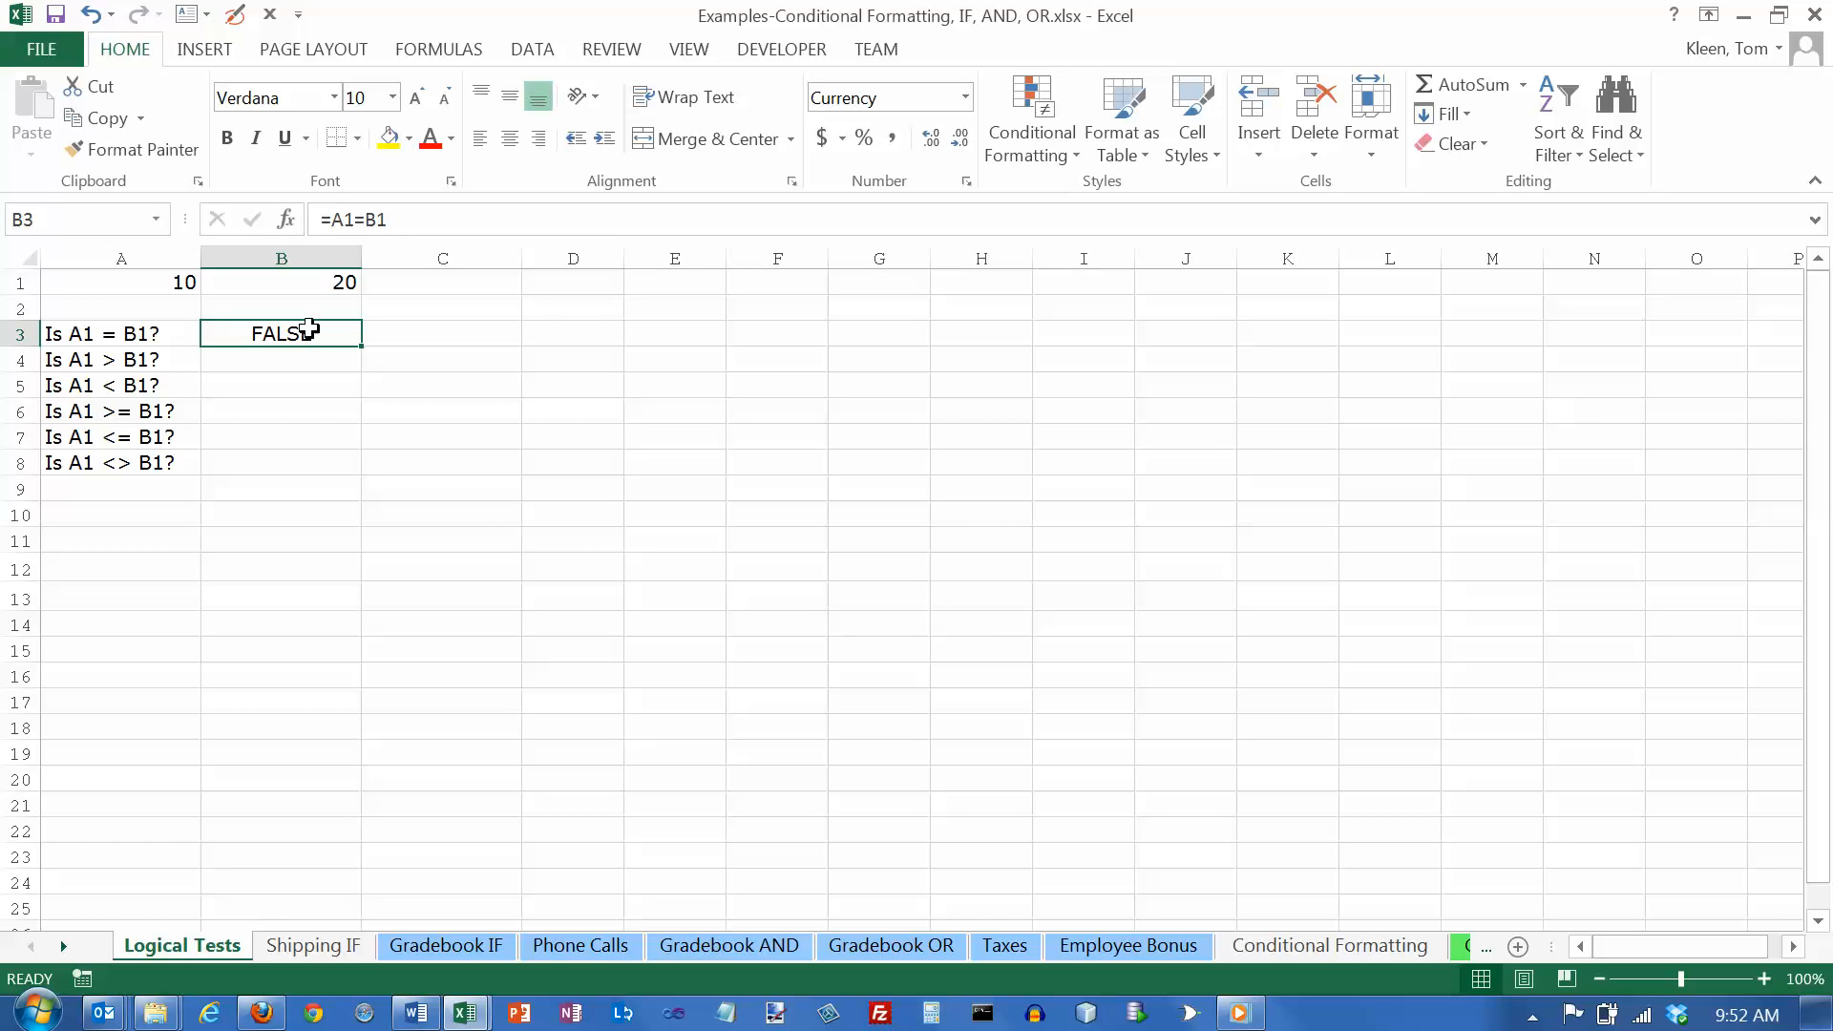
pyautogui.moveTo(348, 219)
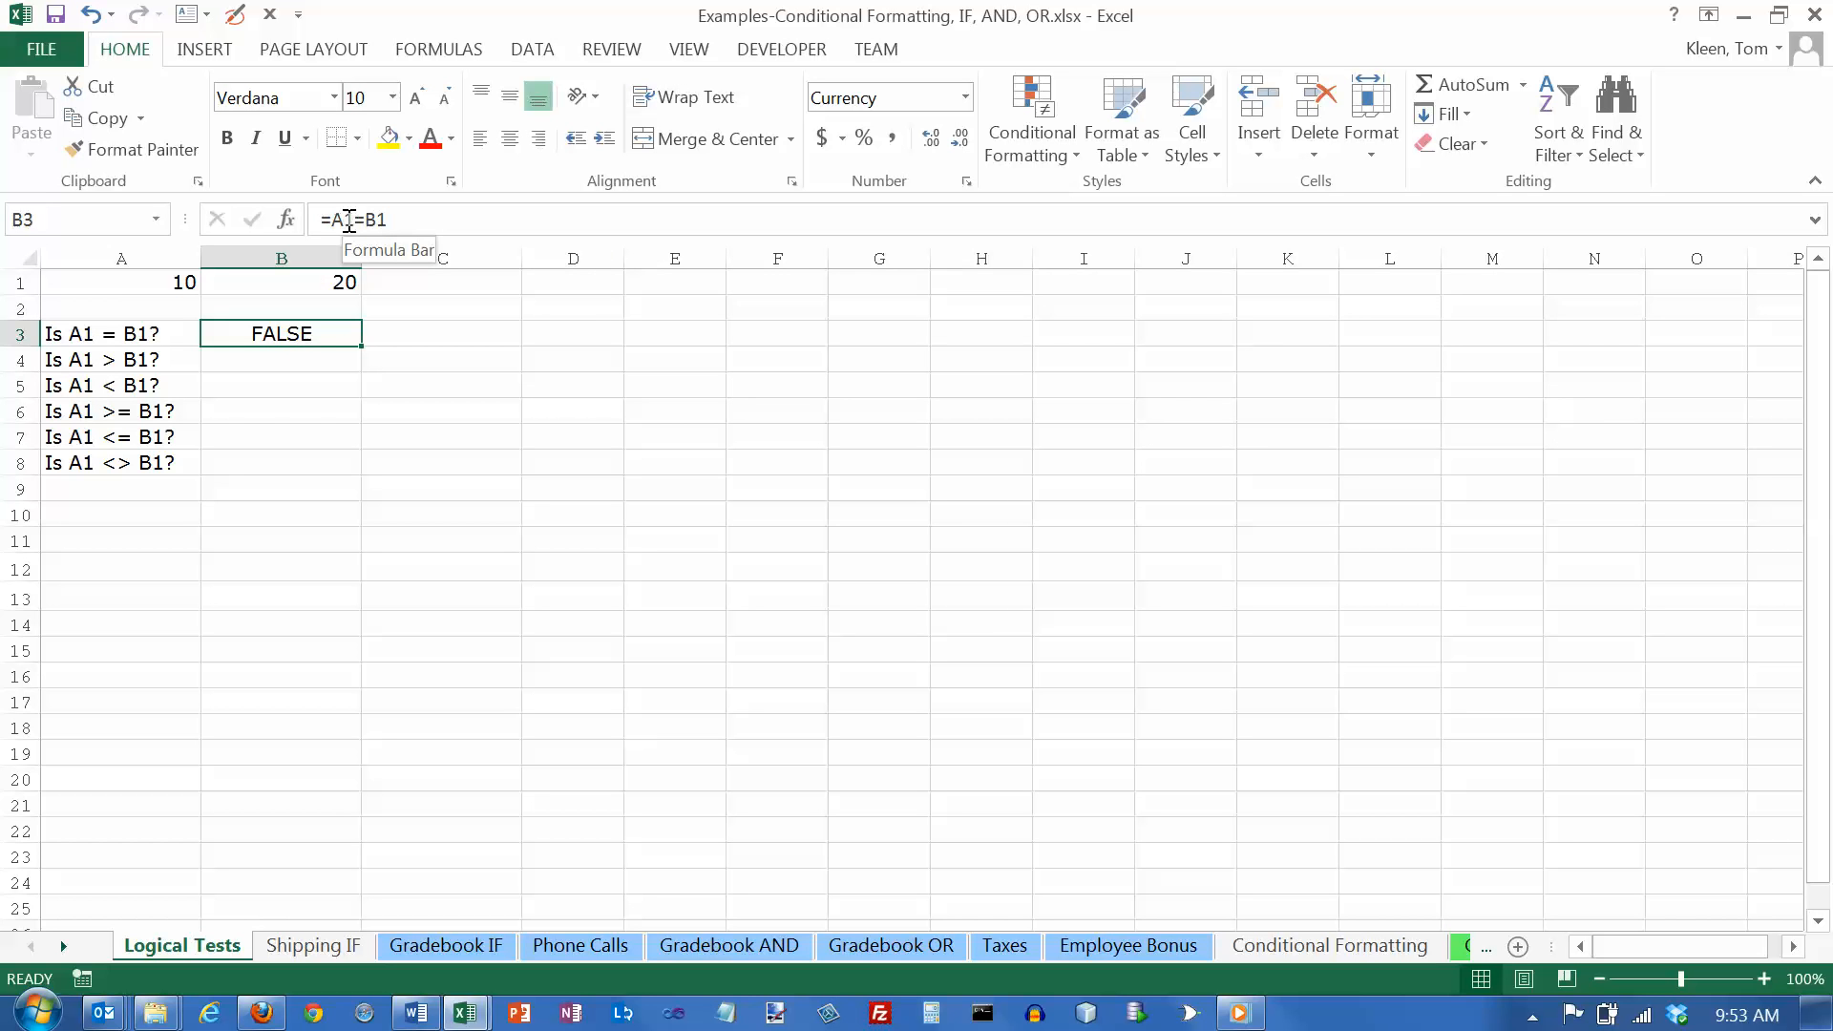
pyautogui.doubleClick(280, 333)
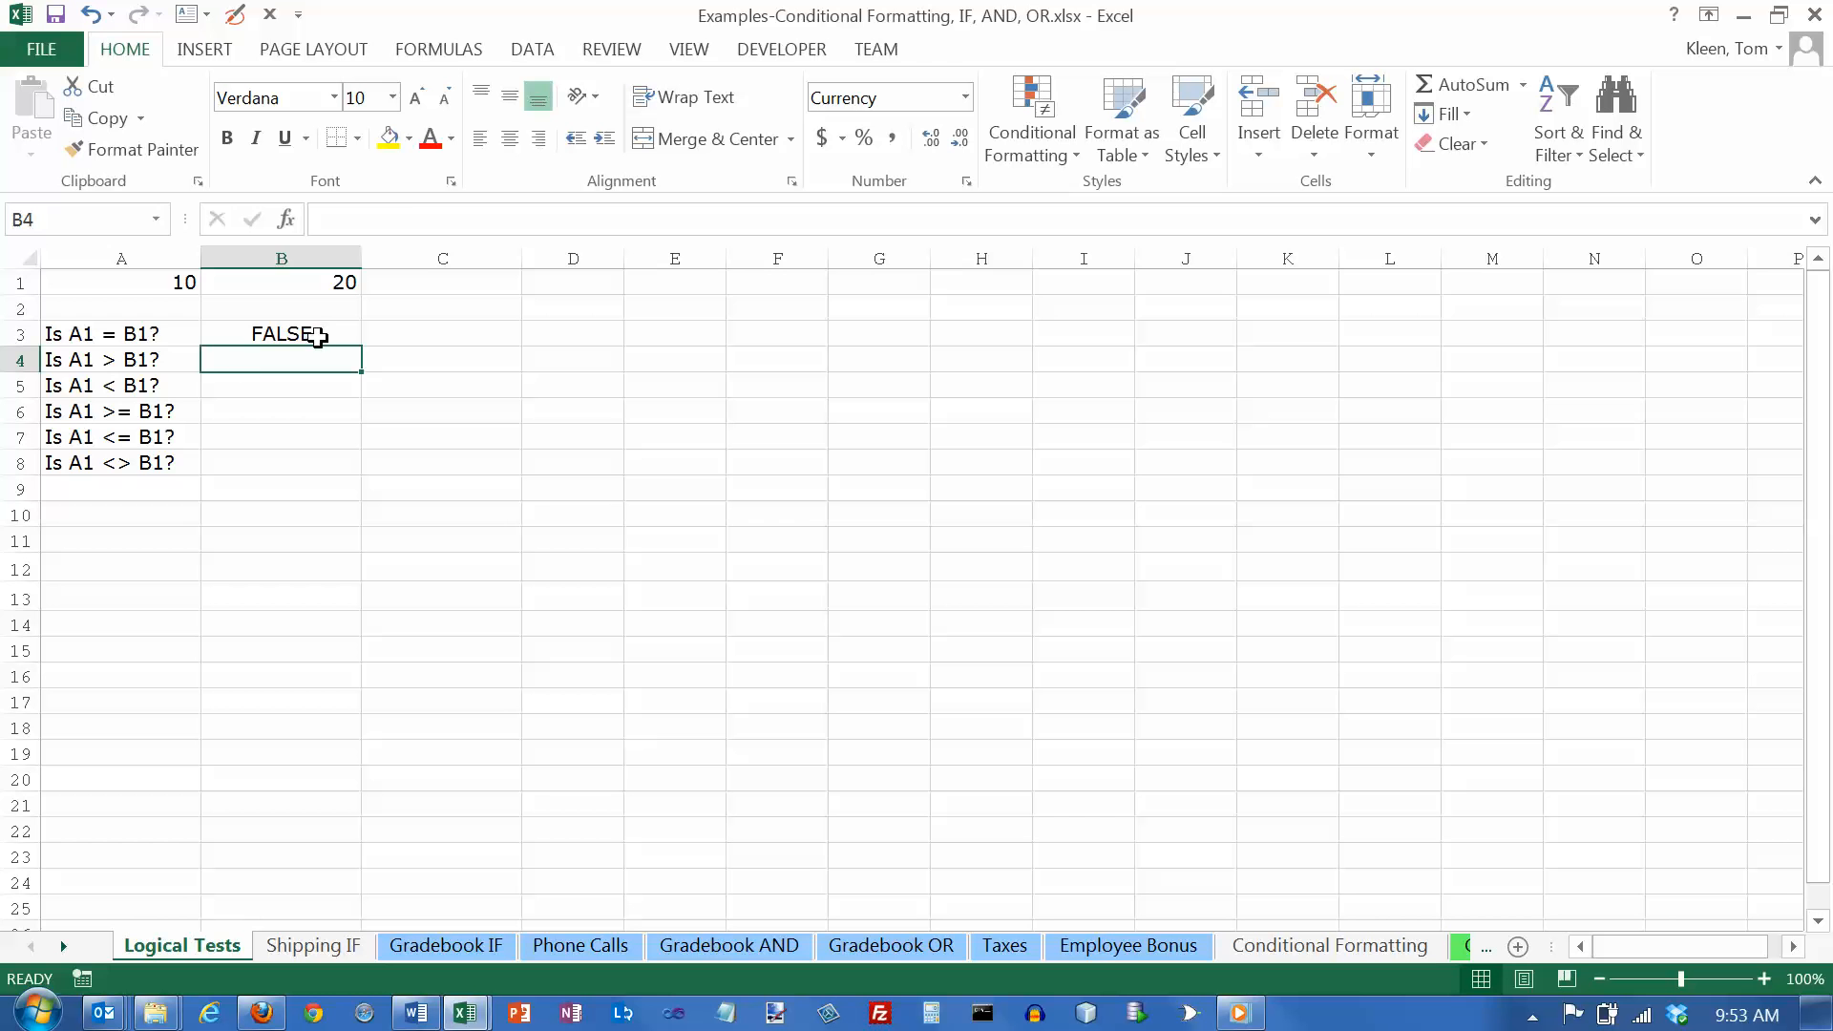
# Enter =A1>B1 in B4 so the greater-than test returns FALSE.
pyautogui.click(120, 359)
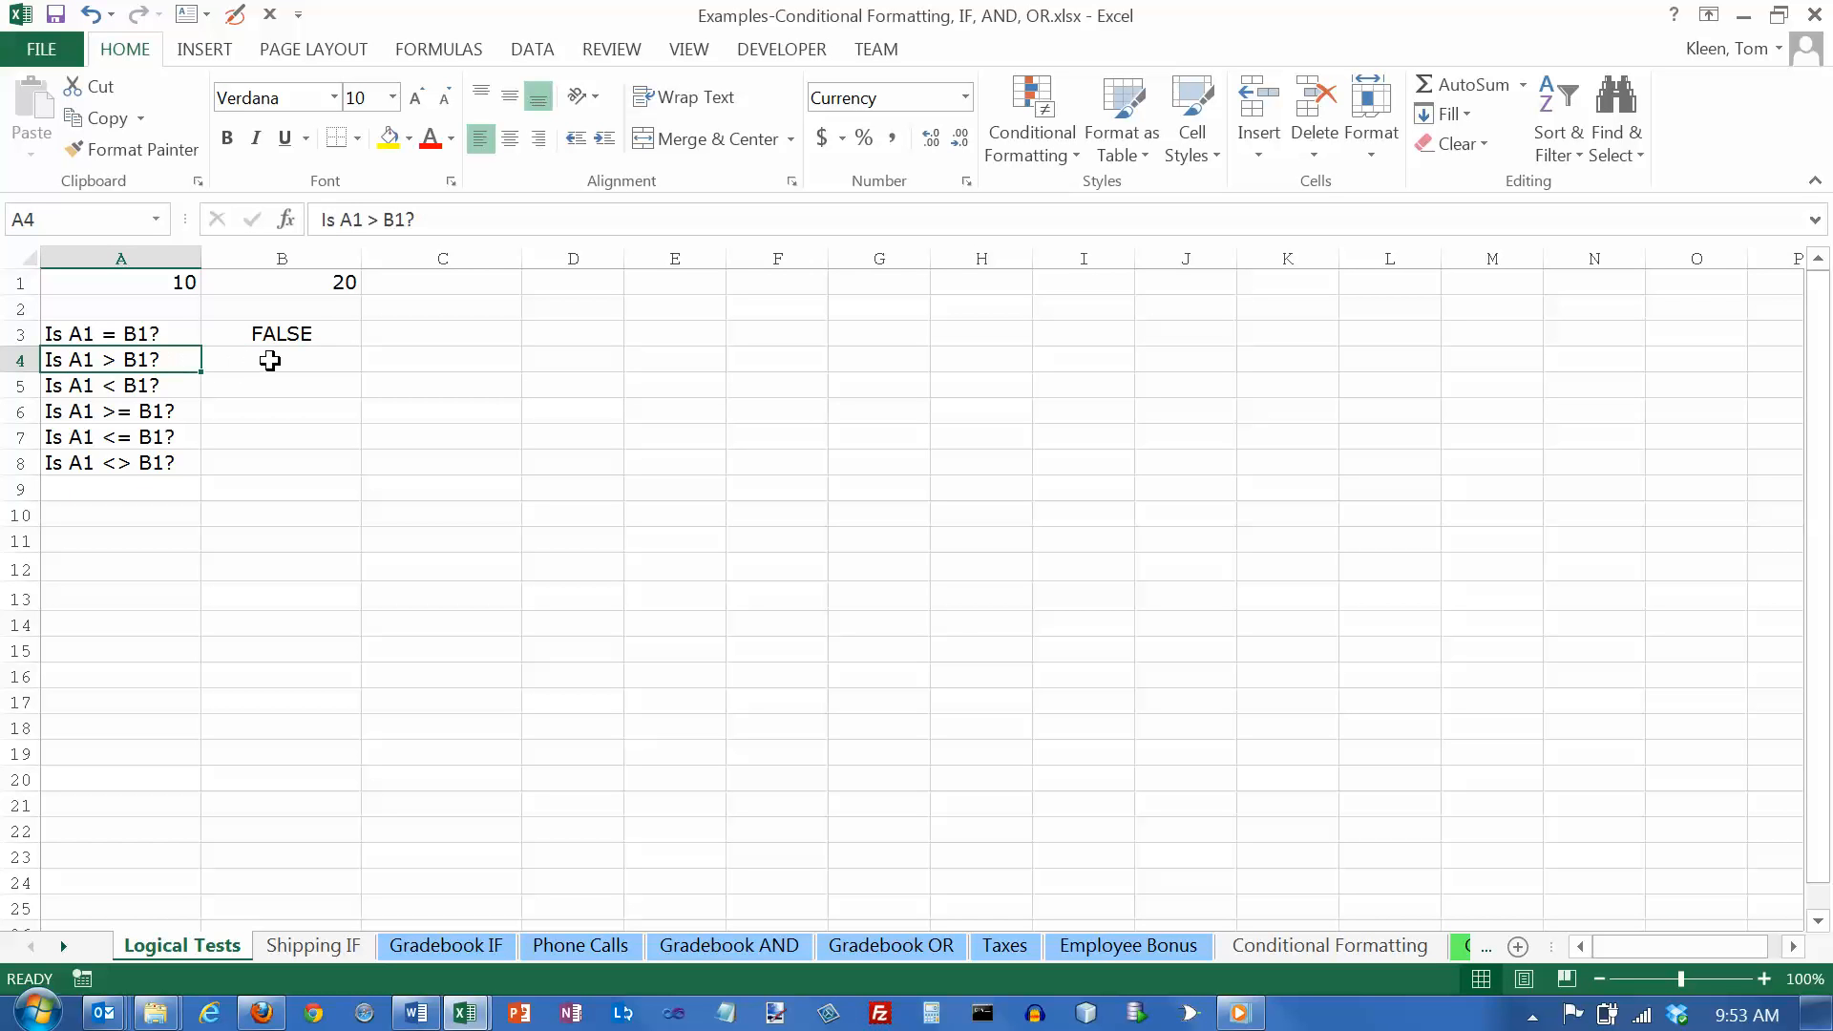
pyautogui.click(281, 359)
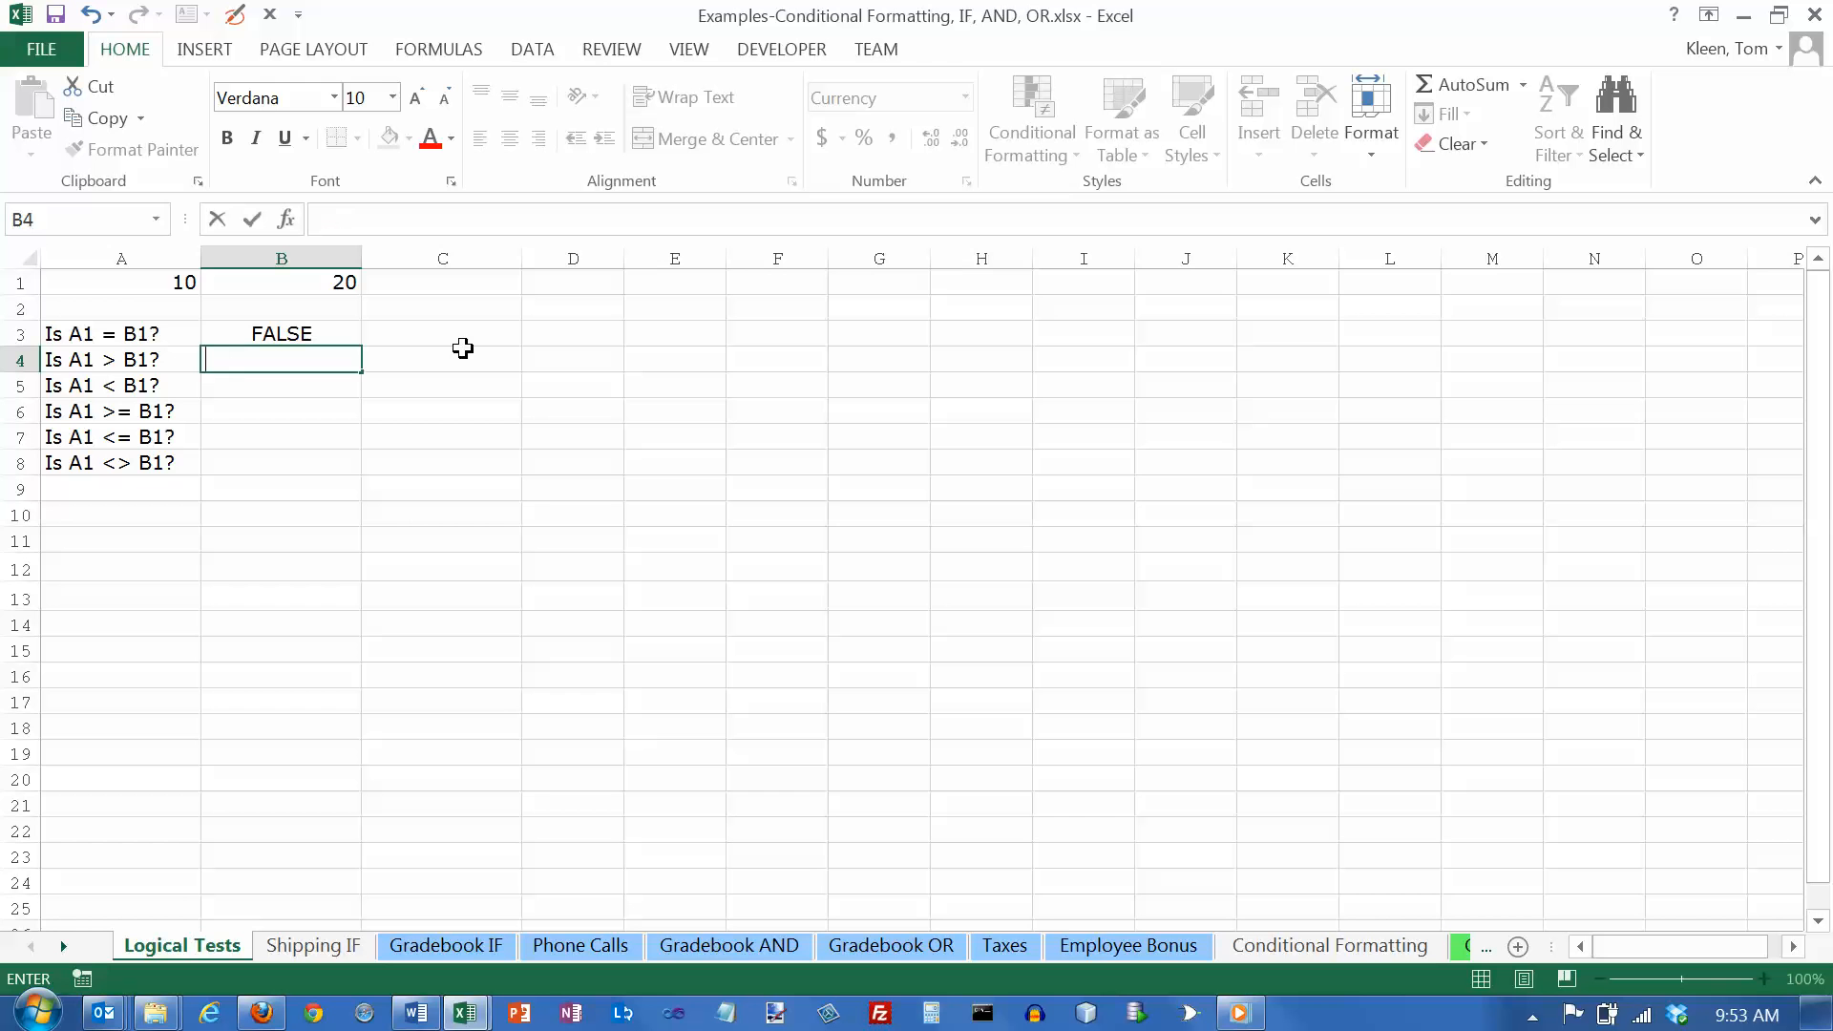
pyautogui.write('=a1')
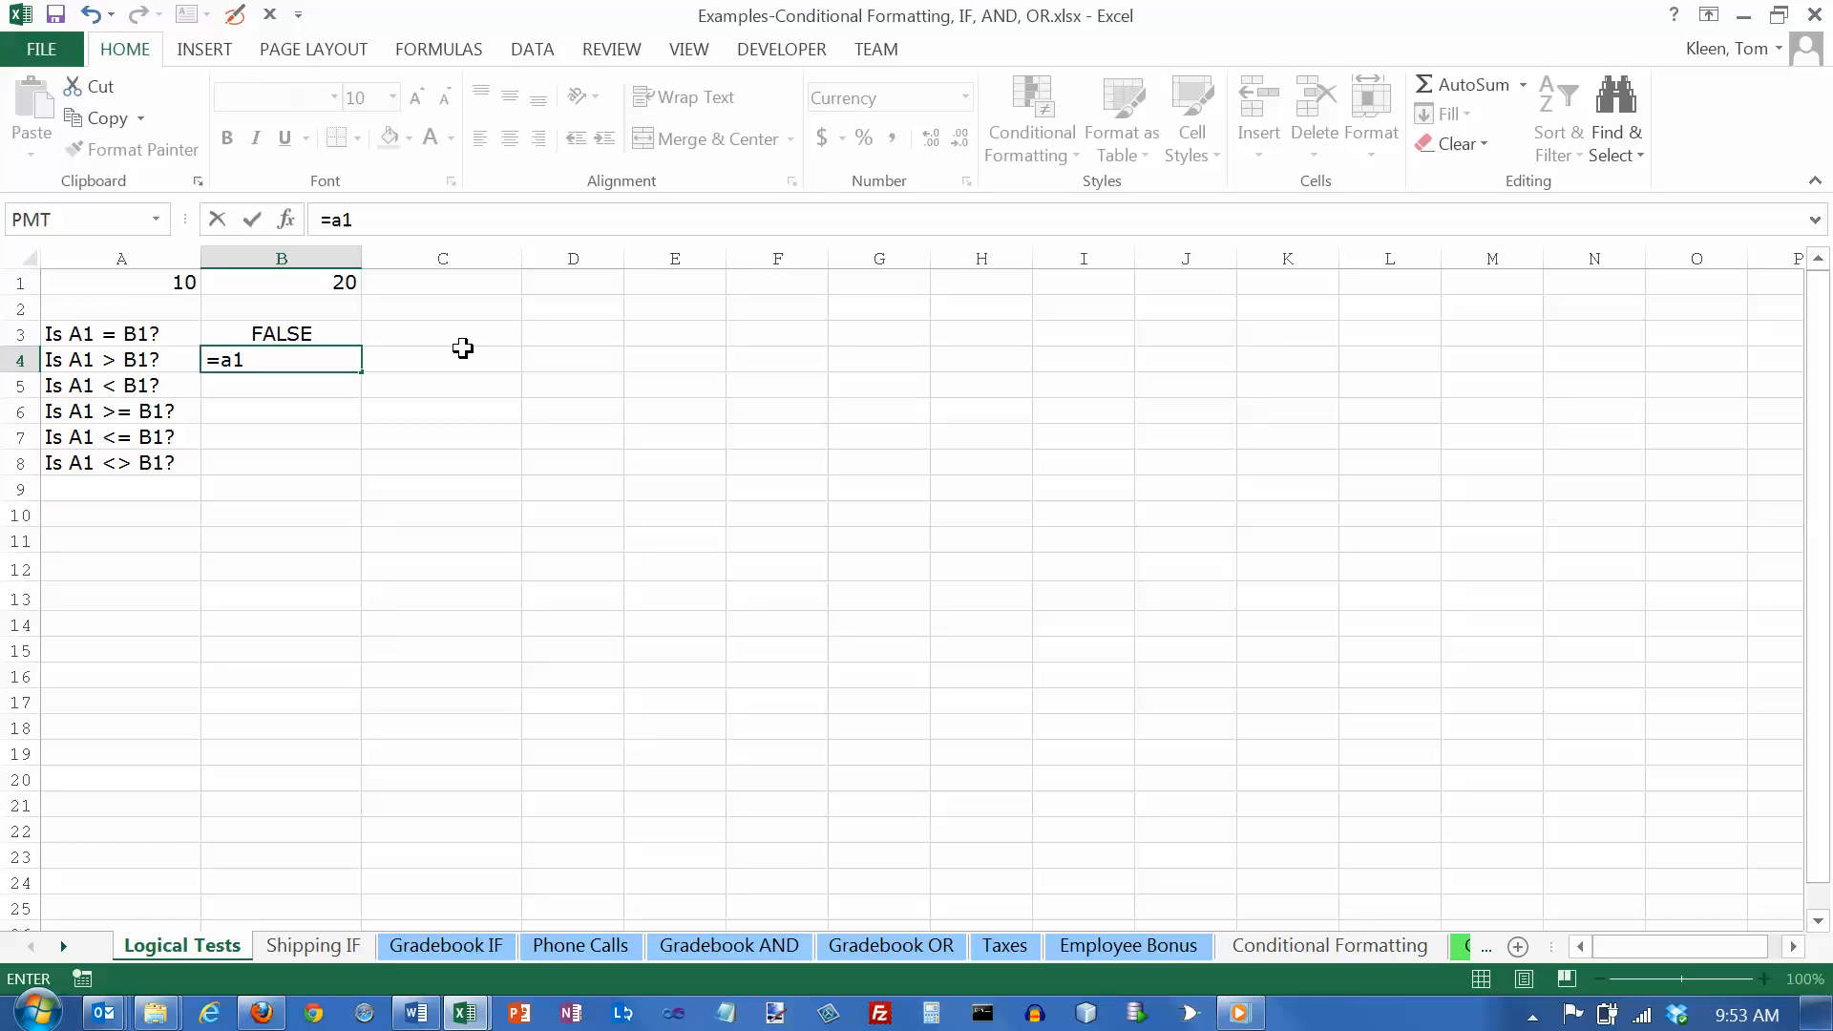
pyautogui.write('>b1')
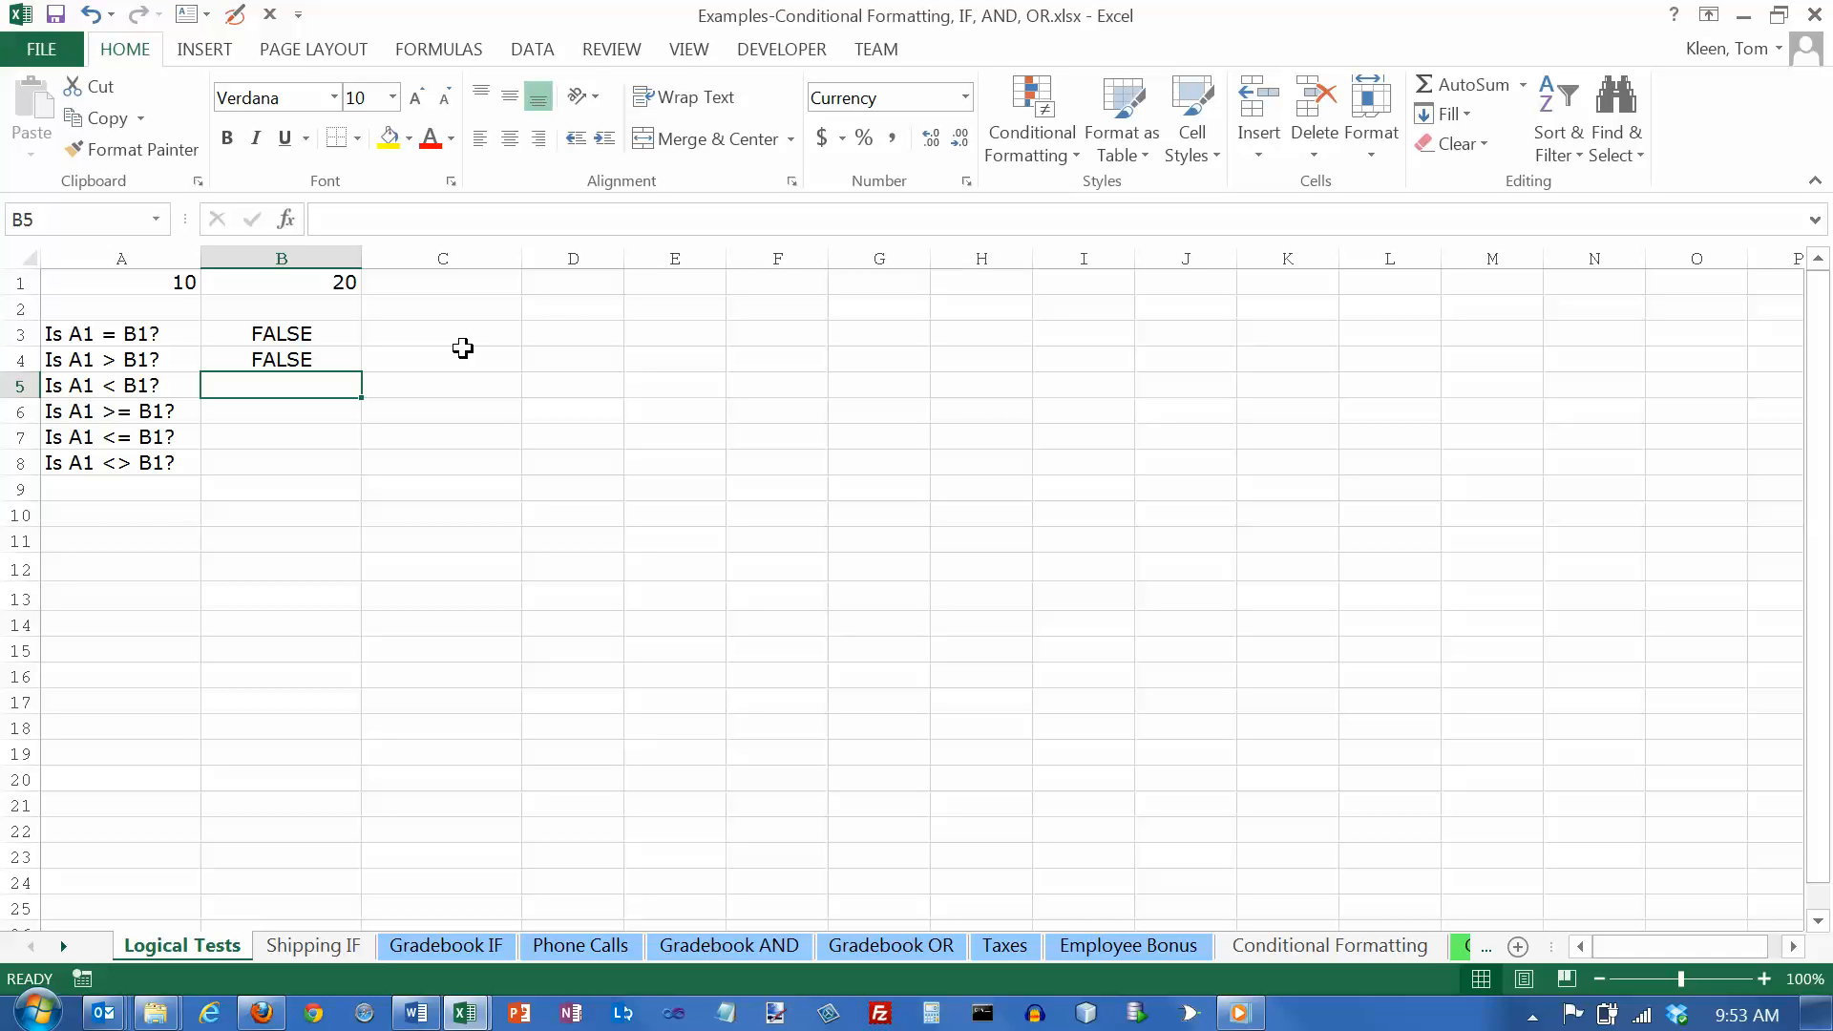
# Enter =A1<B1 in B5 and =A1>=B1 in B6, returning TRUE and FALSE.
pyautogui.write('=a1')
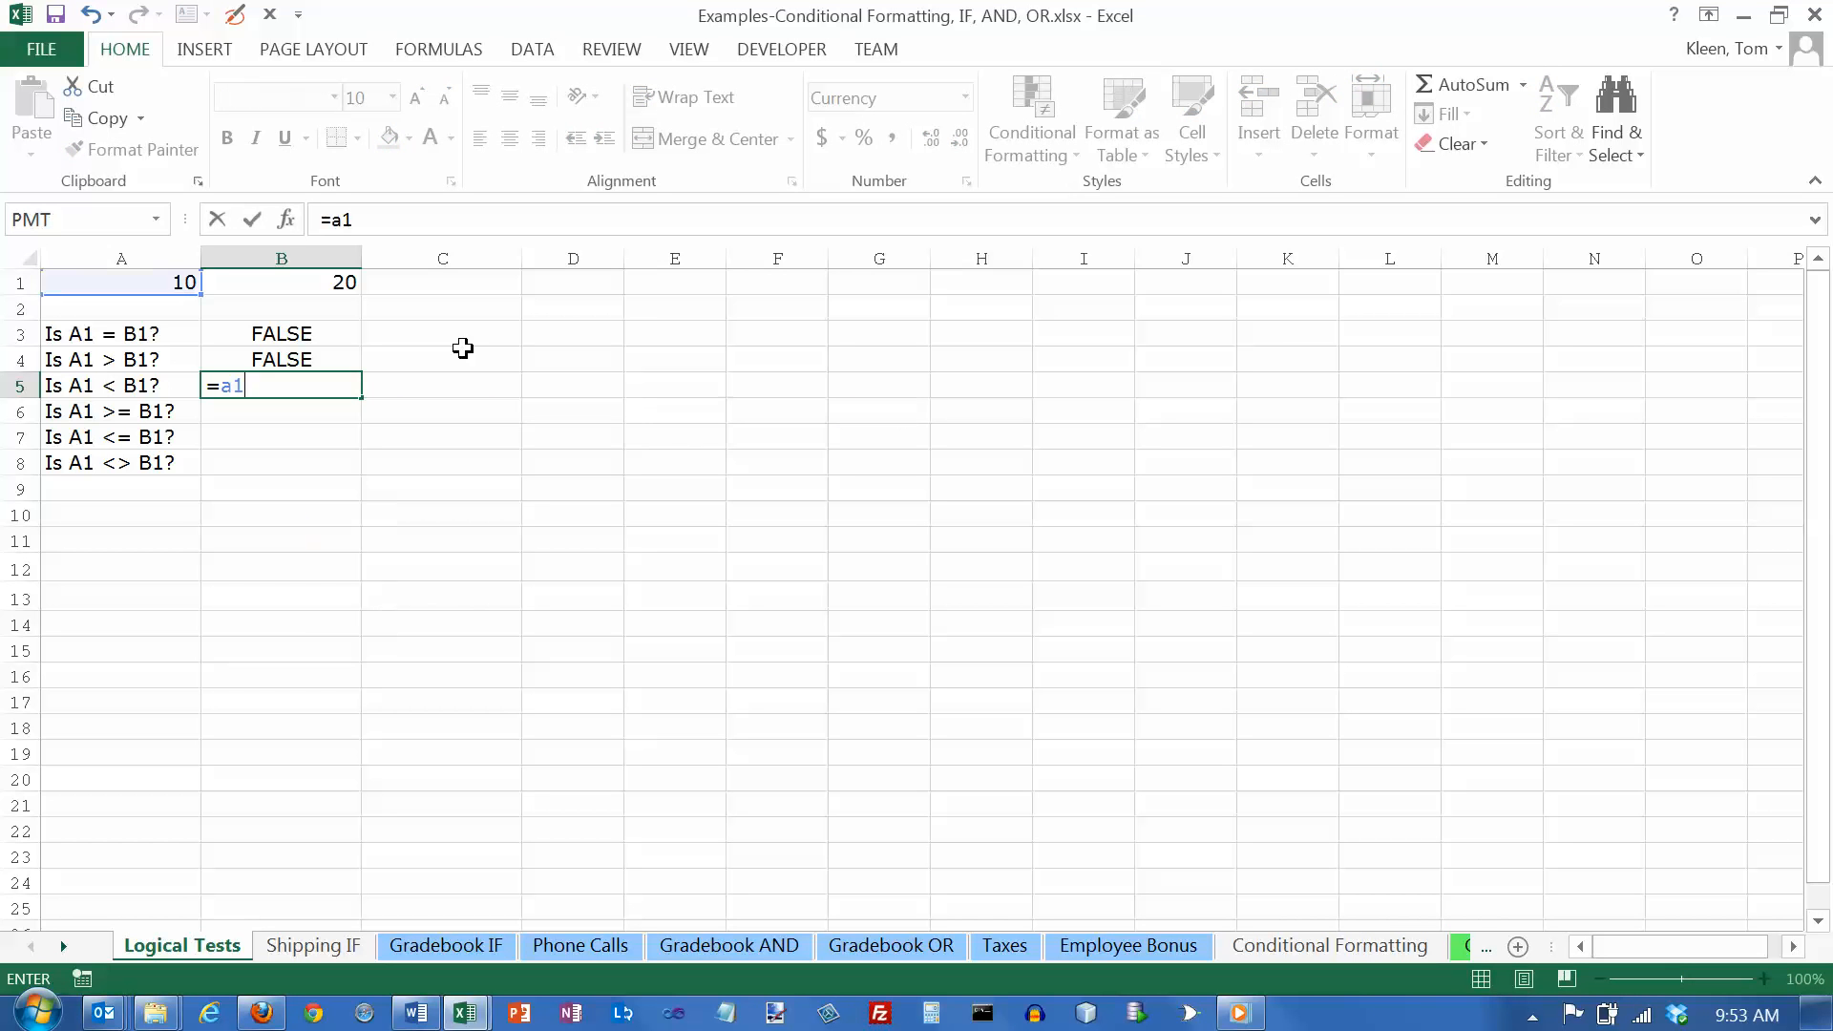
pyautogui.write('<b1')
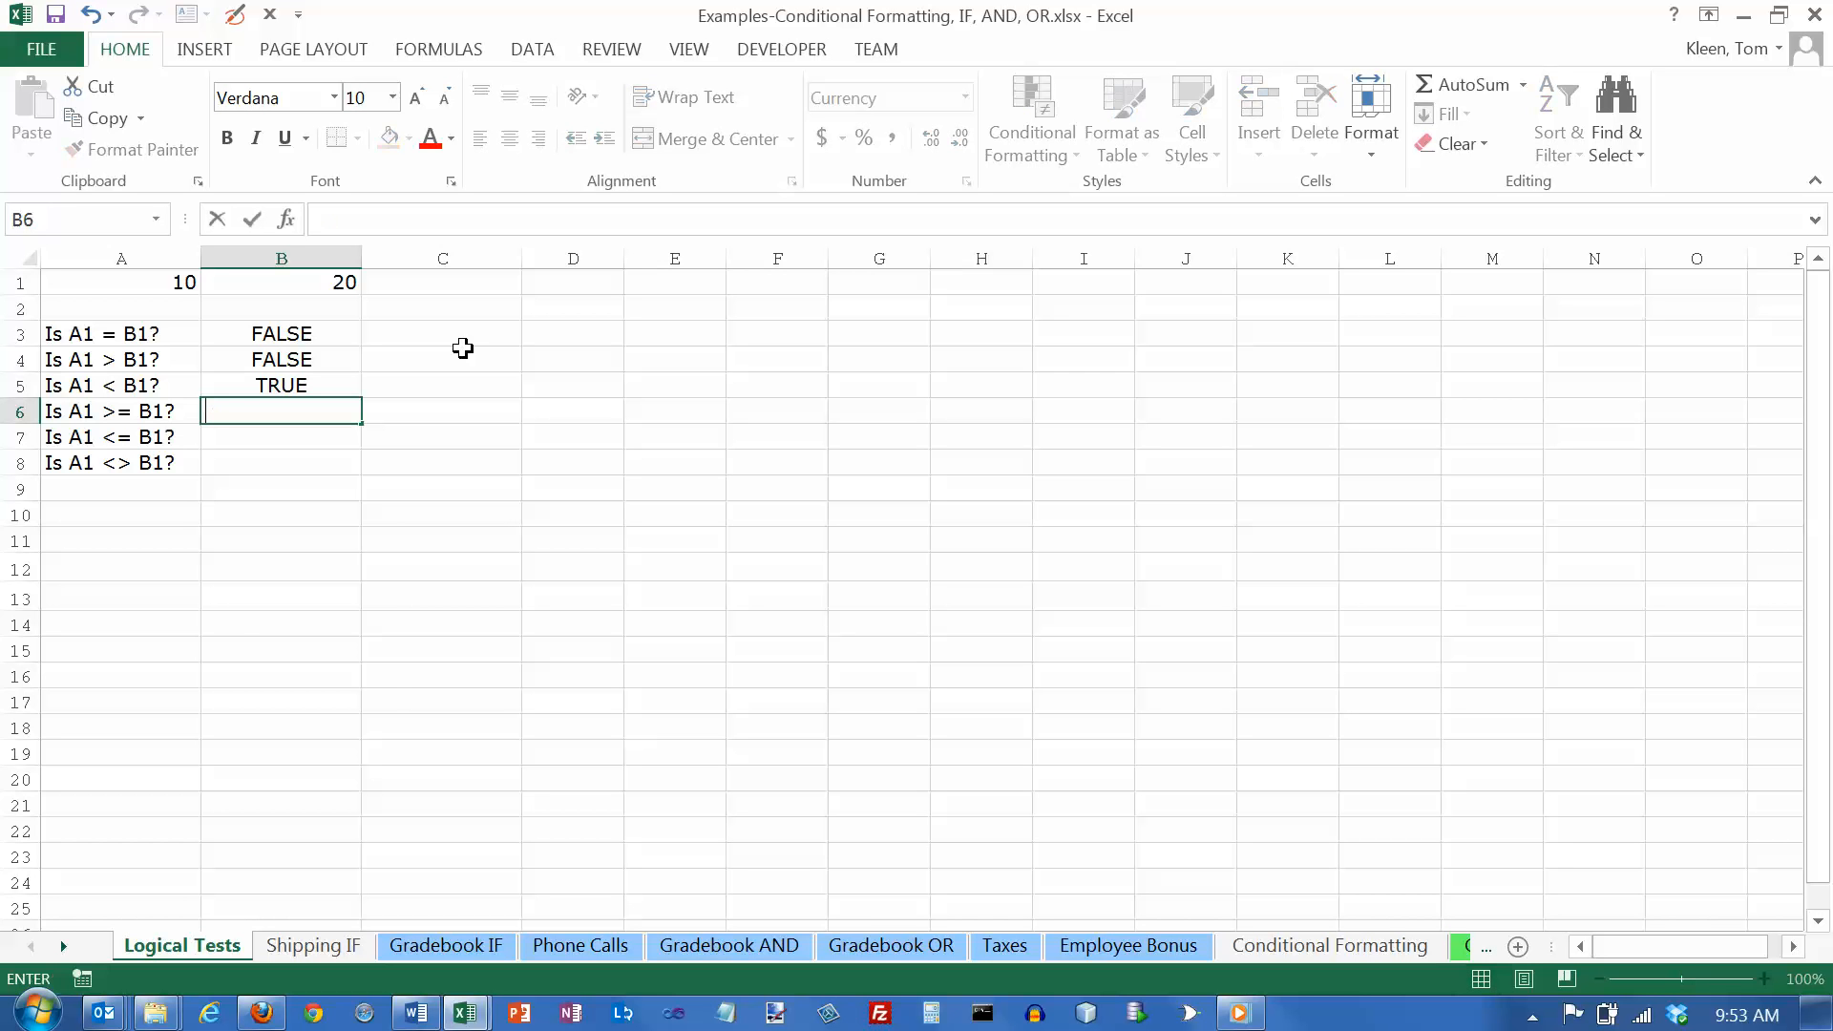
pyautogui.write('=a1>')
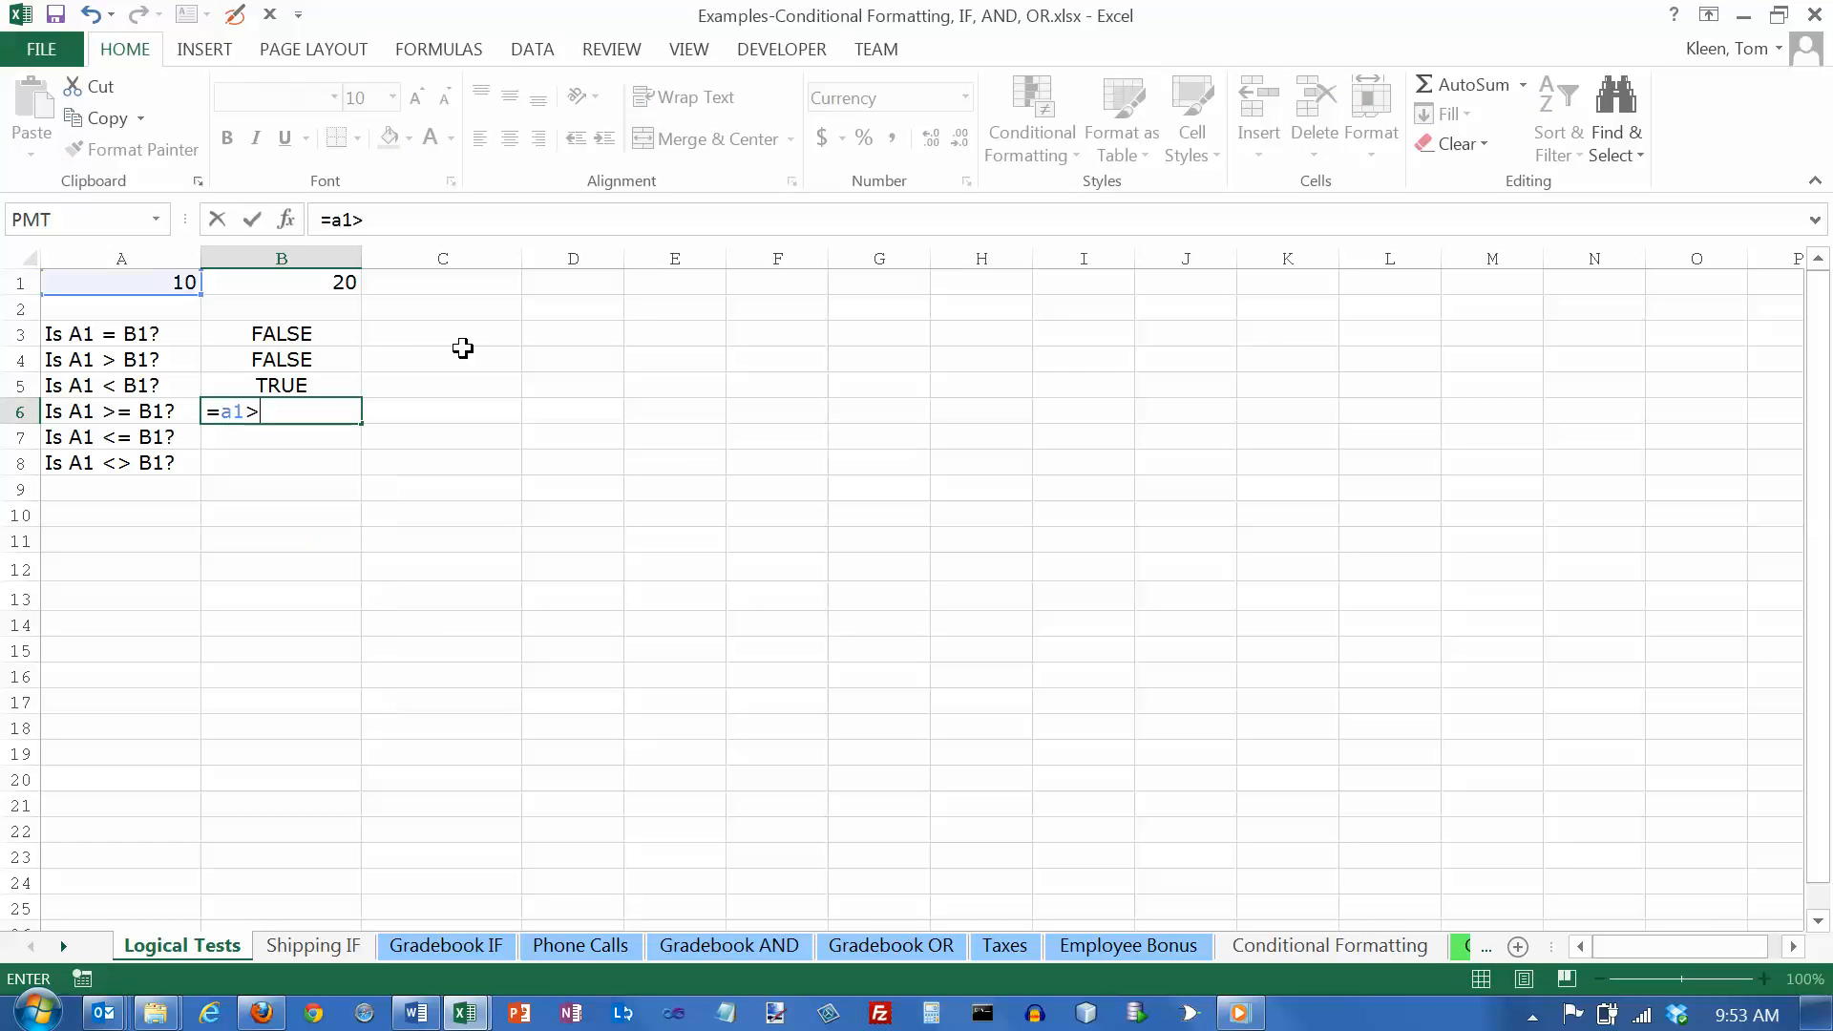
pyautogui.write('=b1')
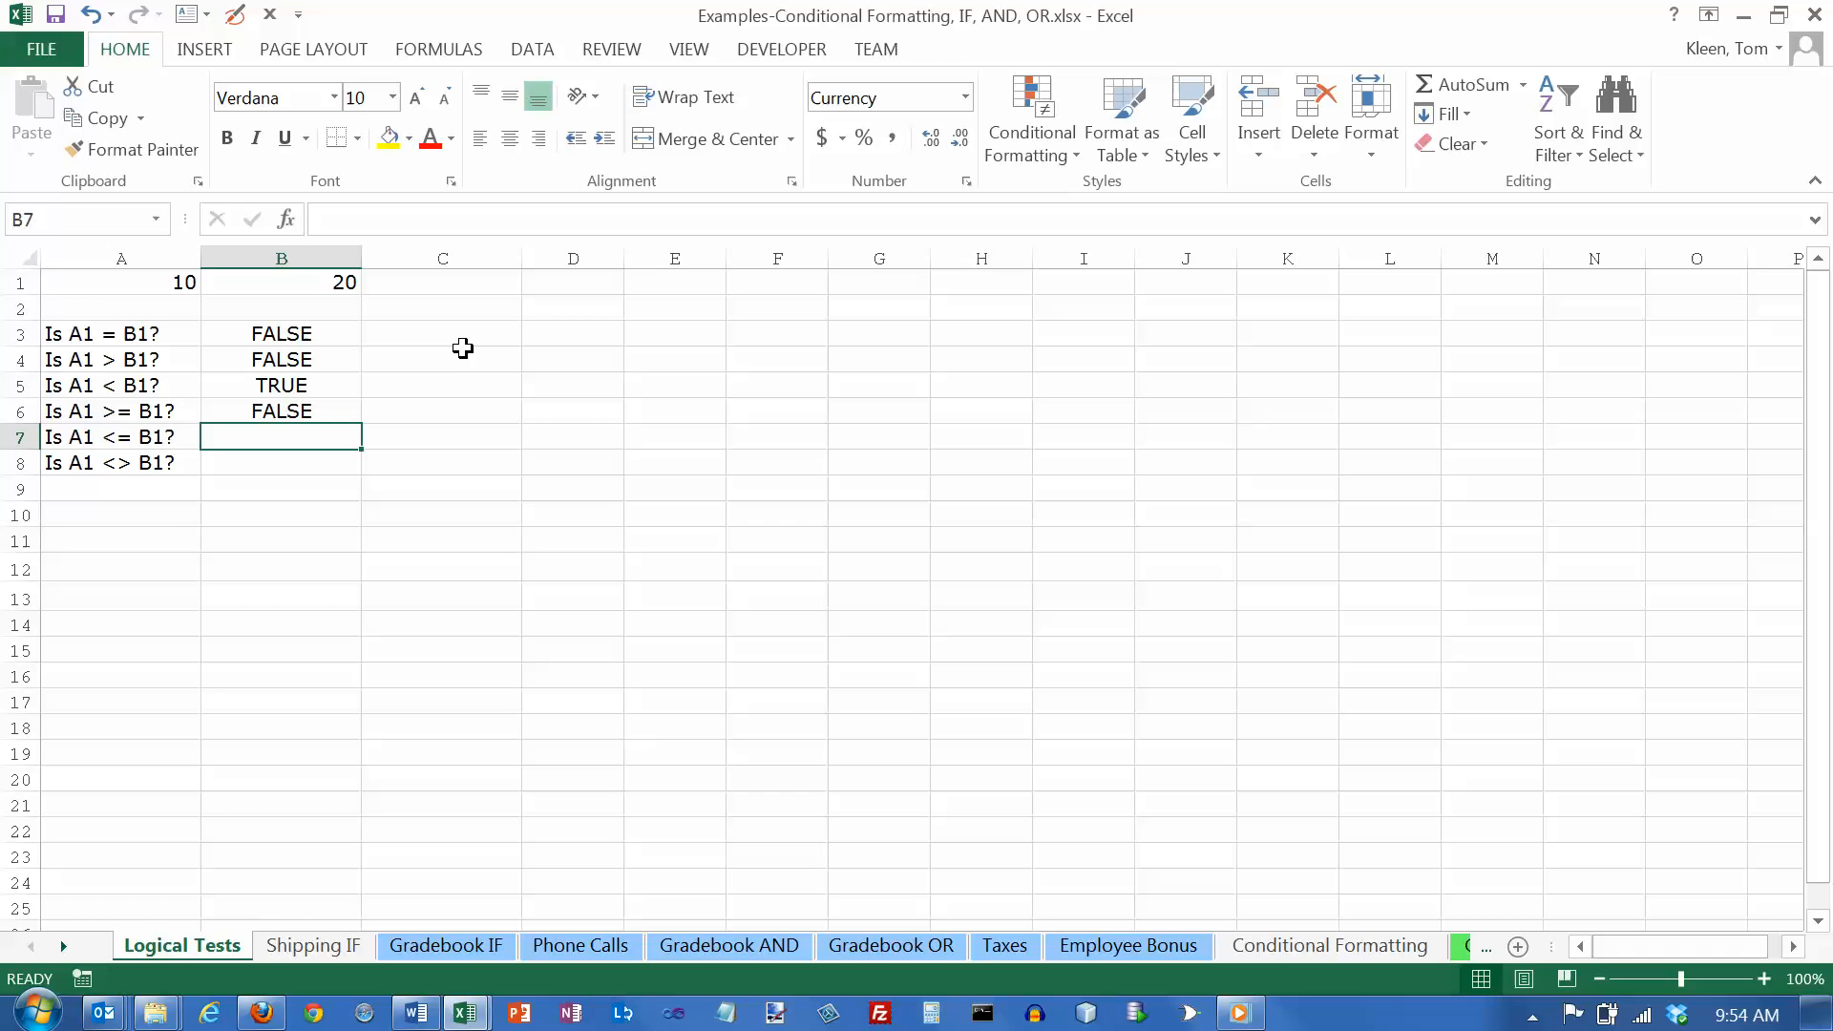
# Review the B6 entry and reopen it to confirm the formula =A1>=B1.
pyautogui.click(281, 411)
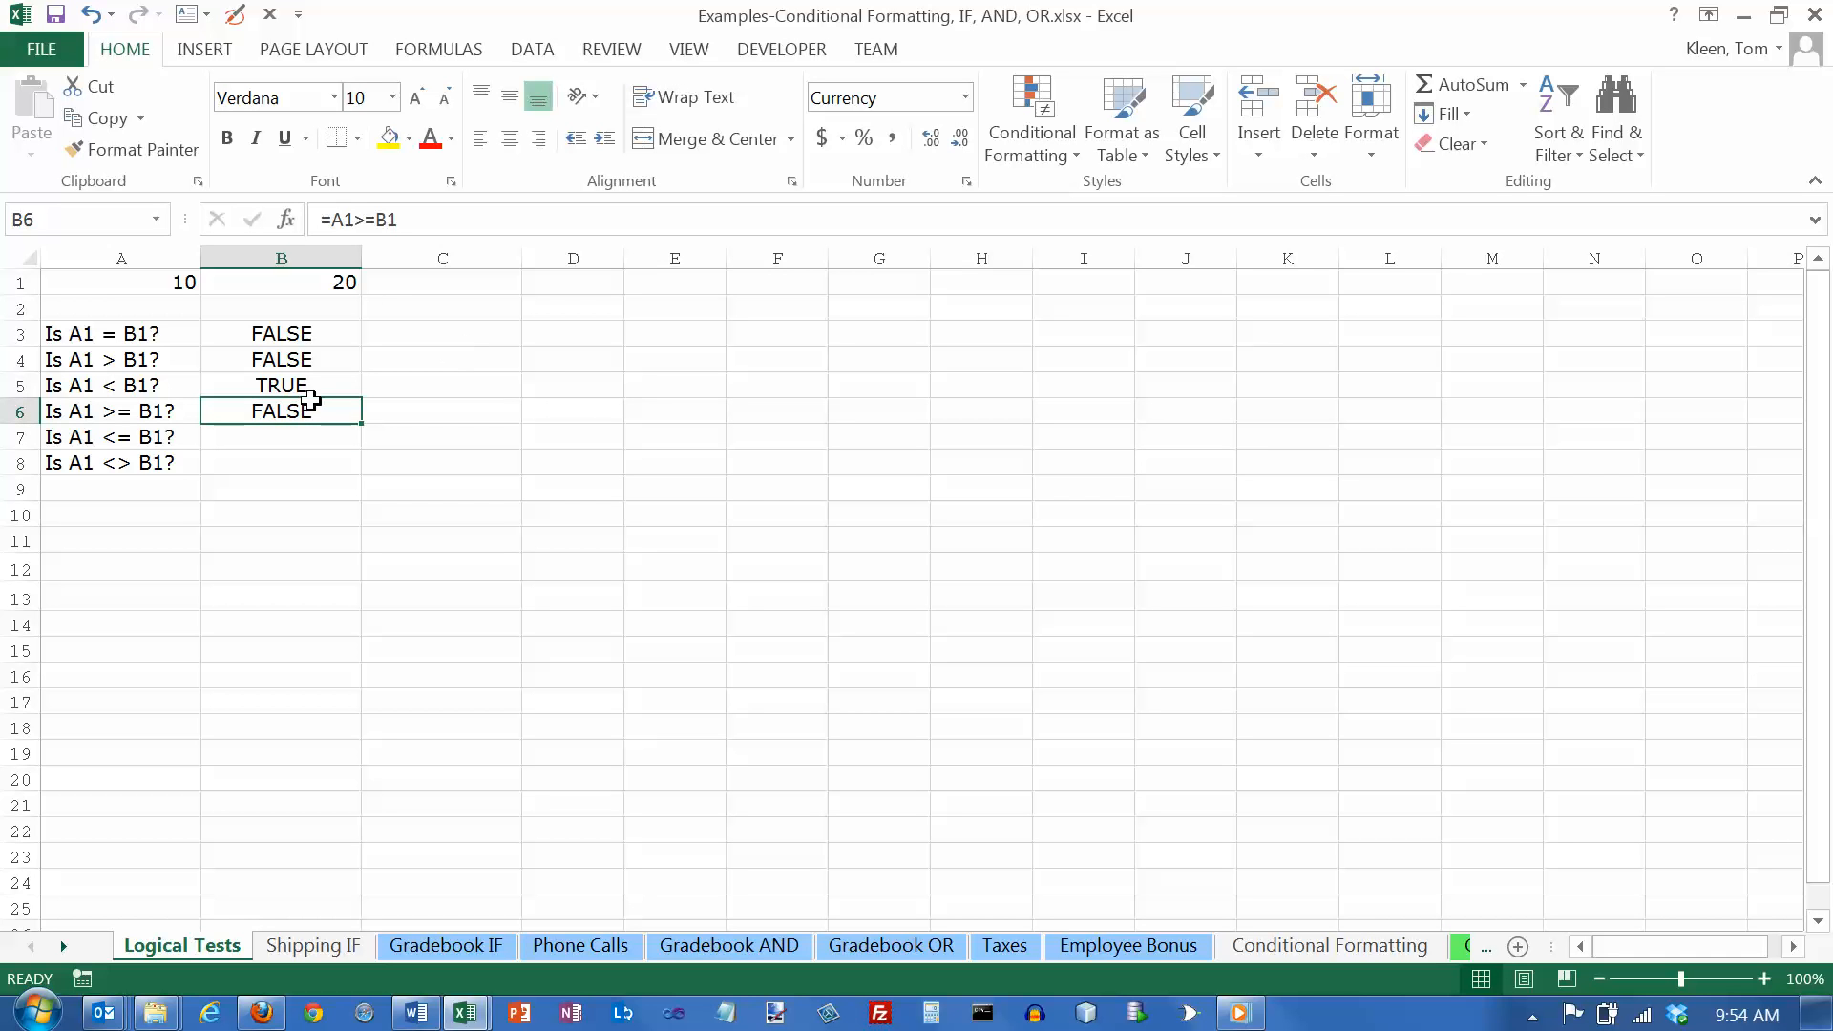
pyautogui.doubleClick(281, 411)
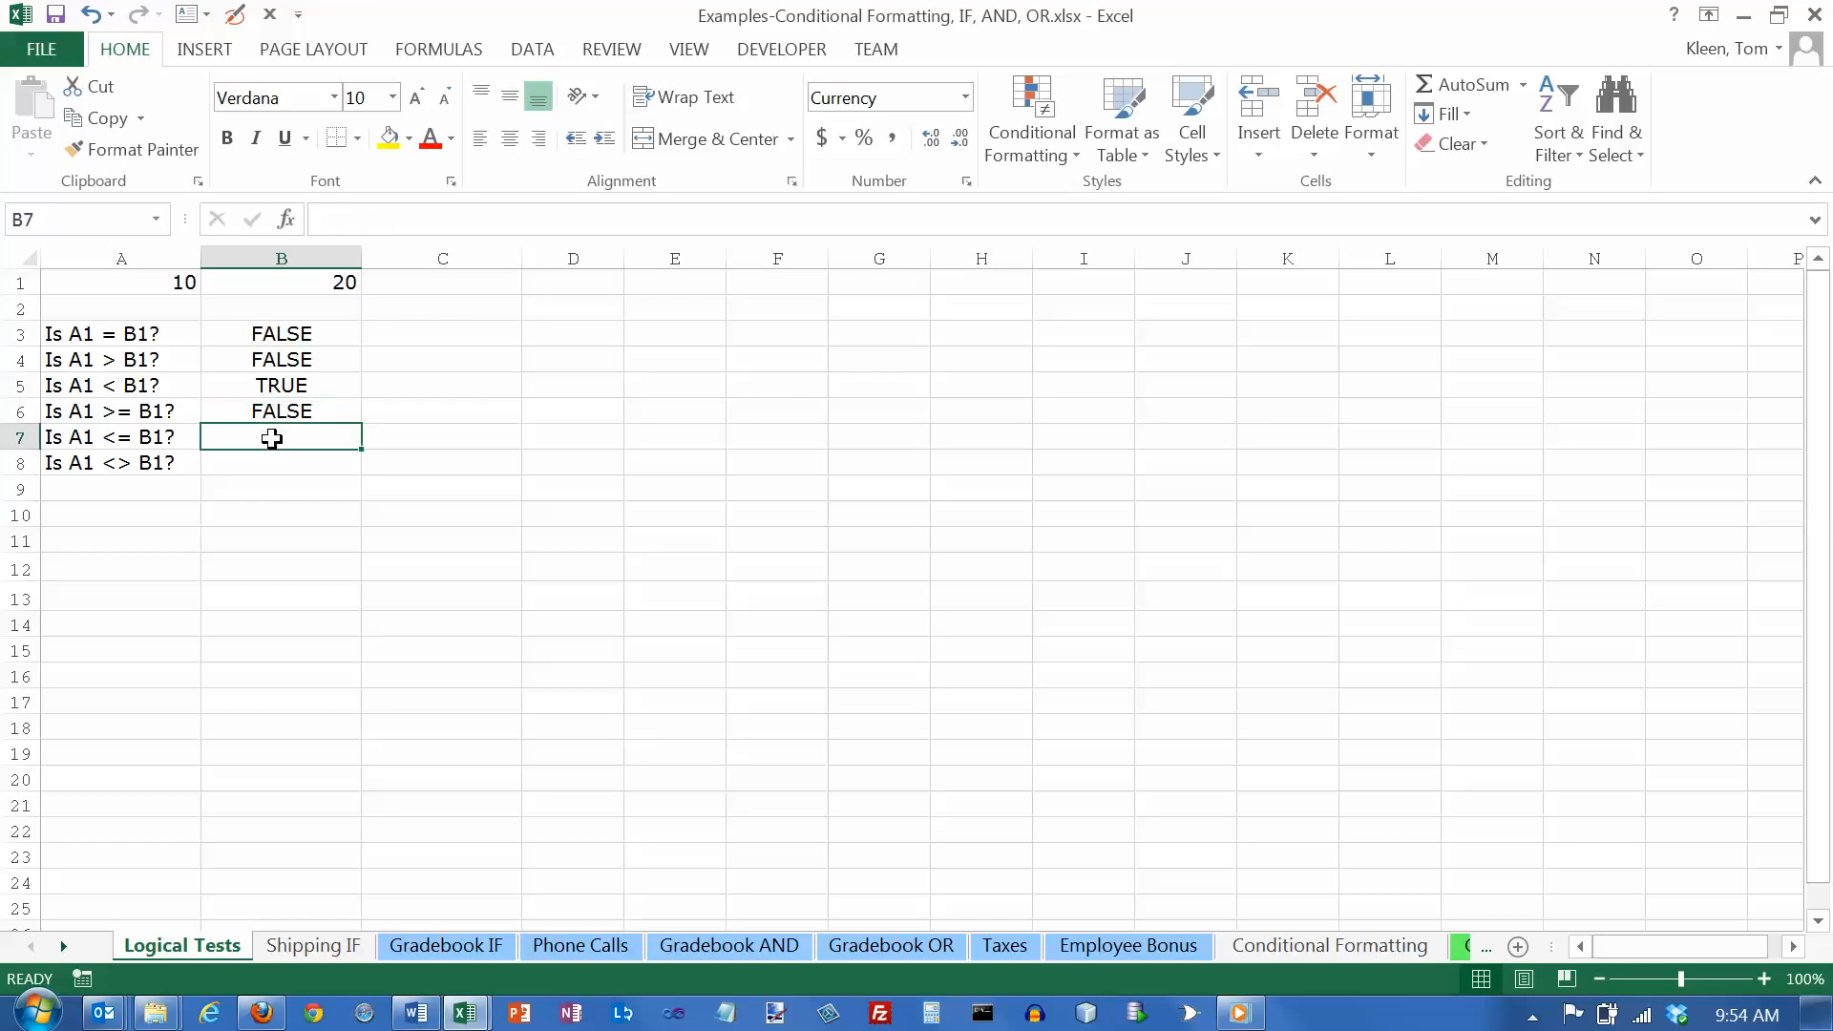
# Enter =A1<=B1 in B7 so the less-or-equal test returns TRUE.
pyautogui.write('=')
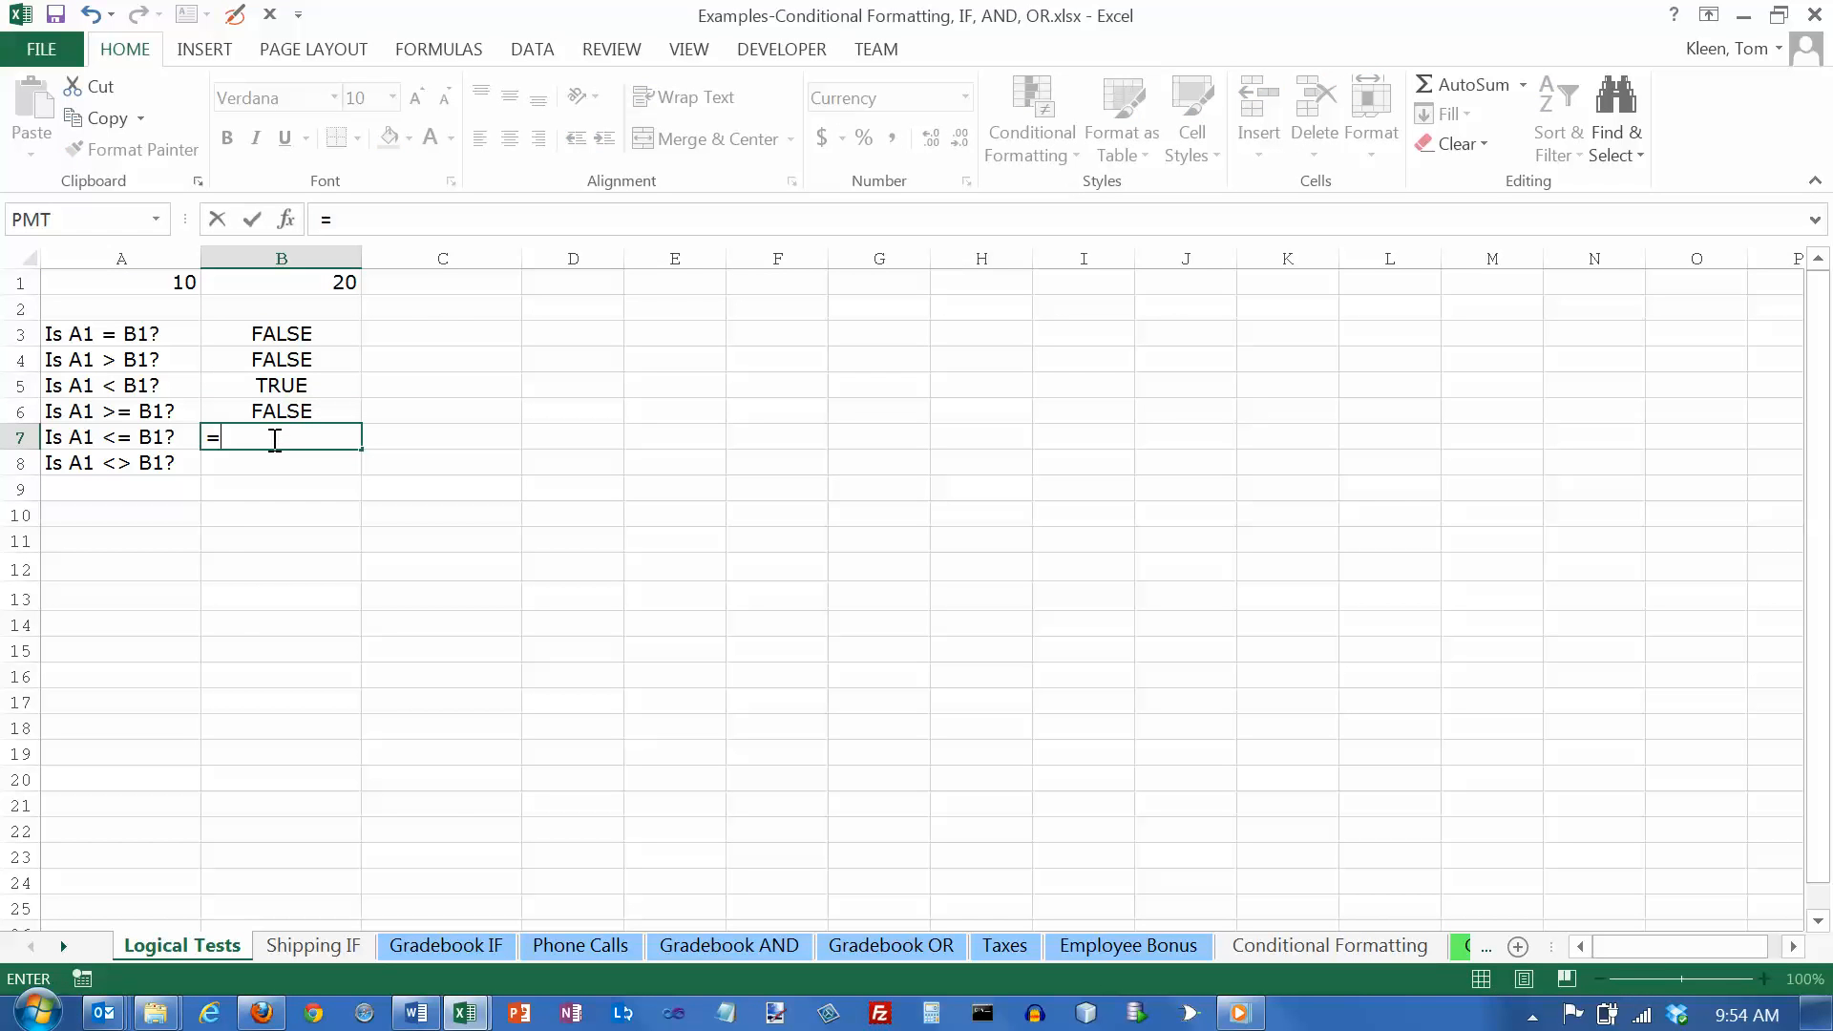
pyautogui.write('a1<=b')
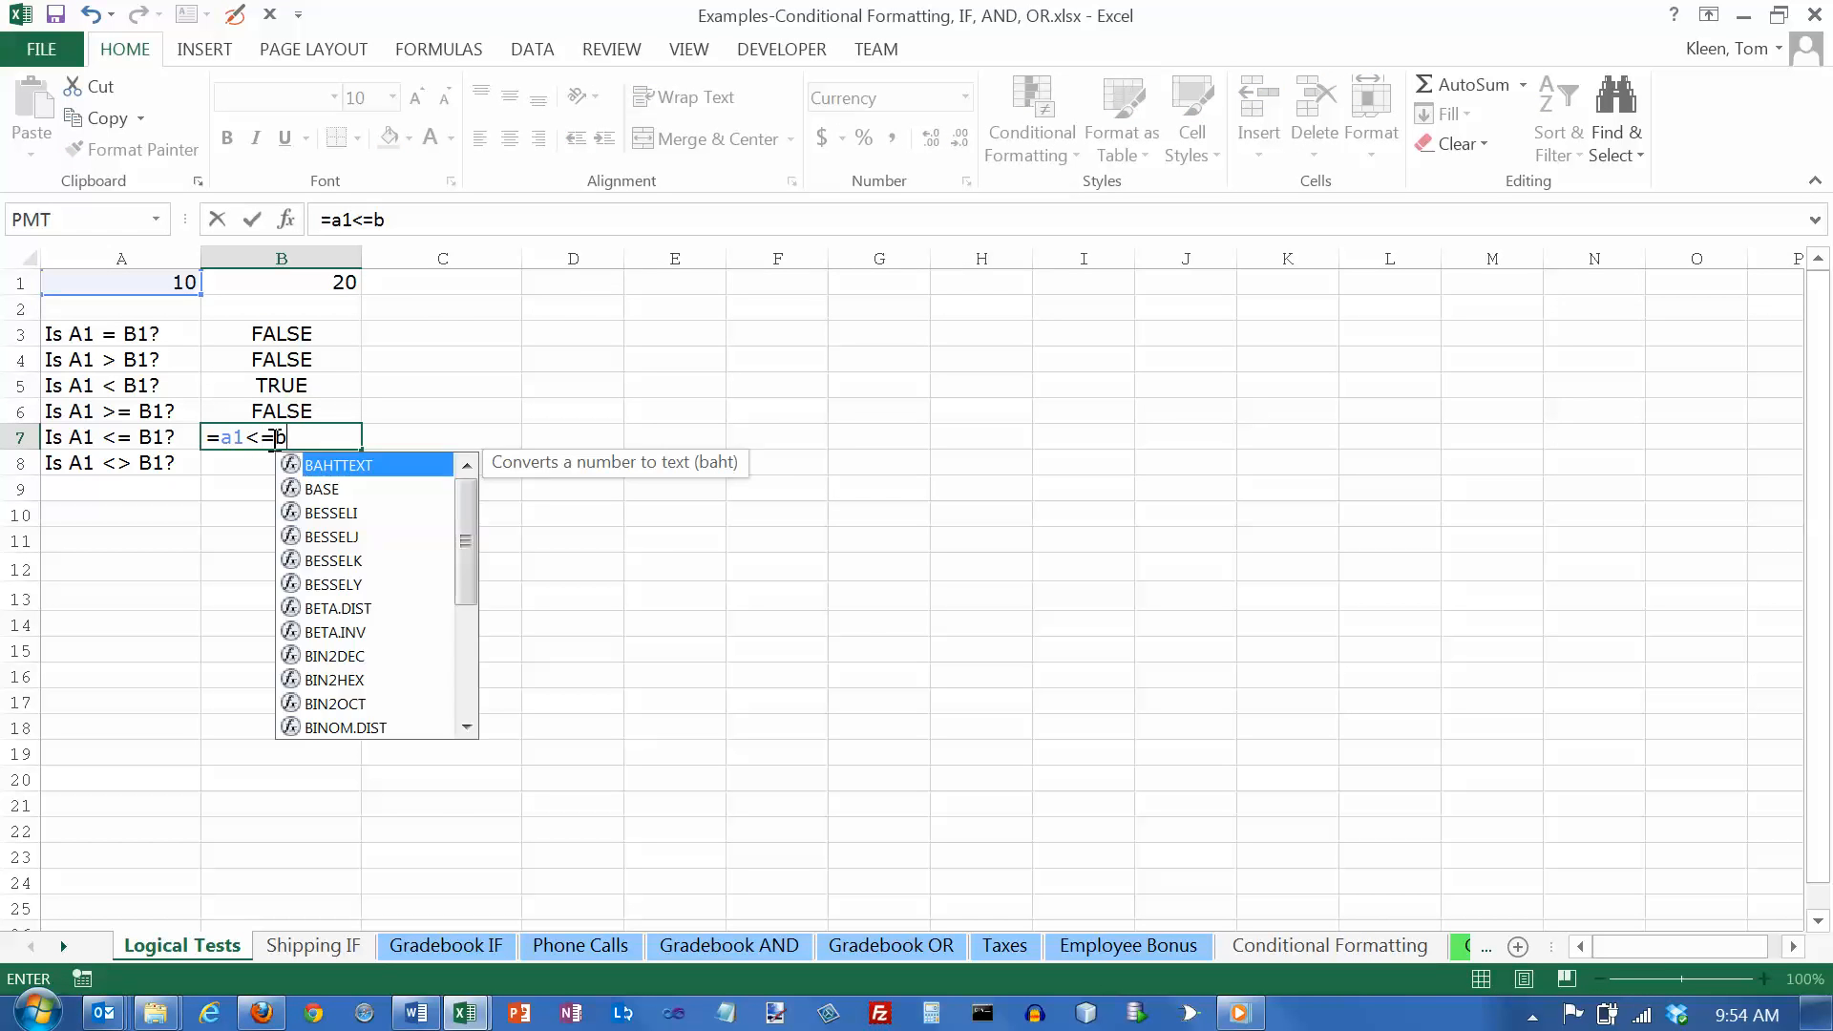
pyautogui.write('1')
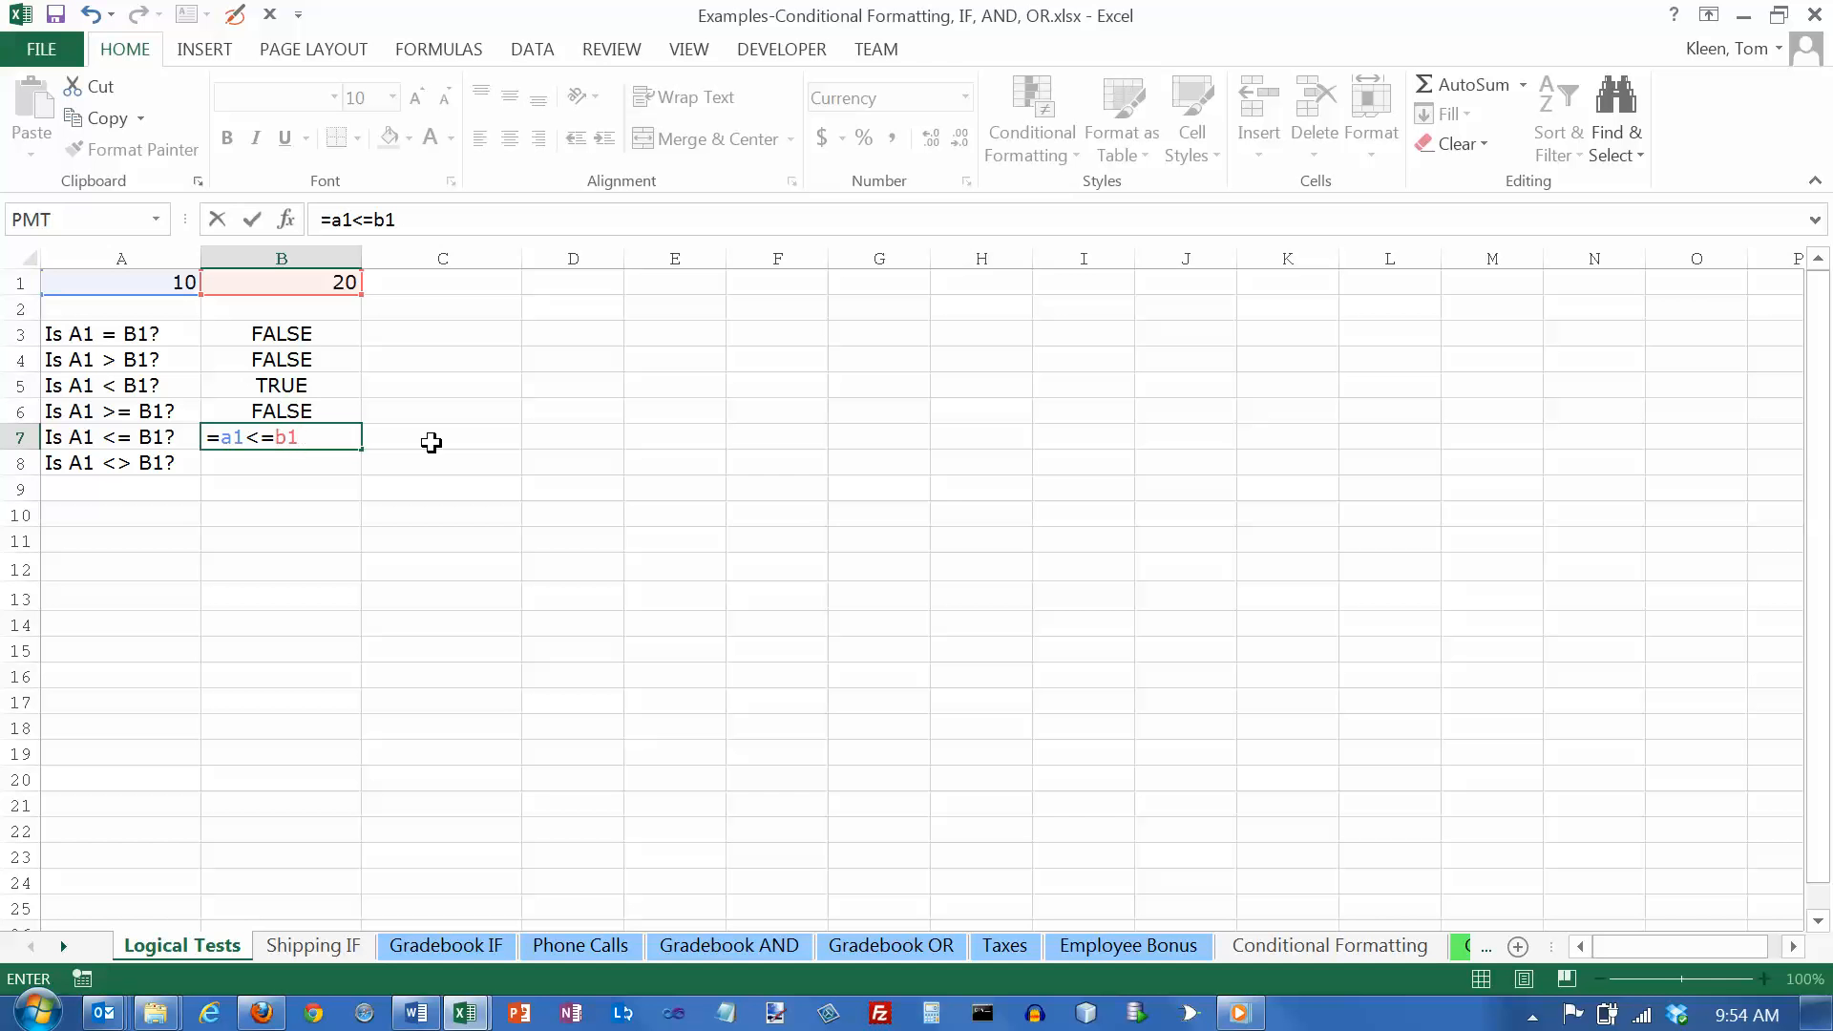
pyautogui.press('enter')
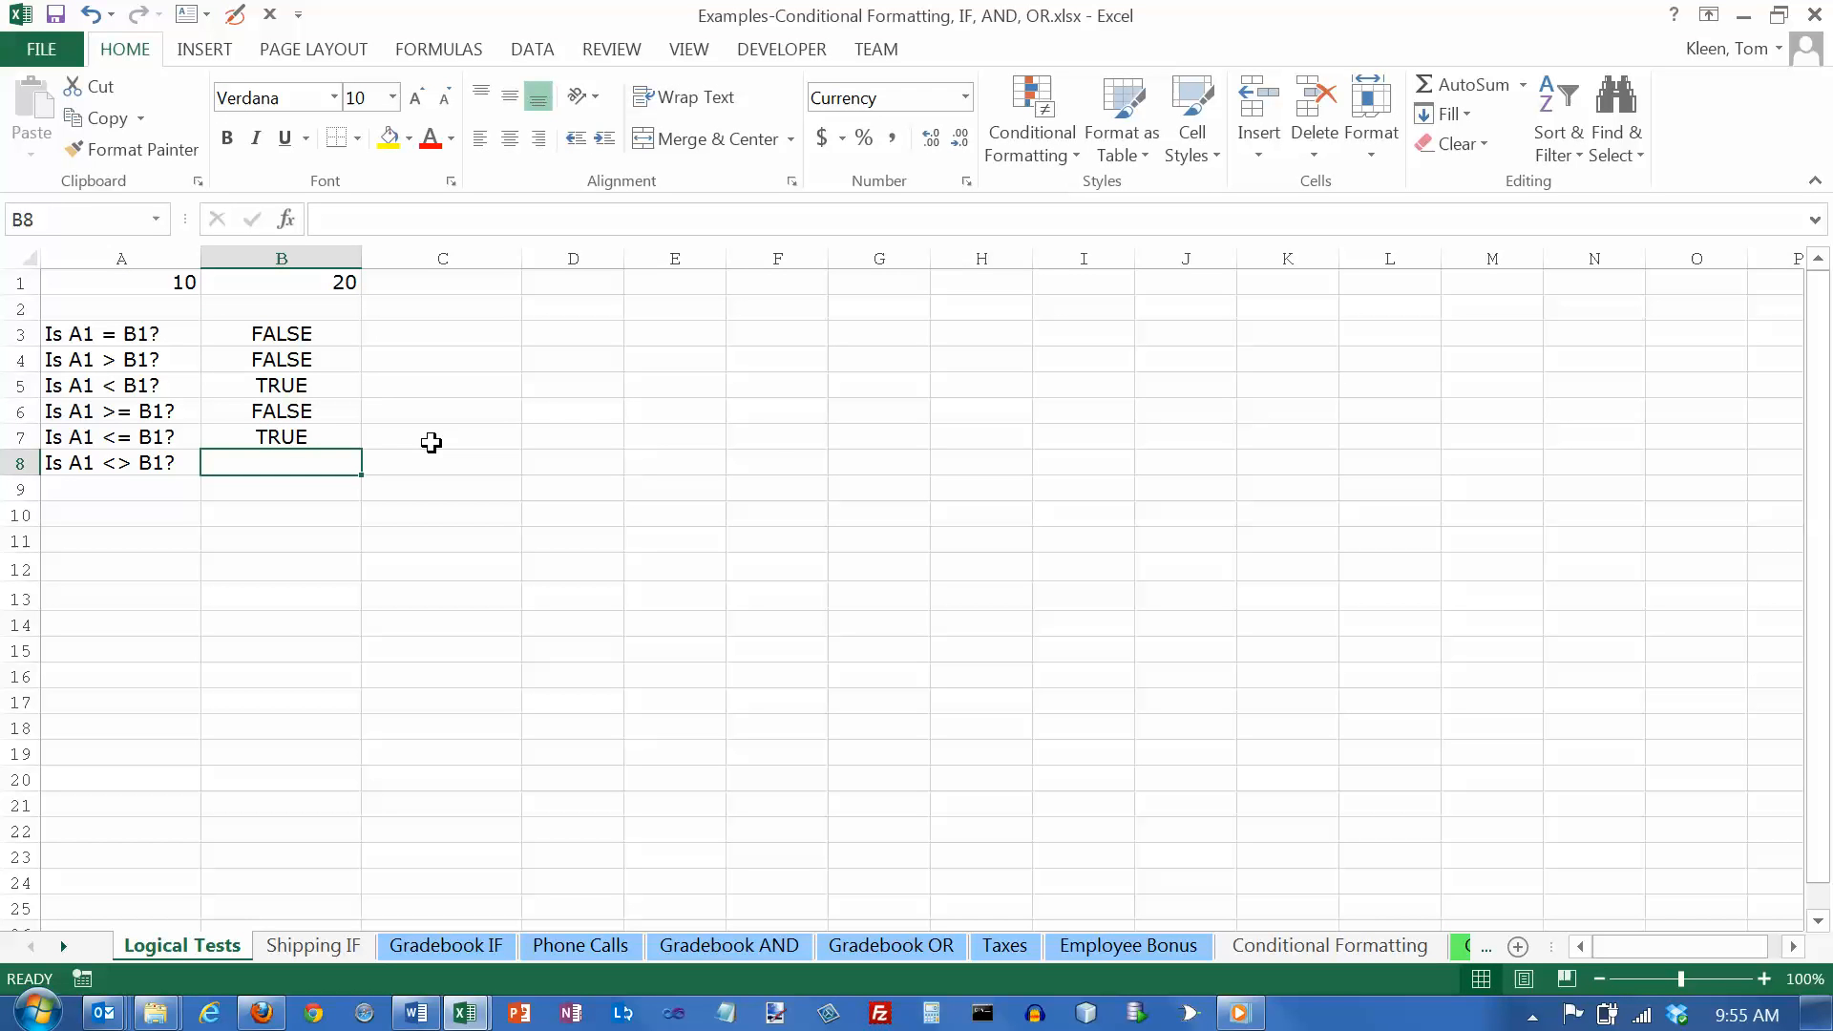
# Enter =A1<>B1 in B8 so the not-equal test returns TRUE, and verify its formula.
pyautogui.write('=')
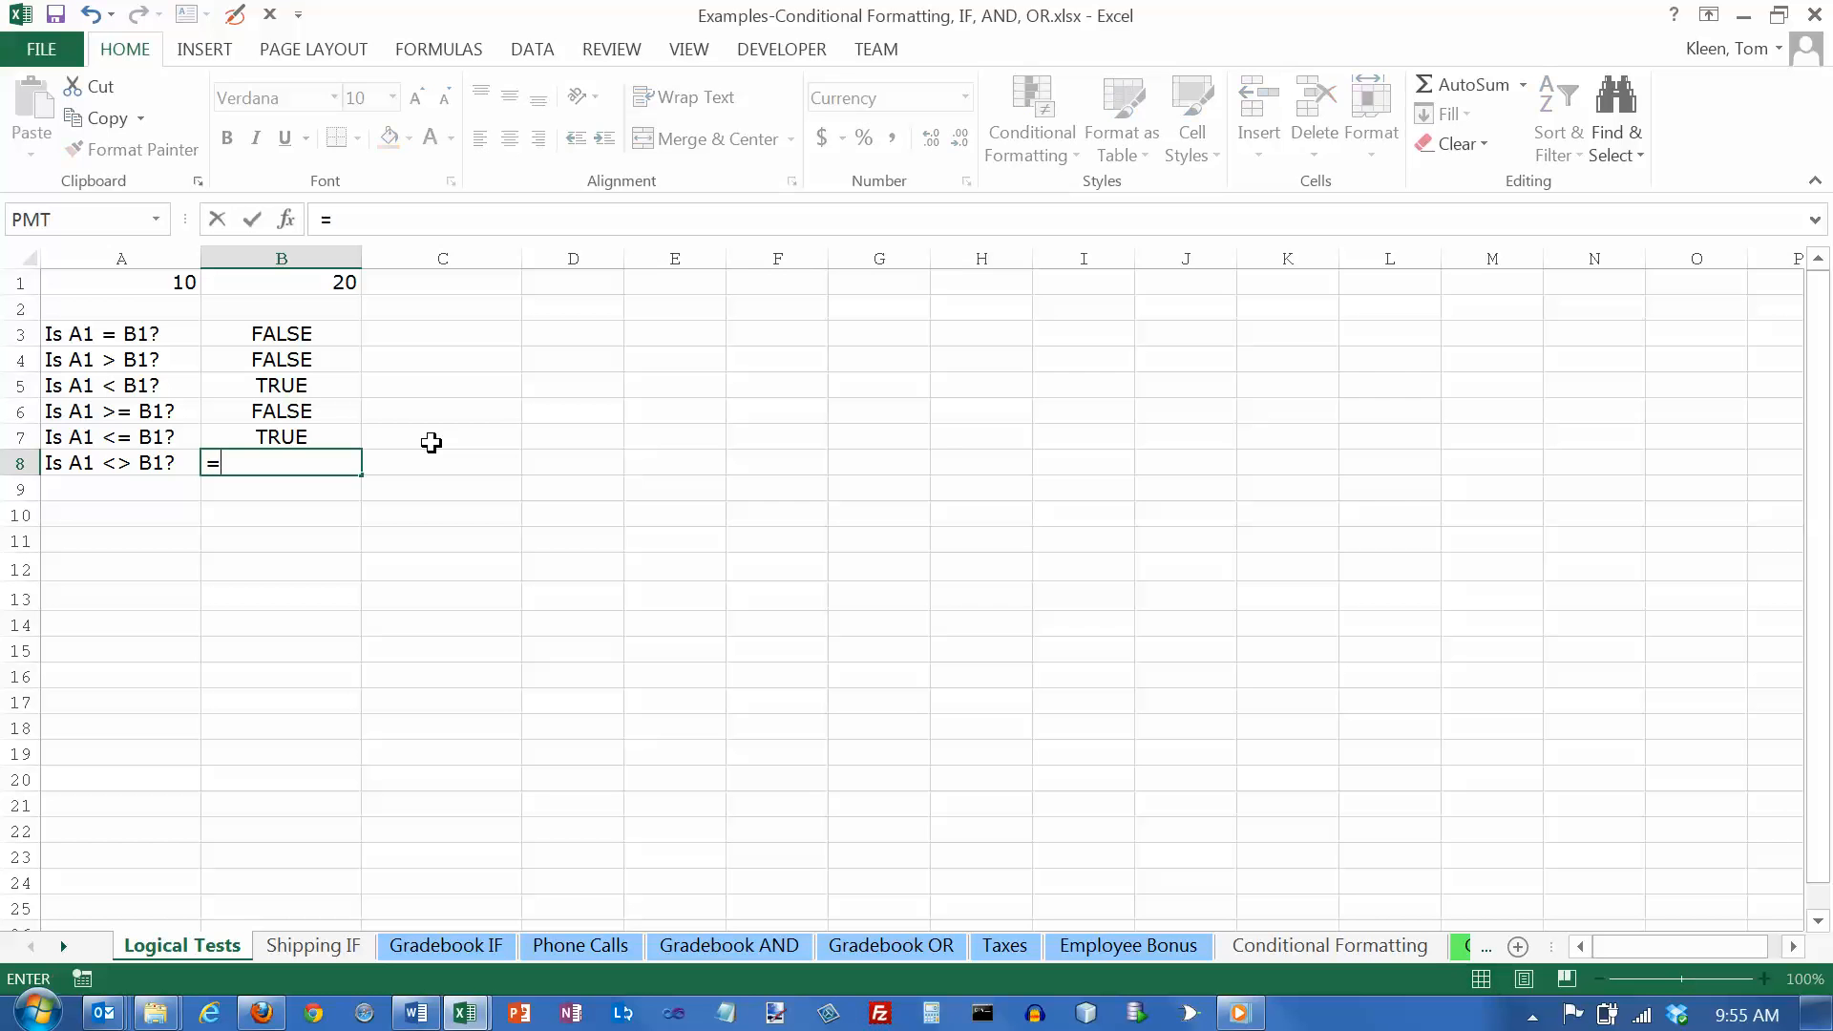
pyautogui.write('a1')
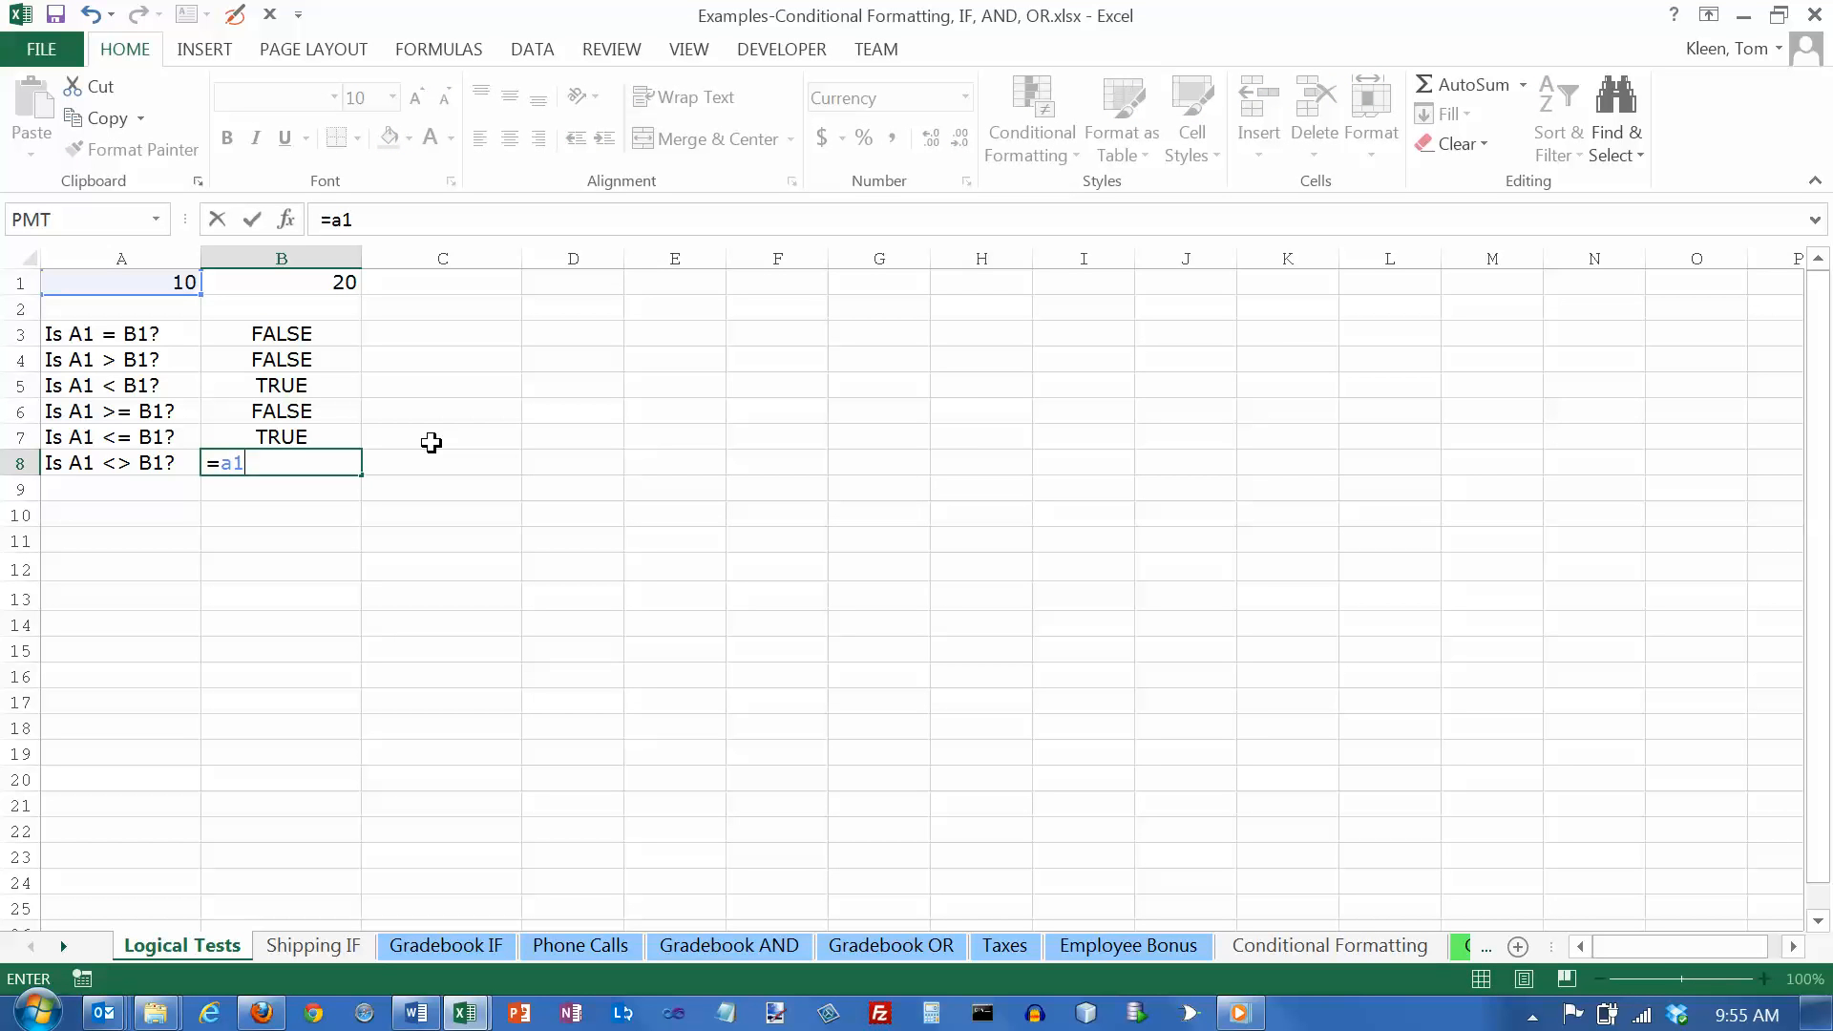
pyautogui.write('<')
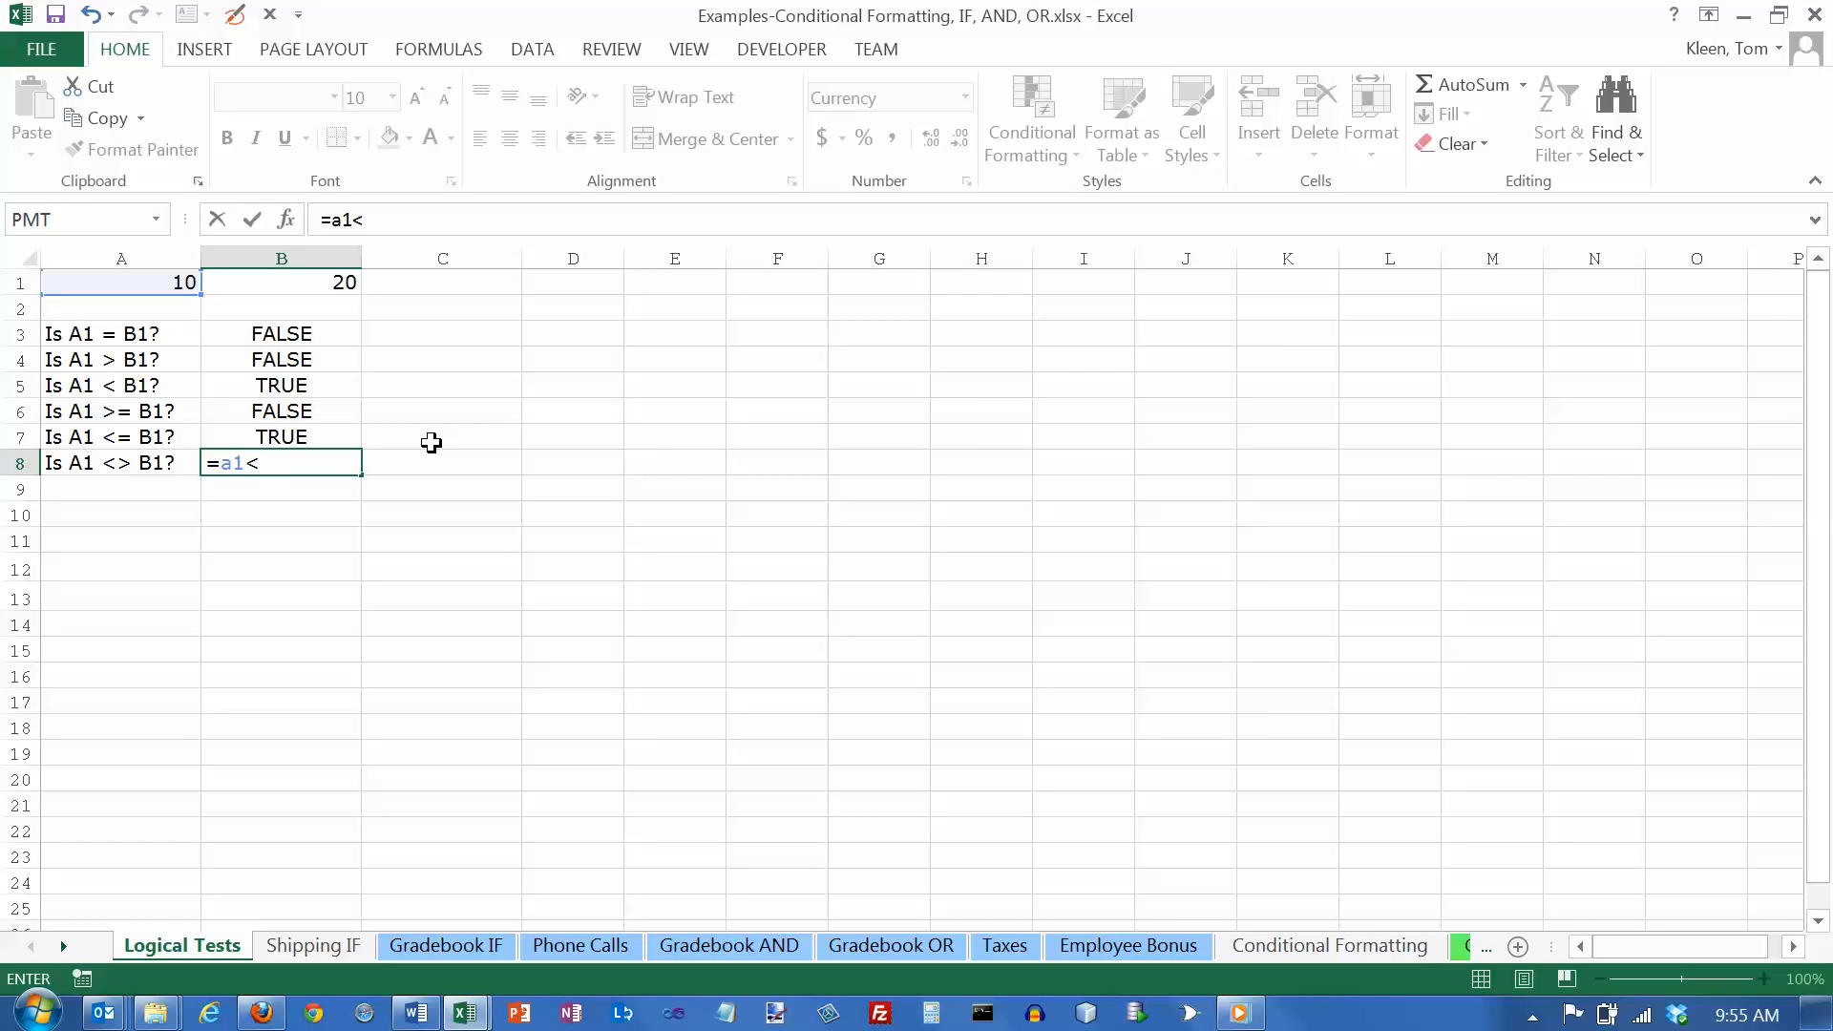
pyautogui.write('>b1')
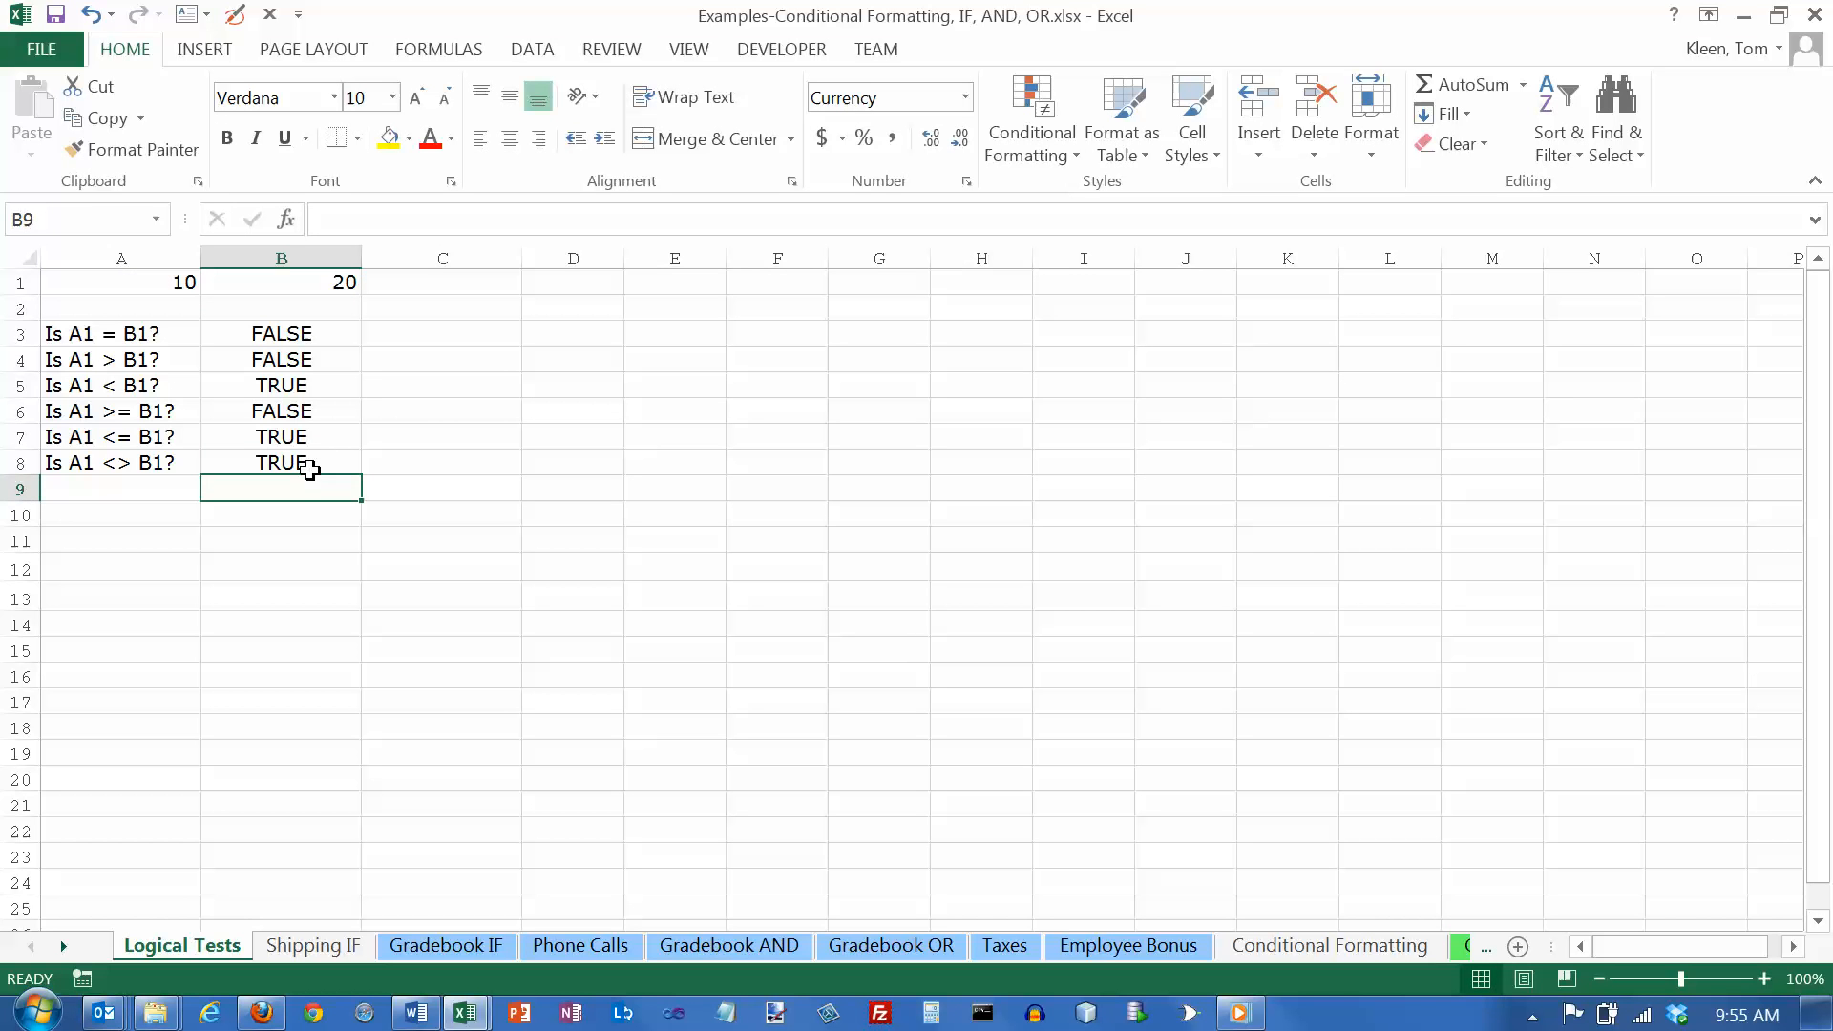
pyautogui.click(281, 463)
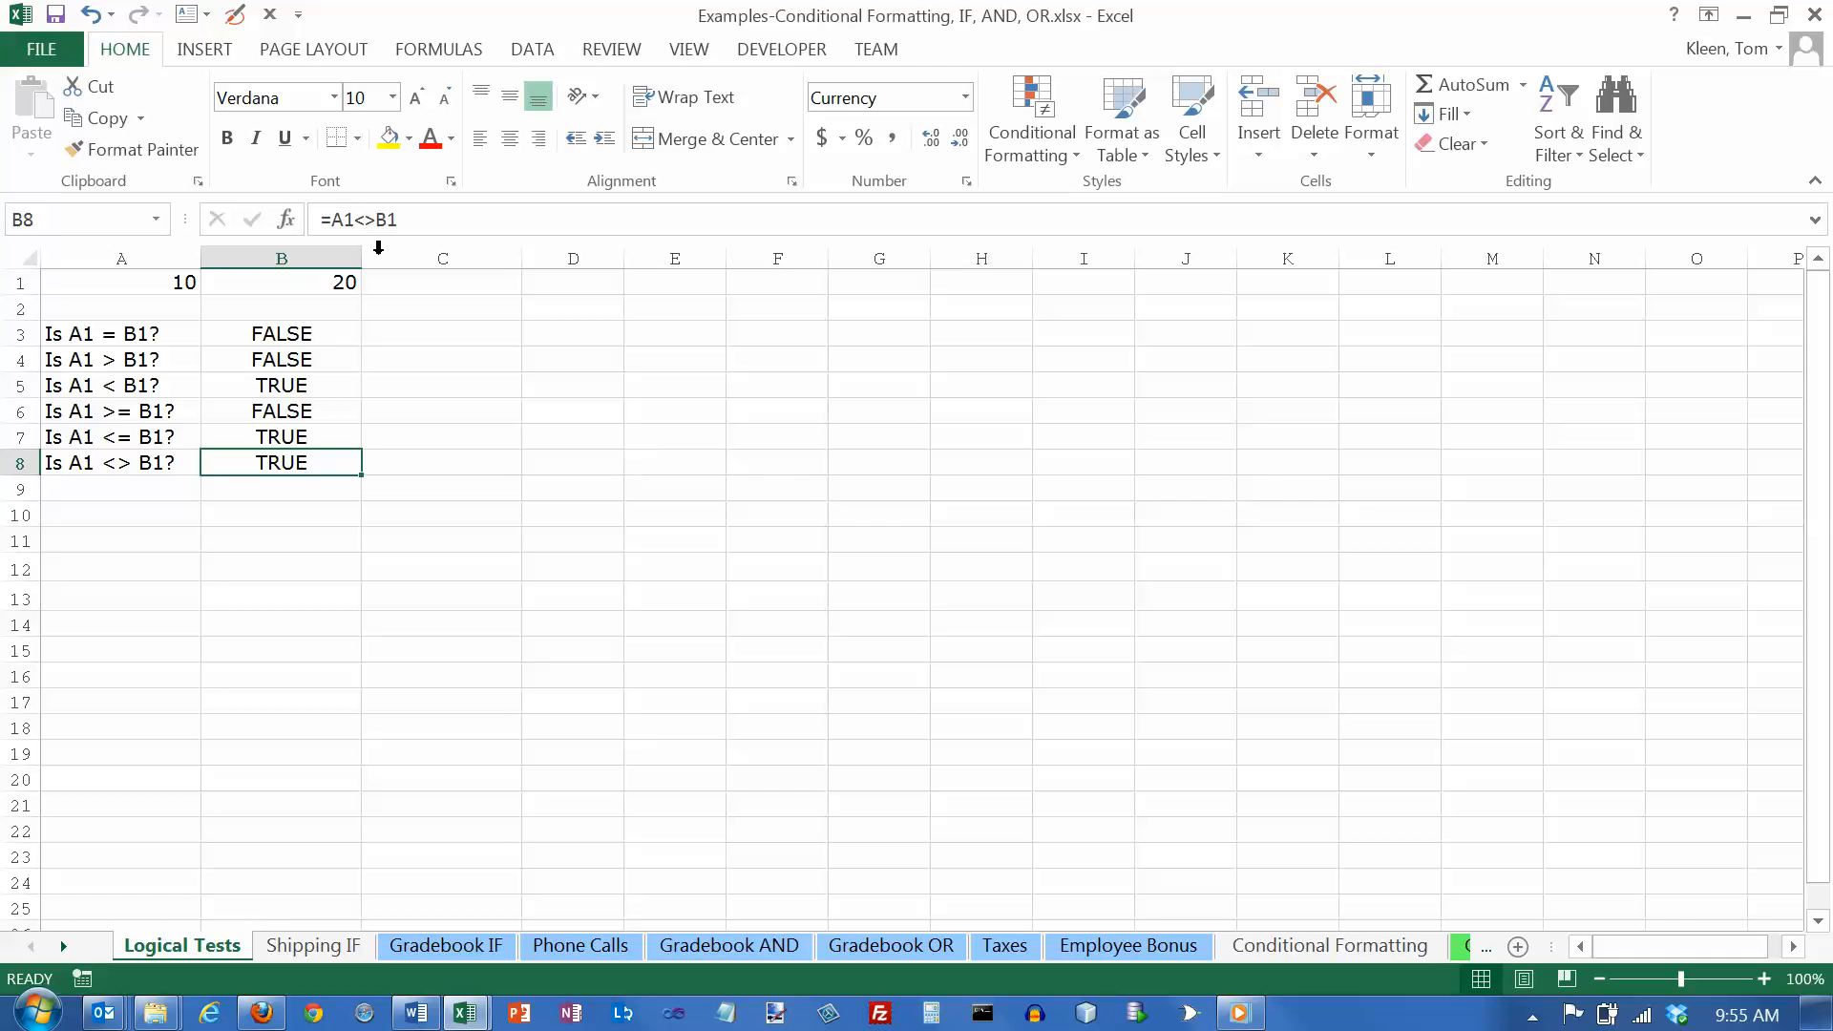
pyautogui.moveTo(363, 219)
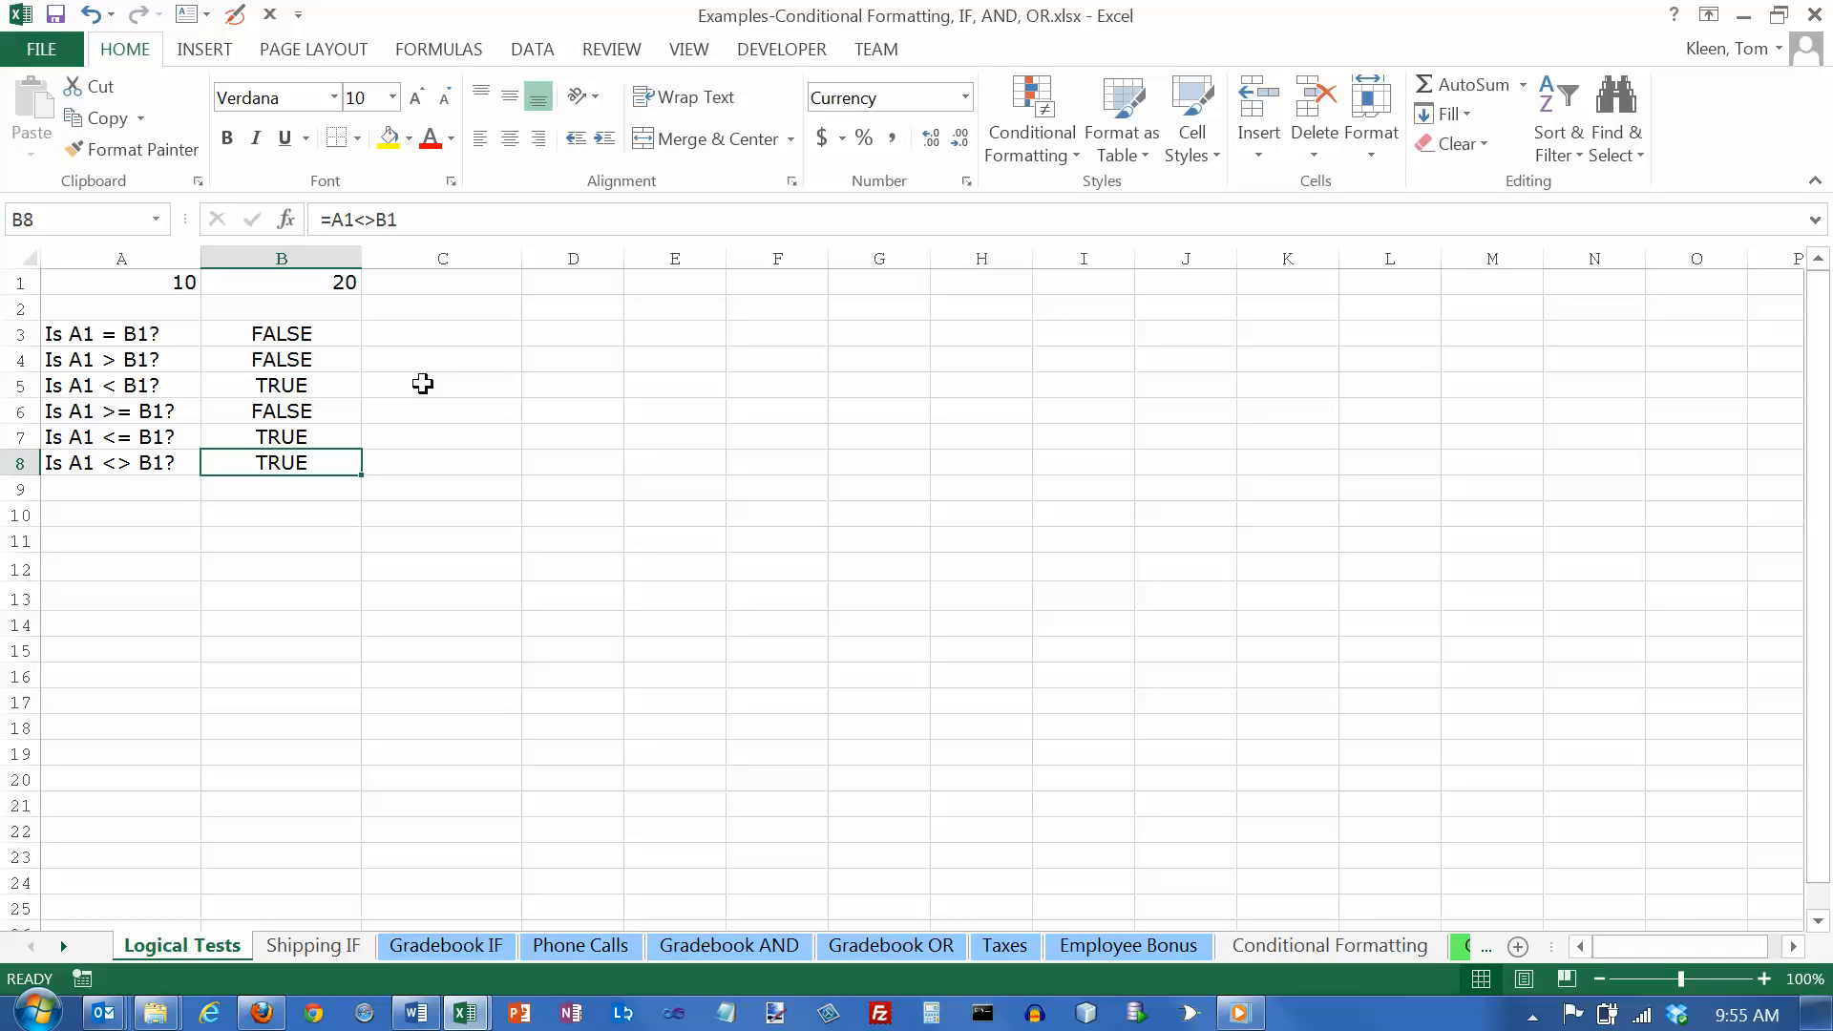
pyautogui.moveTo(346, 360)
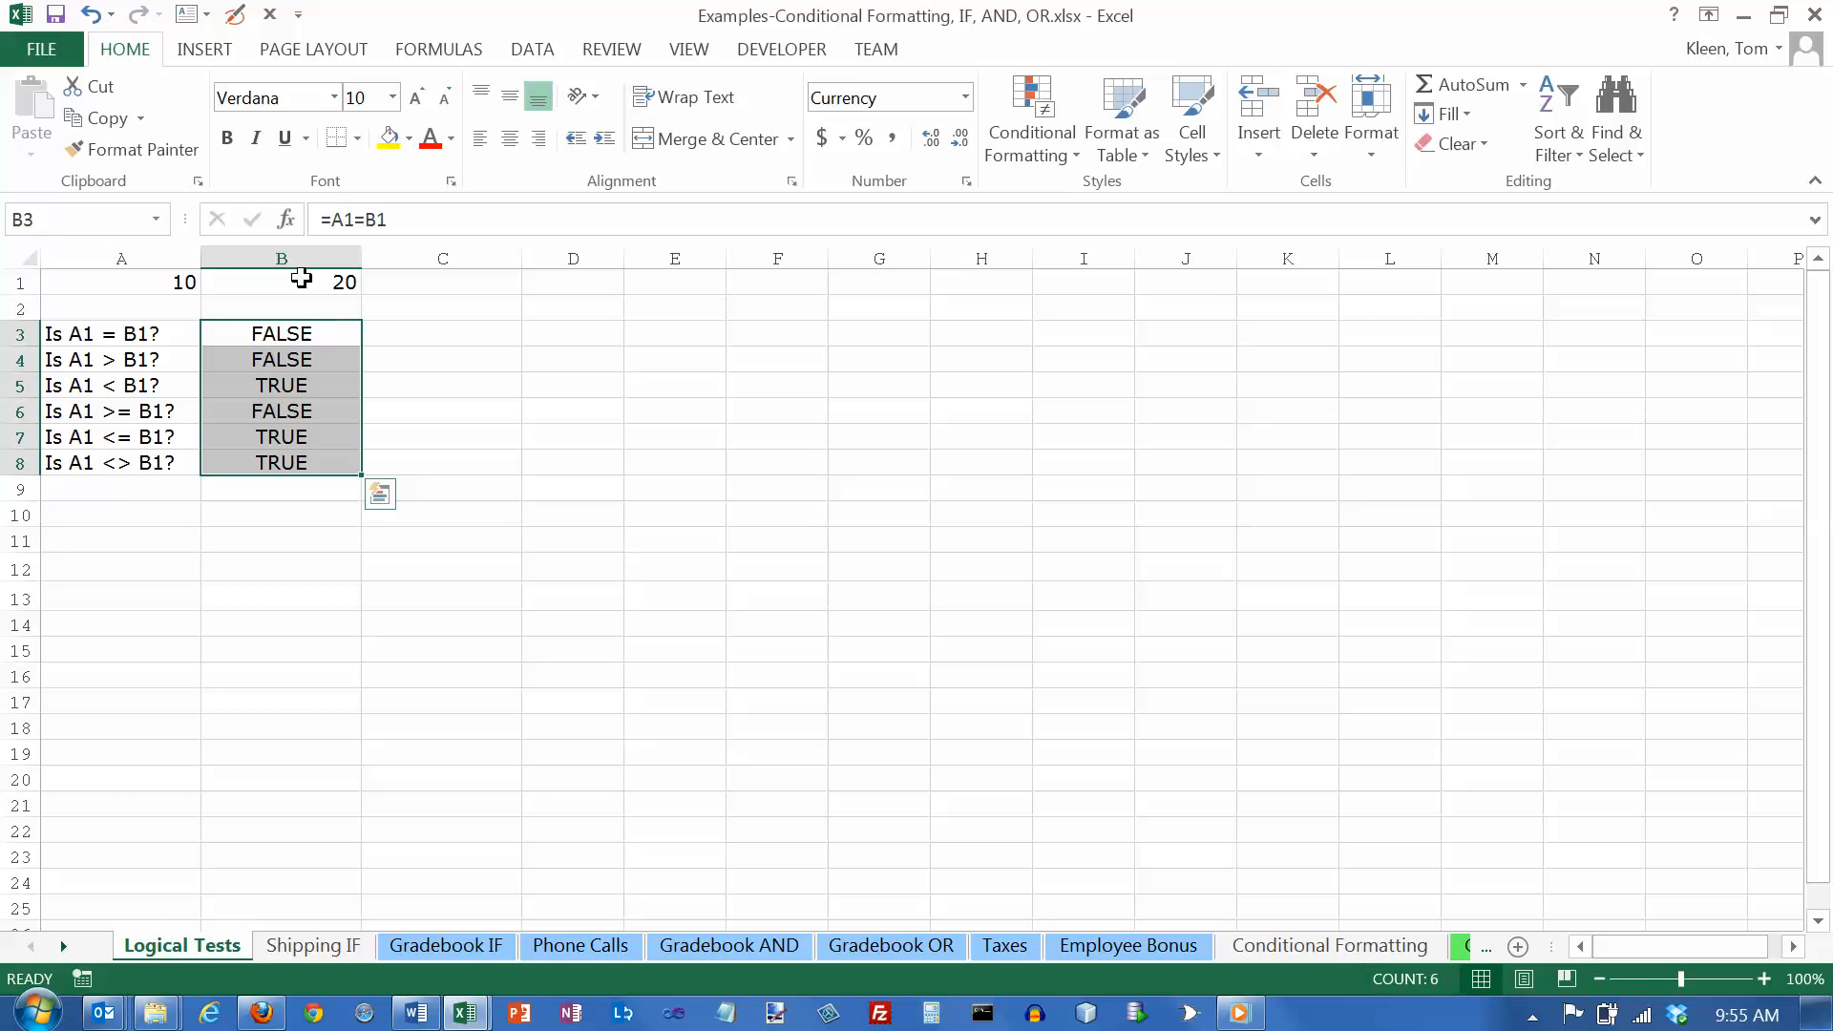
pyautogui.moveTo(302, 338)
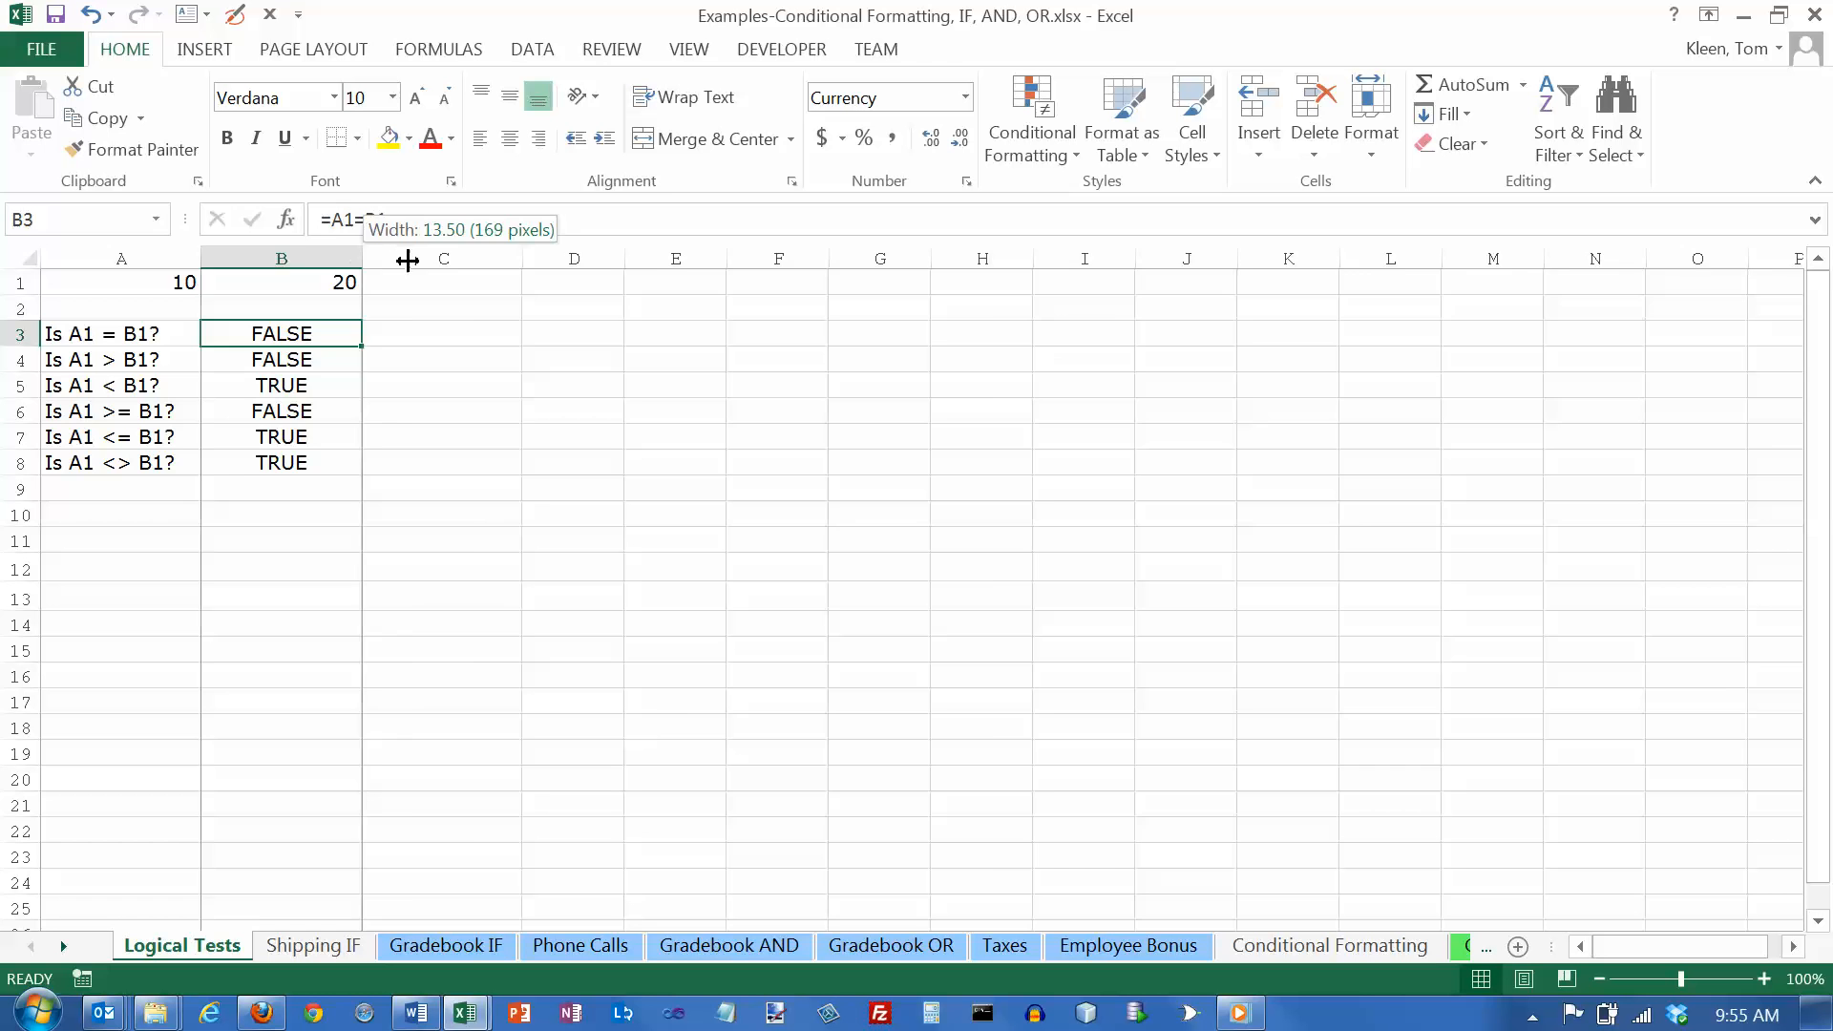
# Widen column B by dragging its header border, then review A1, B1 and the question labels A3:A8.
pyautogui.moveTo(363, 259); pyautogui.dragTo(525, 259)
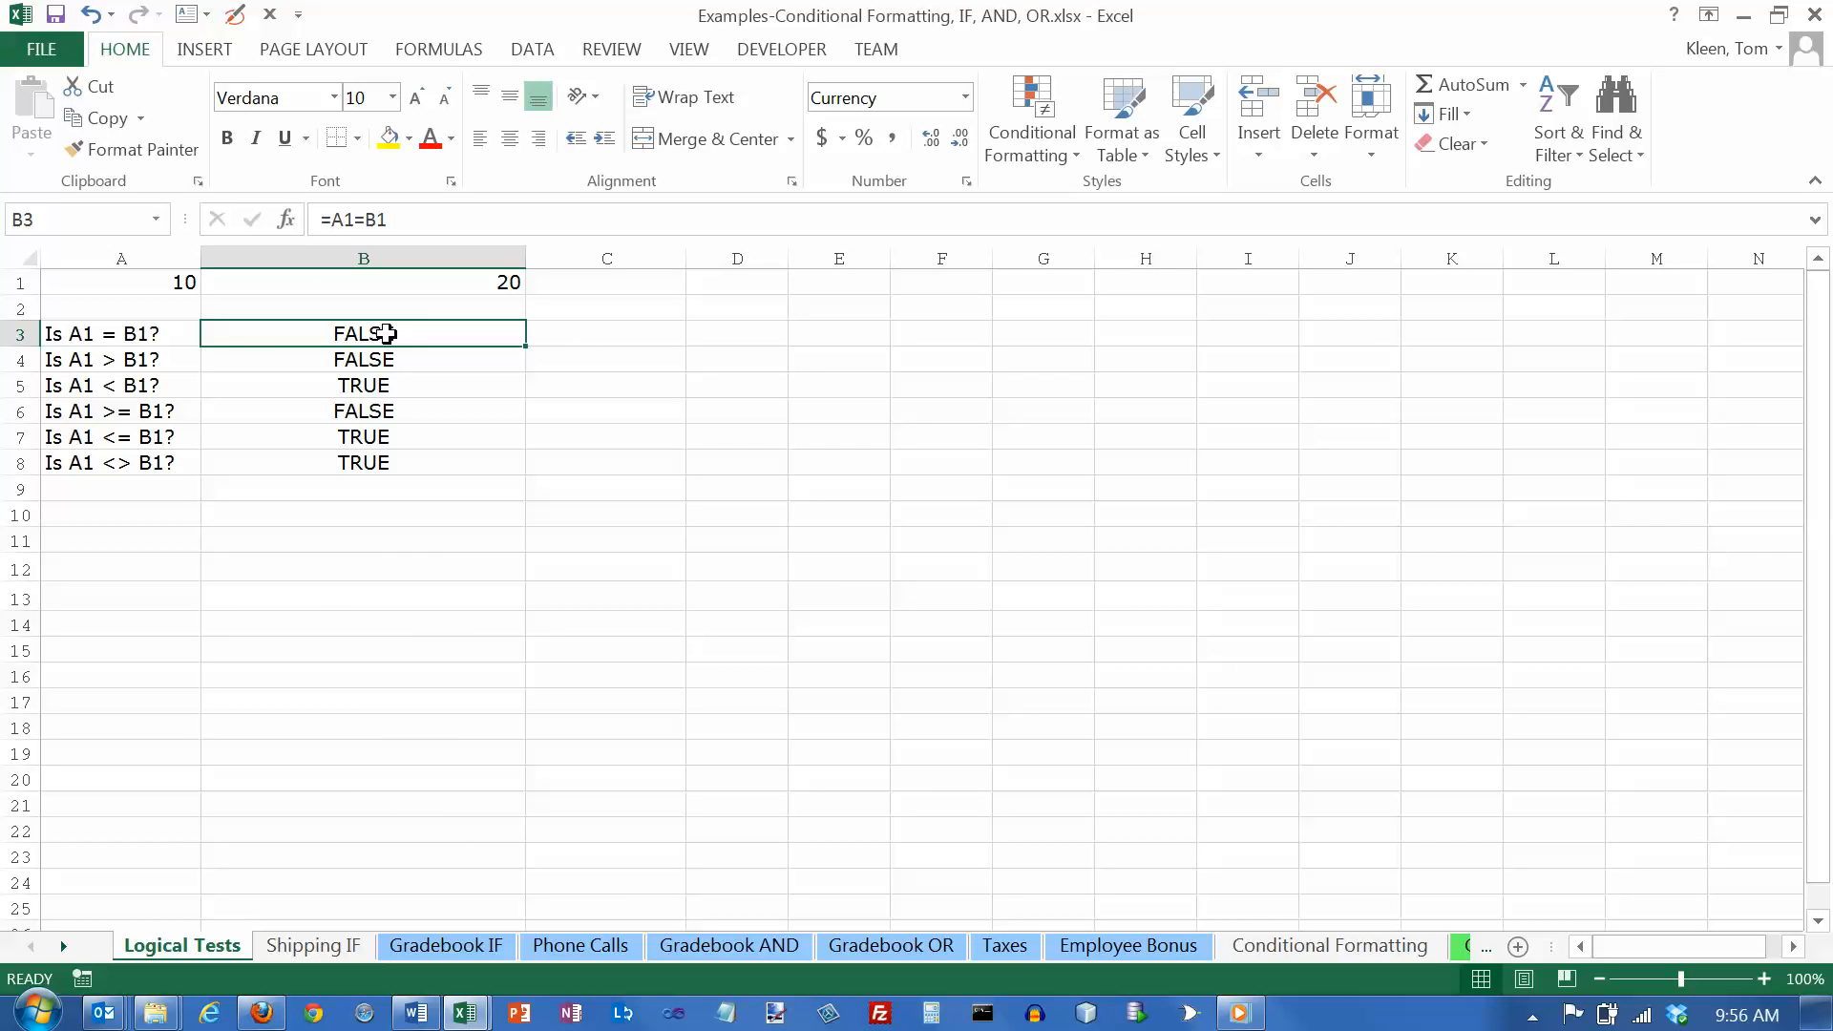
pyautogui.moveTo(338, 360)
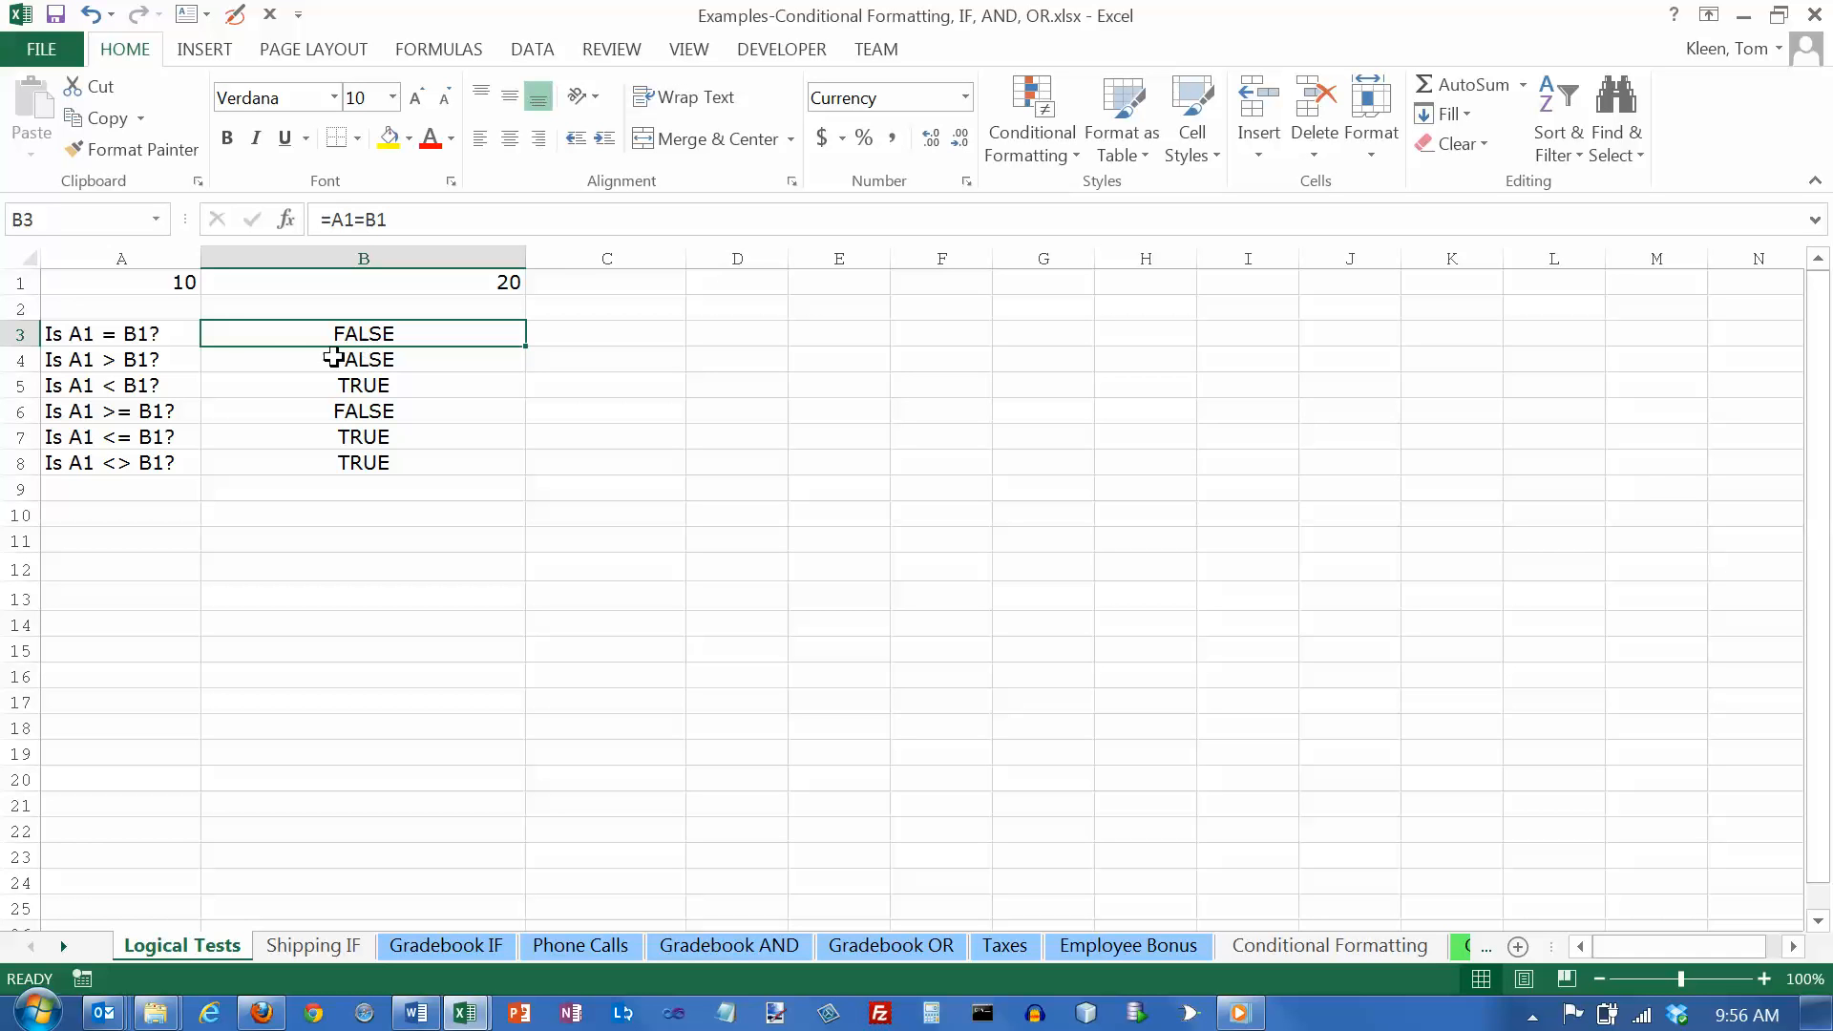
pyautogui.click(120, 282)
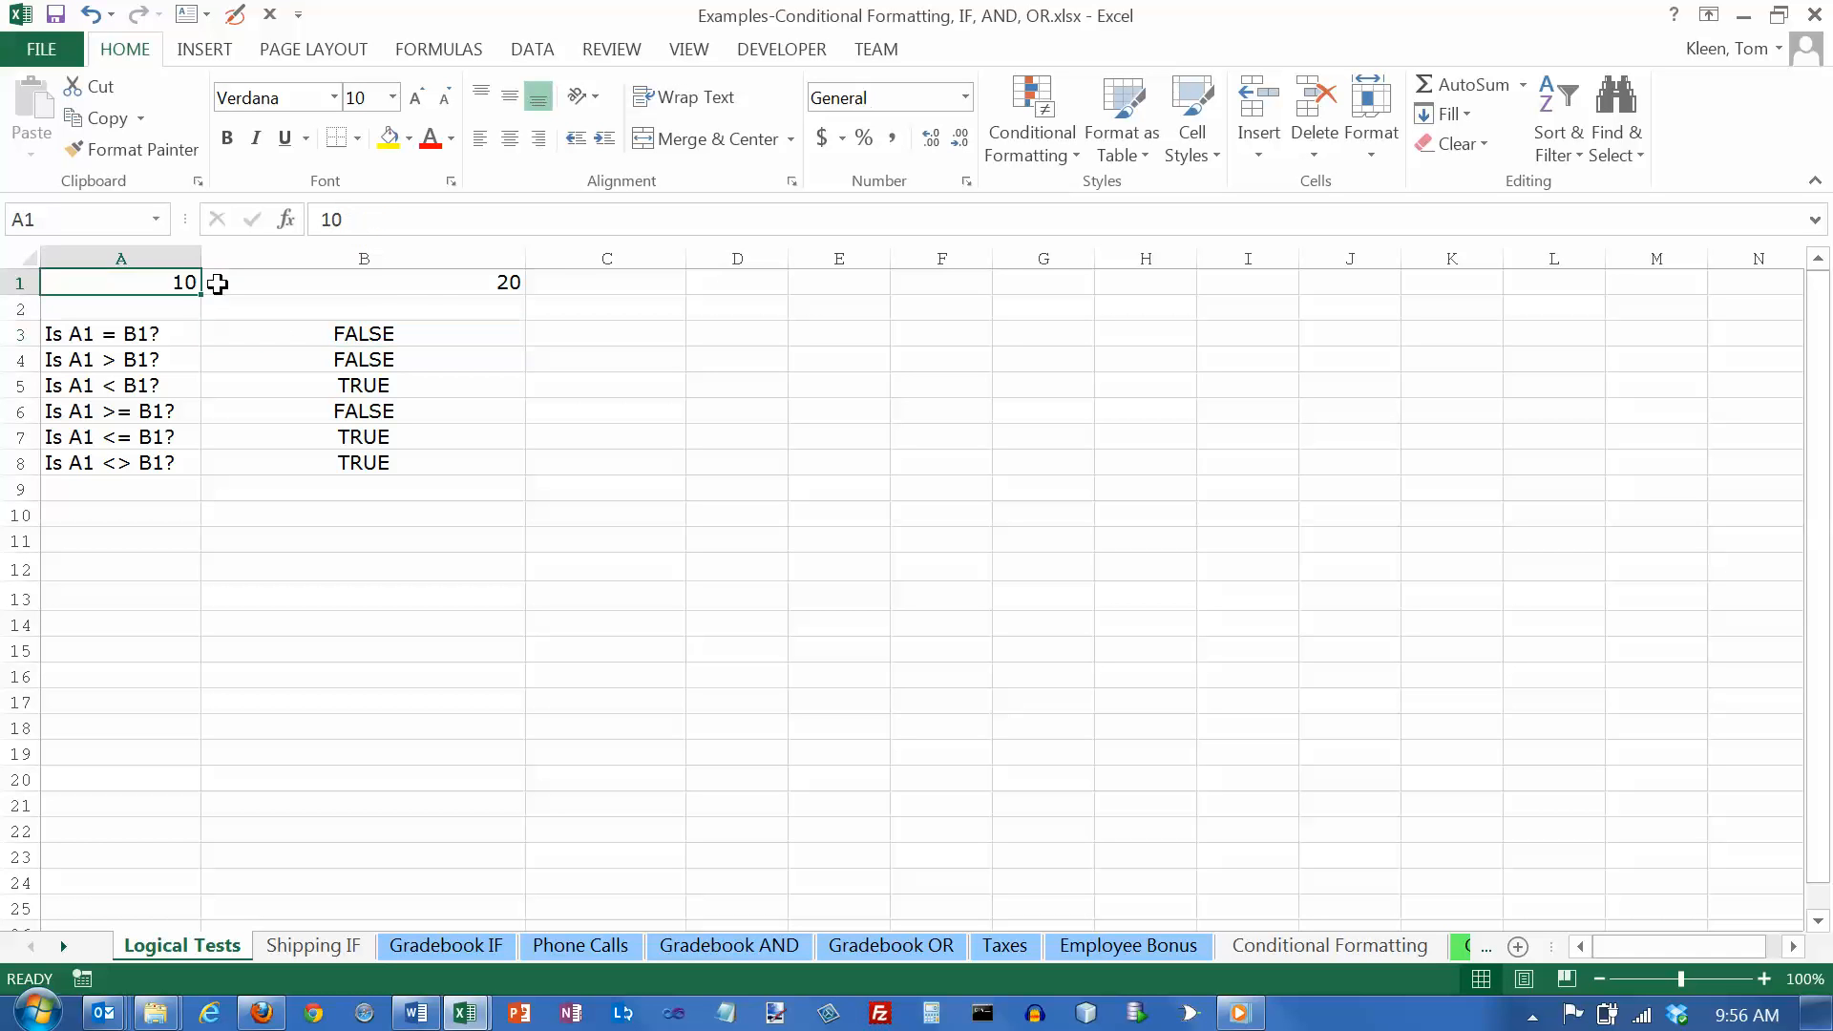
pyautogui.click(364, 281)
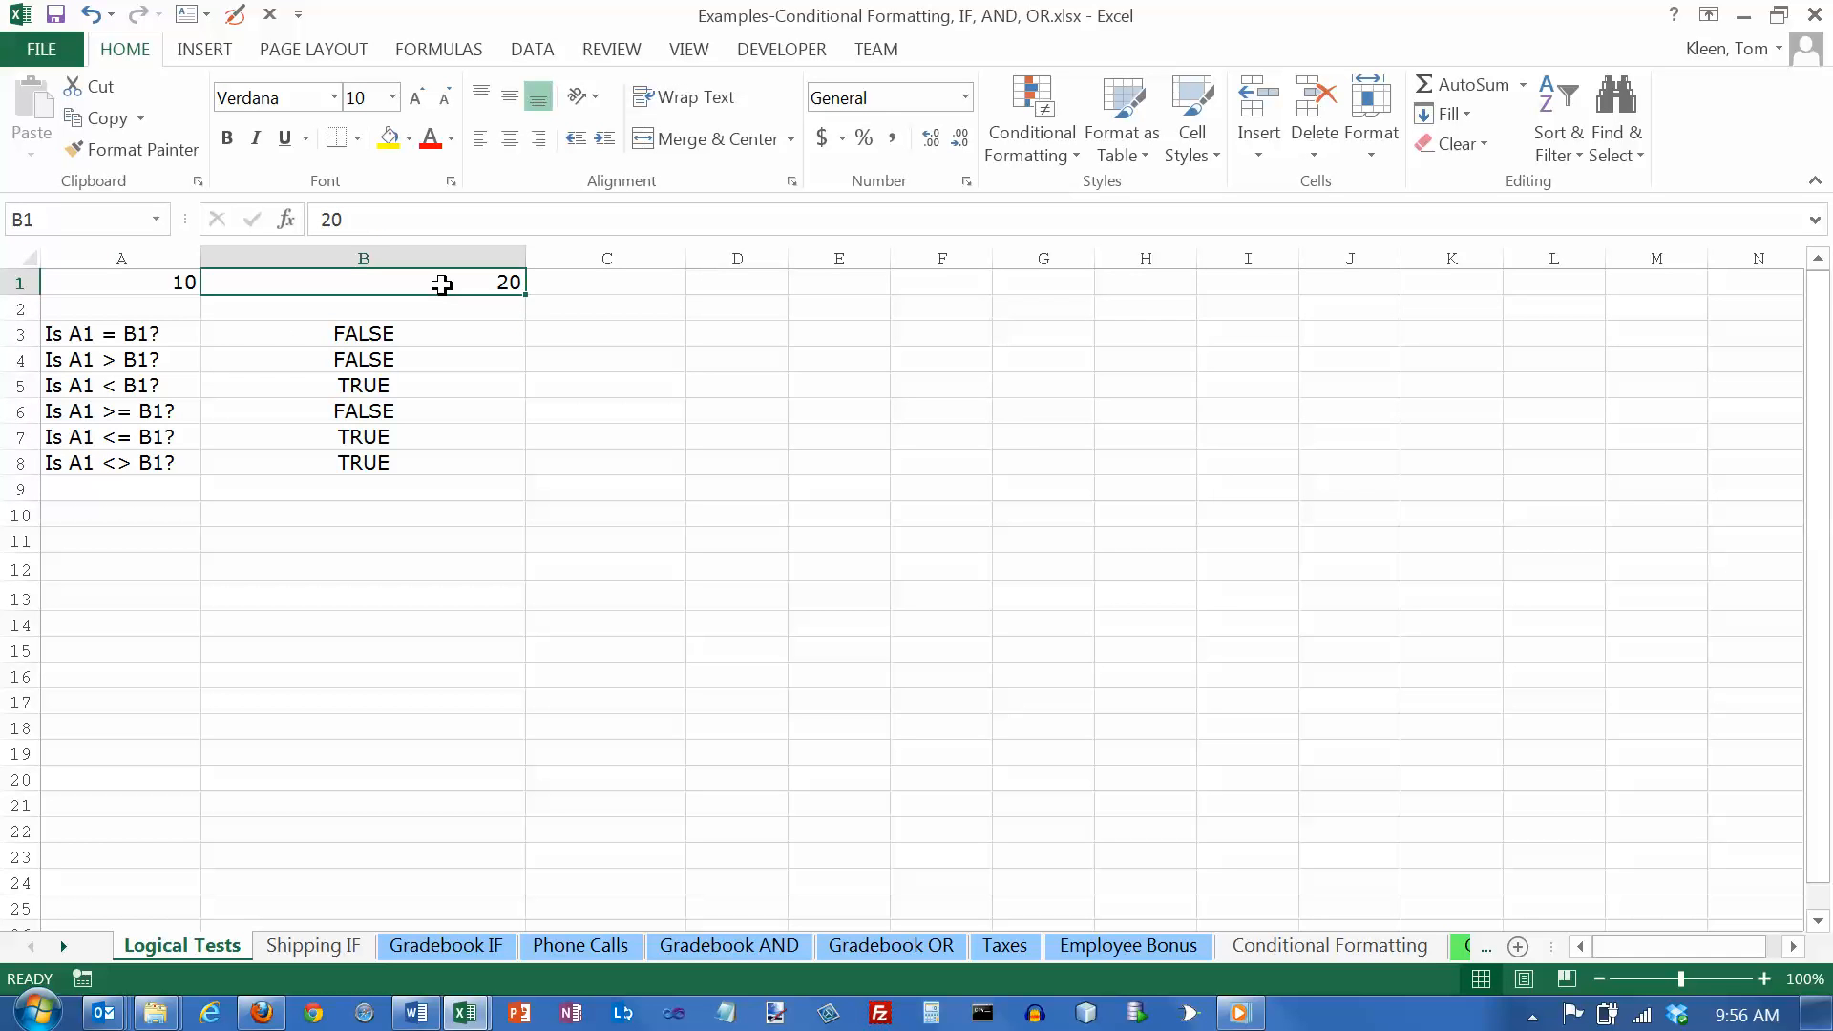
pyautogui.moveTo(120, 333); pyautogui.dragTo(120, 424)
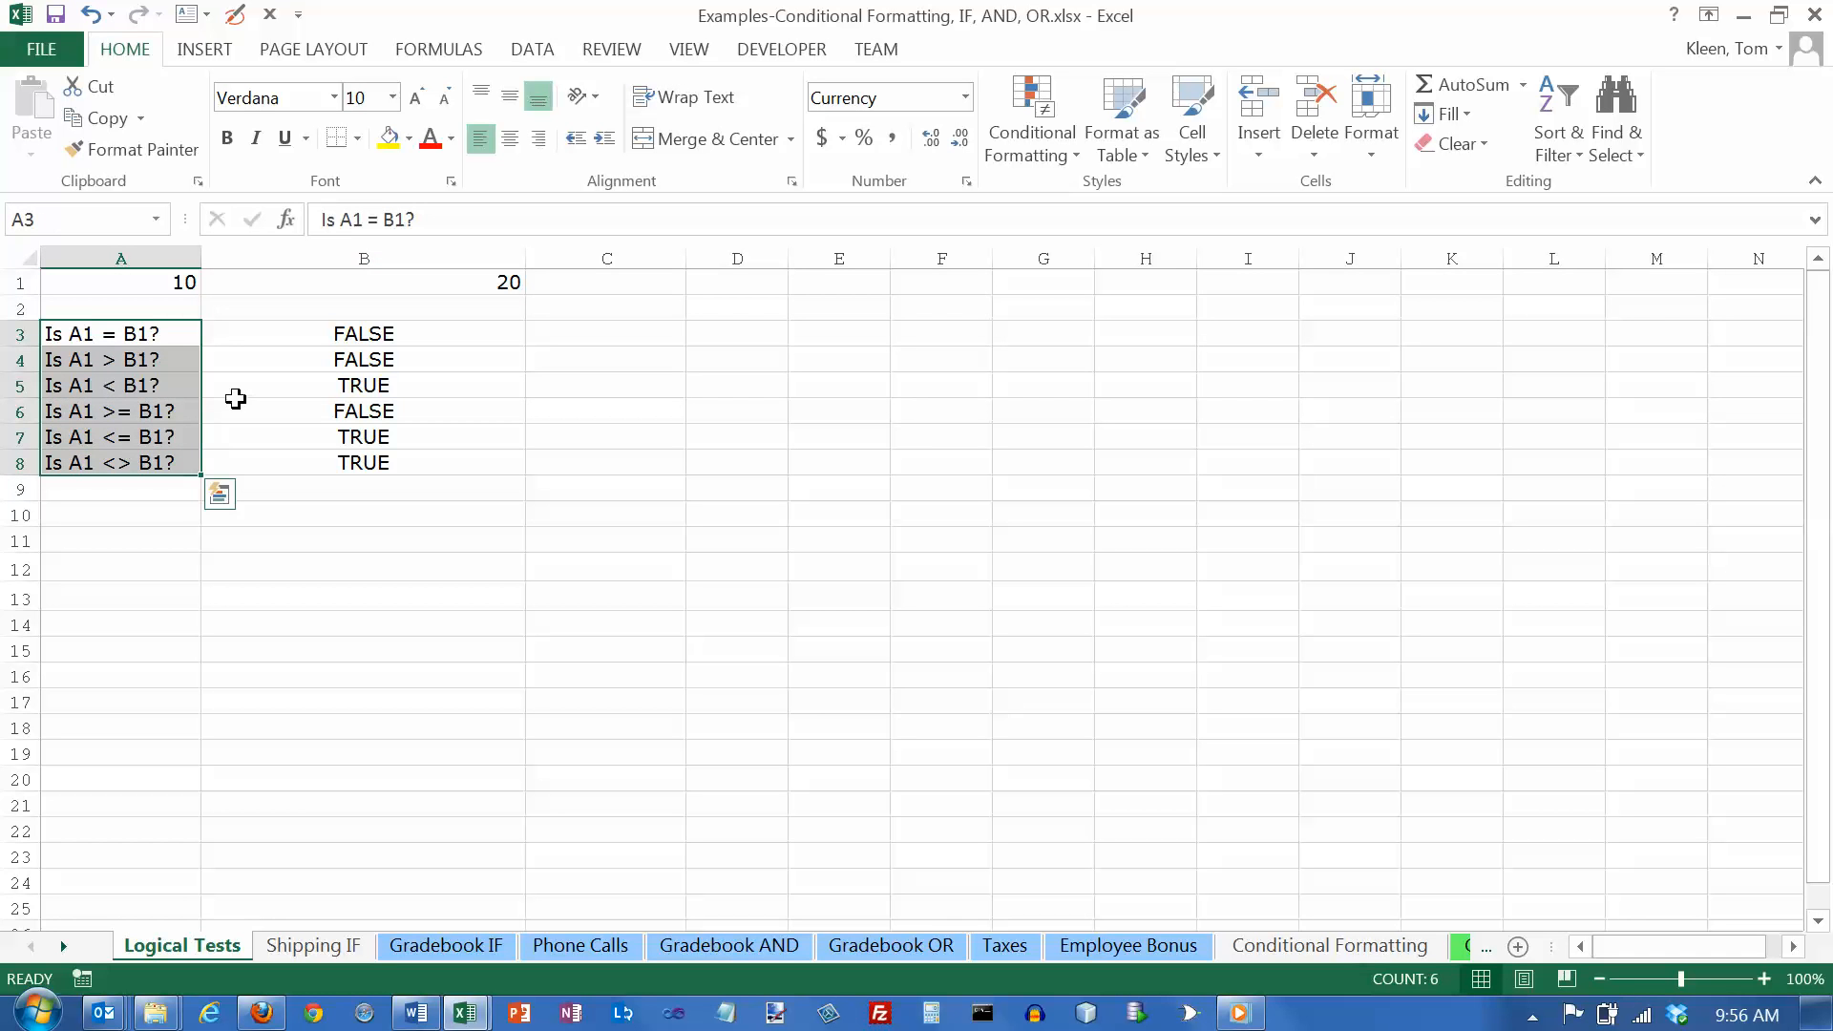
pyautogui.moveTo(313, 335)
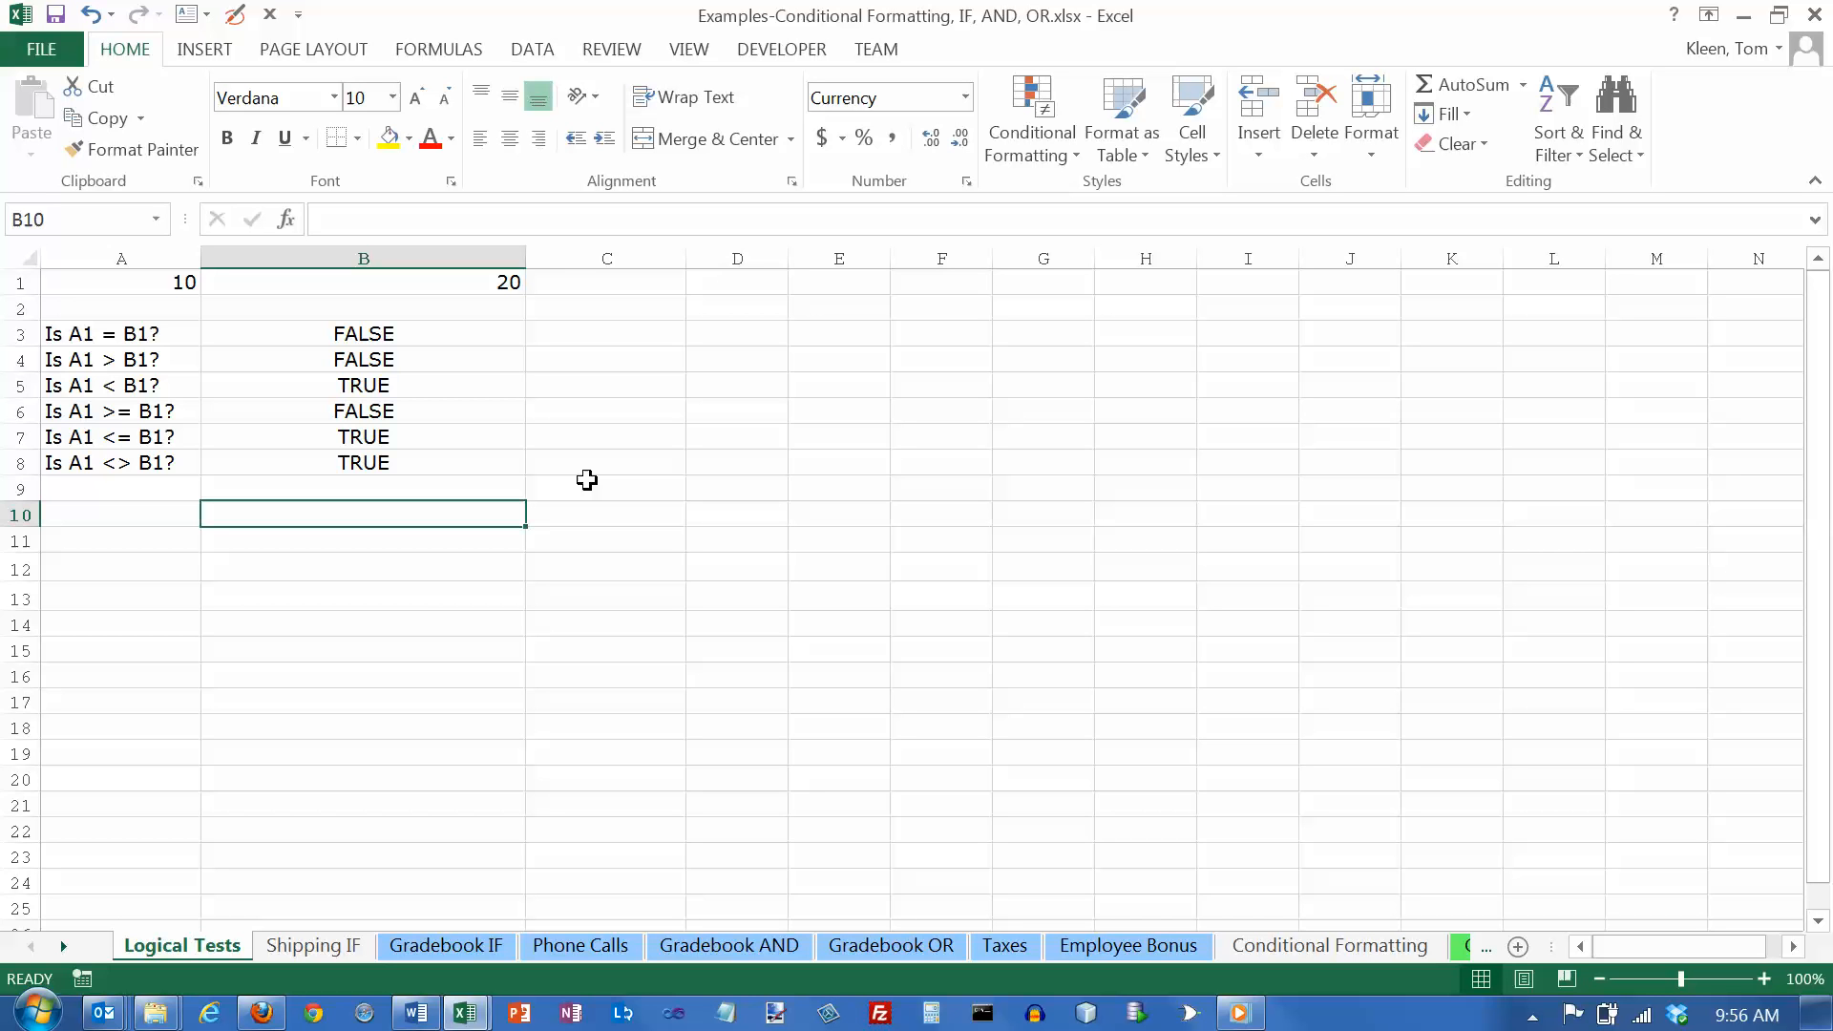
# Enter TRUE in B10, check how it displays, and reopen it for editing.
pyautogui.write('True')
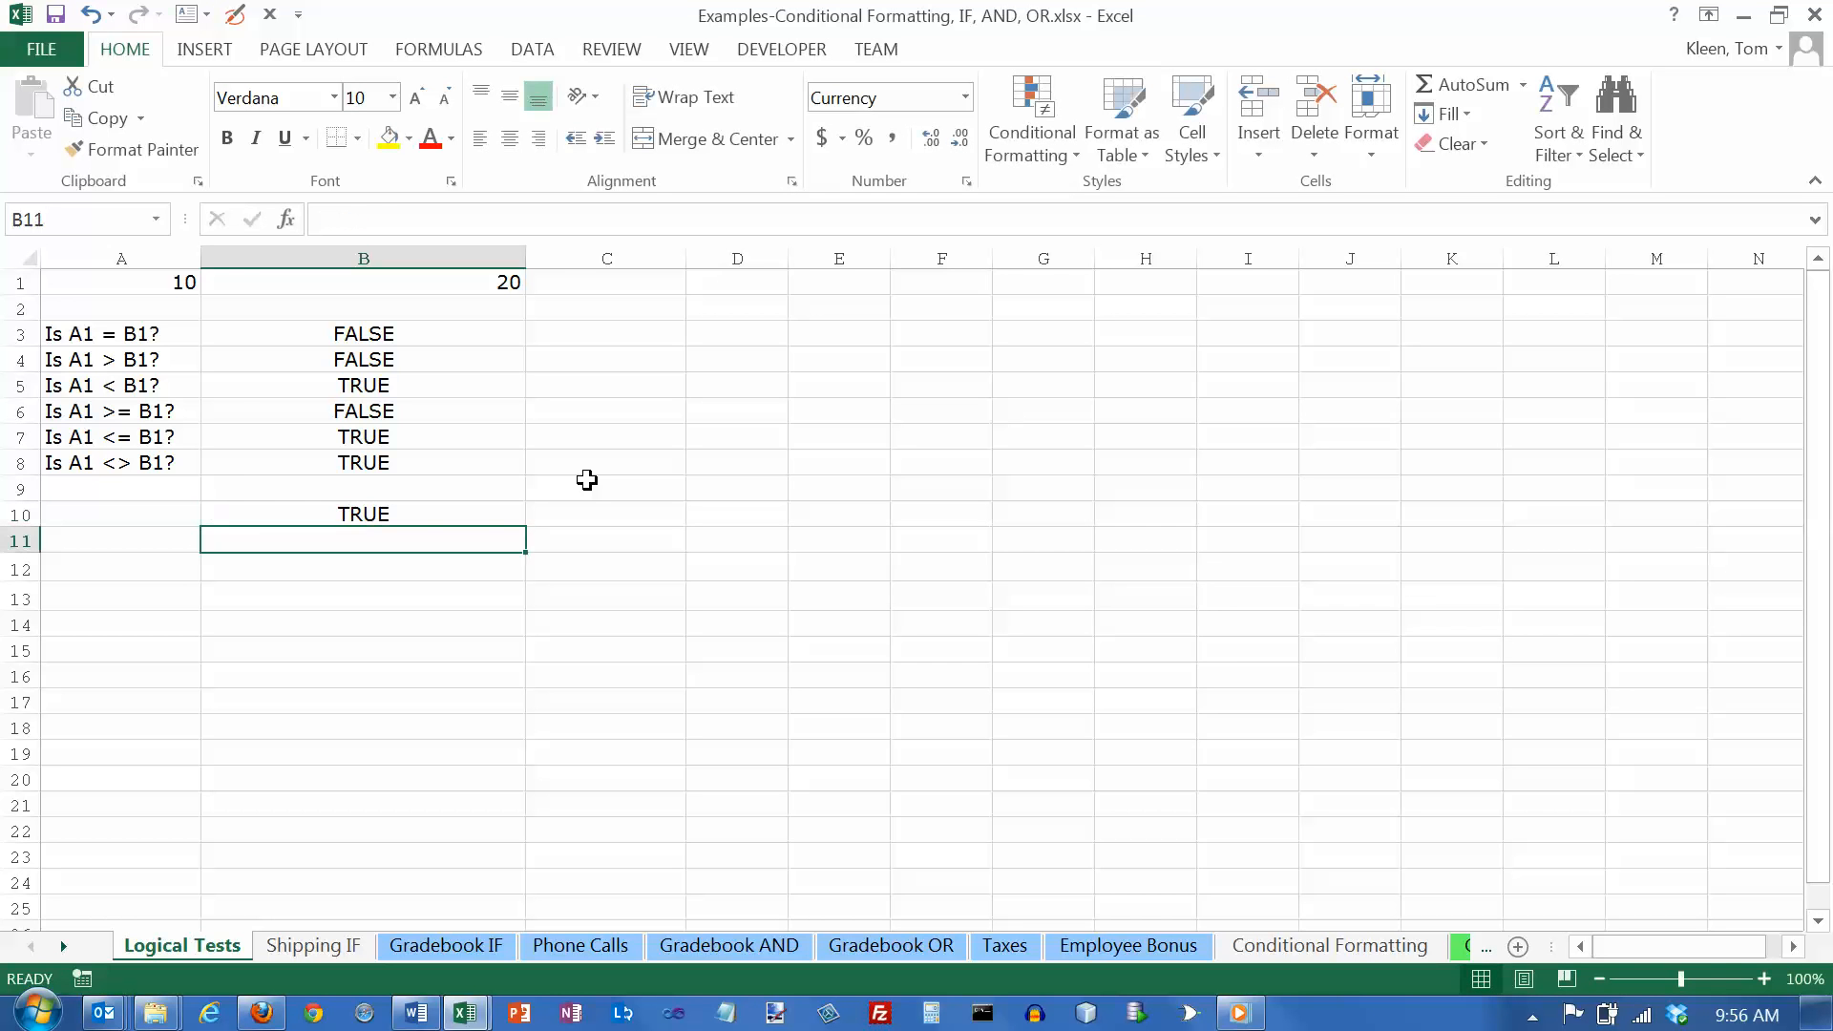
pyautogui.click(363, 515)
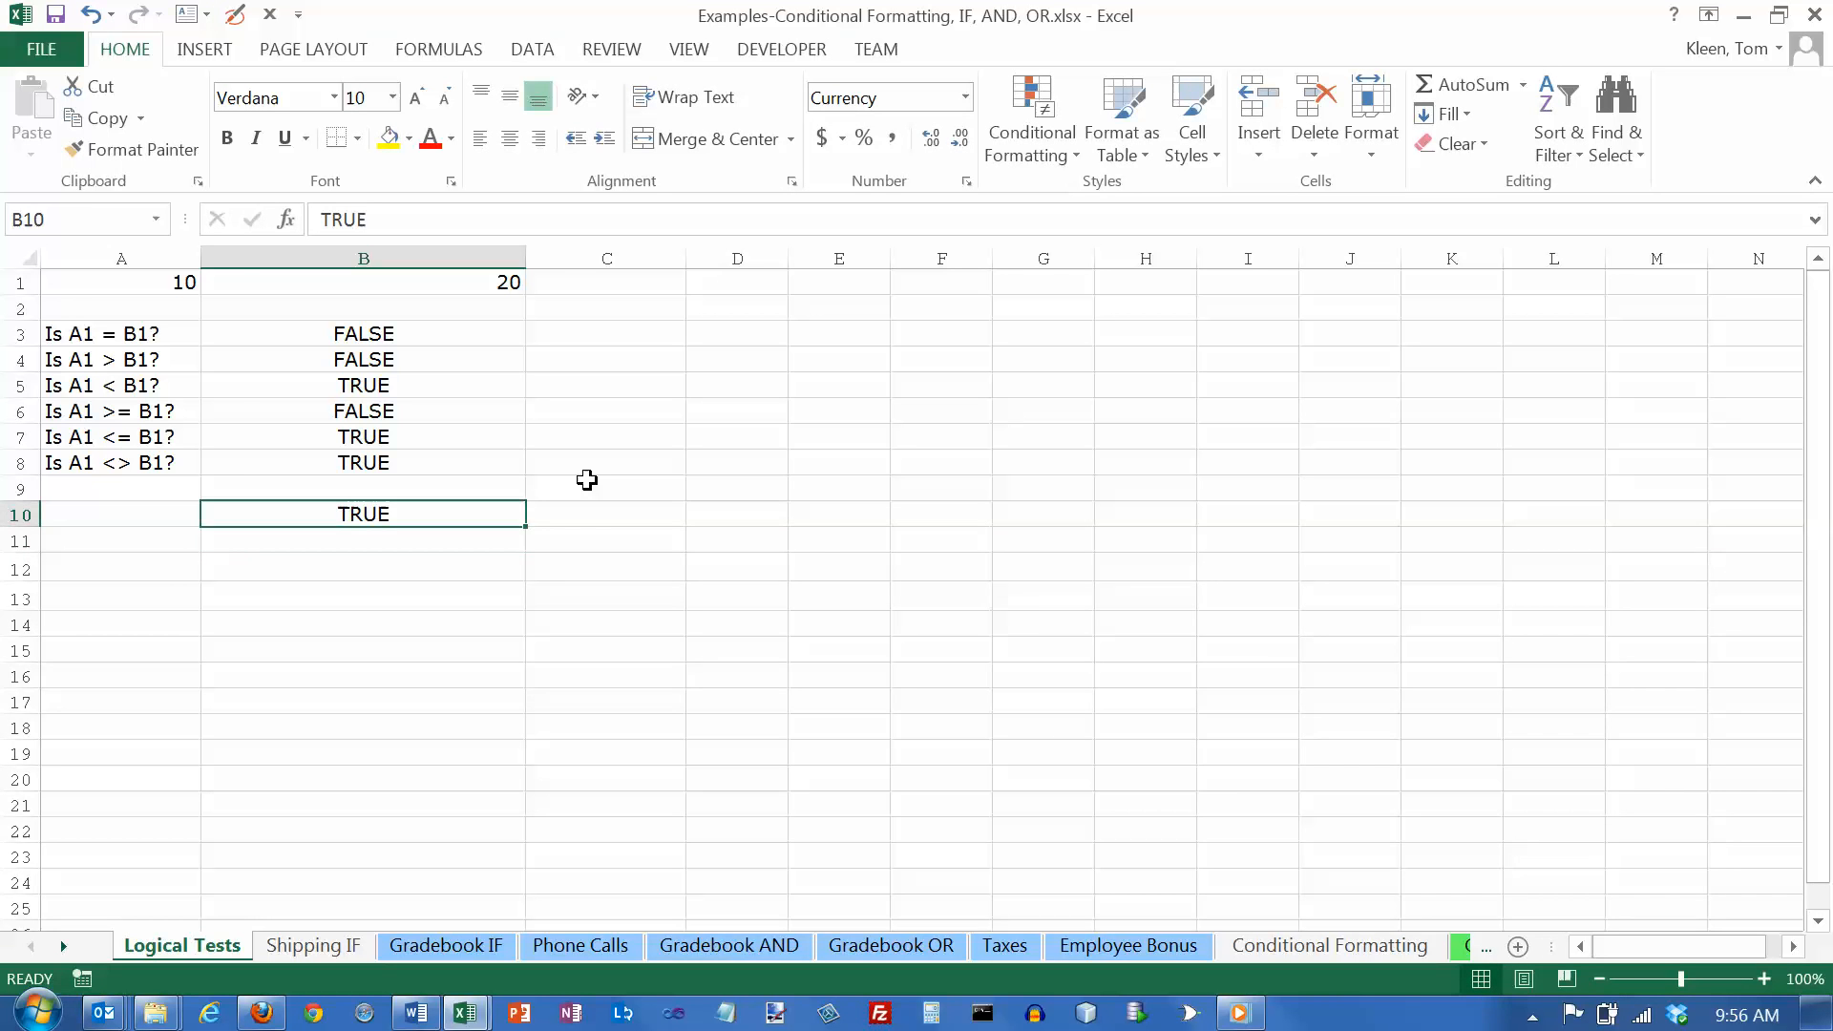
pyautogui.moveTo(416, 512)
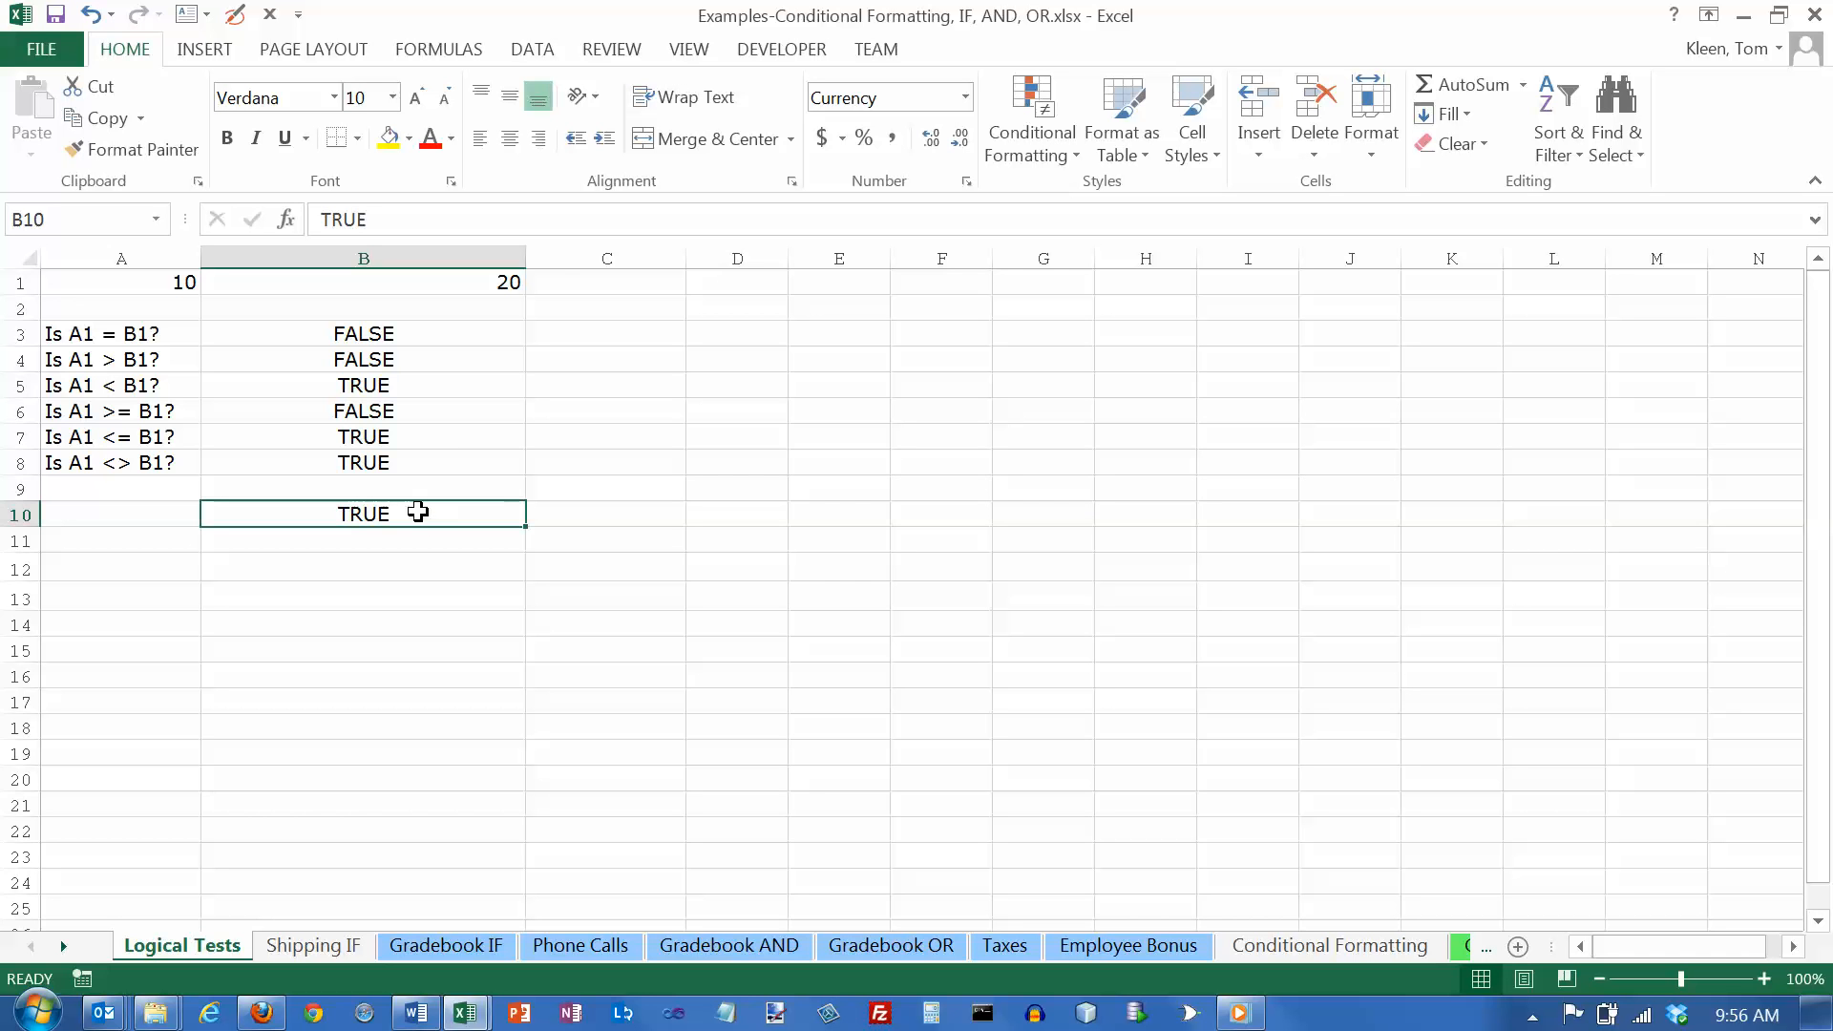
pyautogui.moveTo(339, 515)
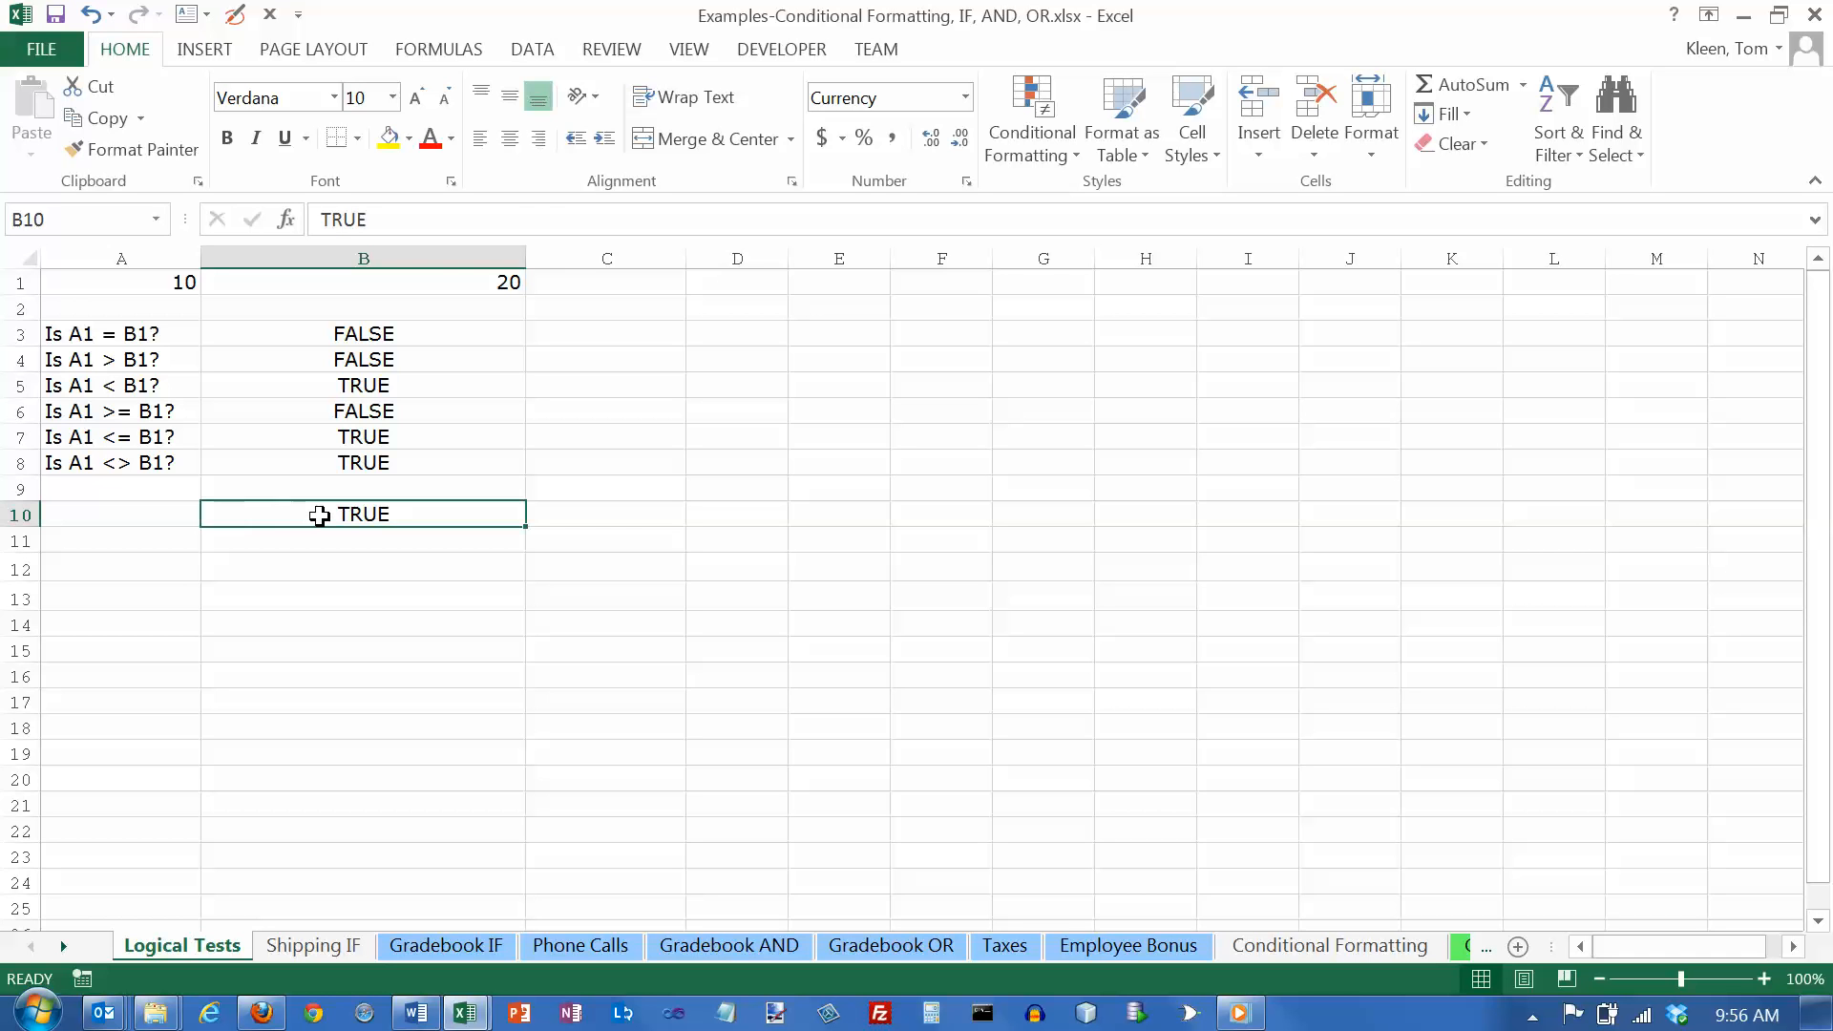
pyautogui.doubleClick(363, 515)
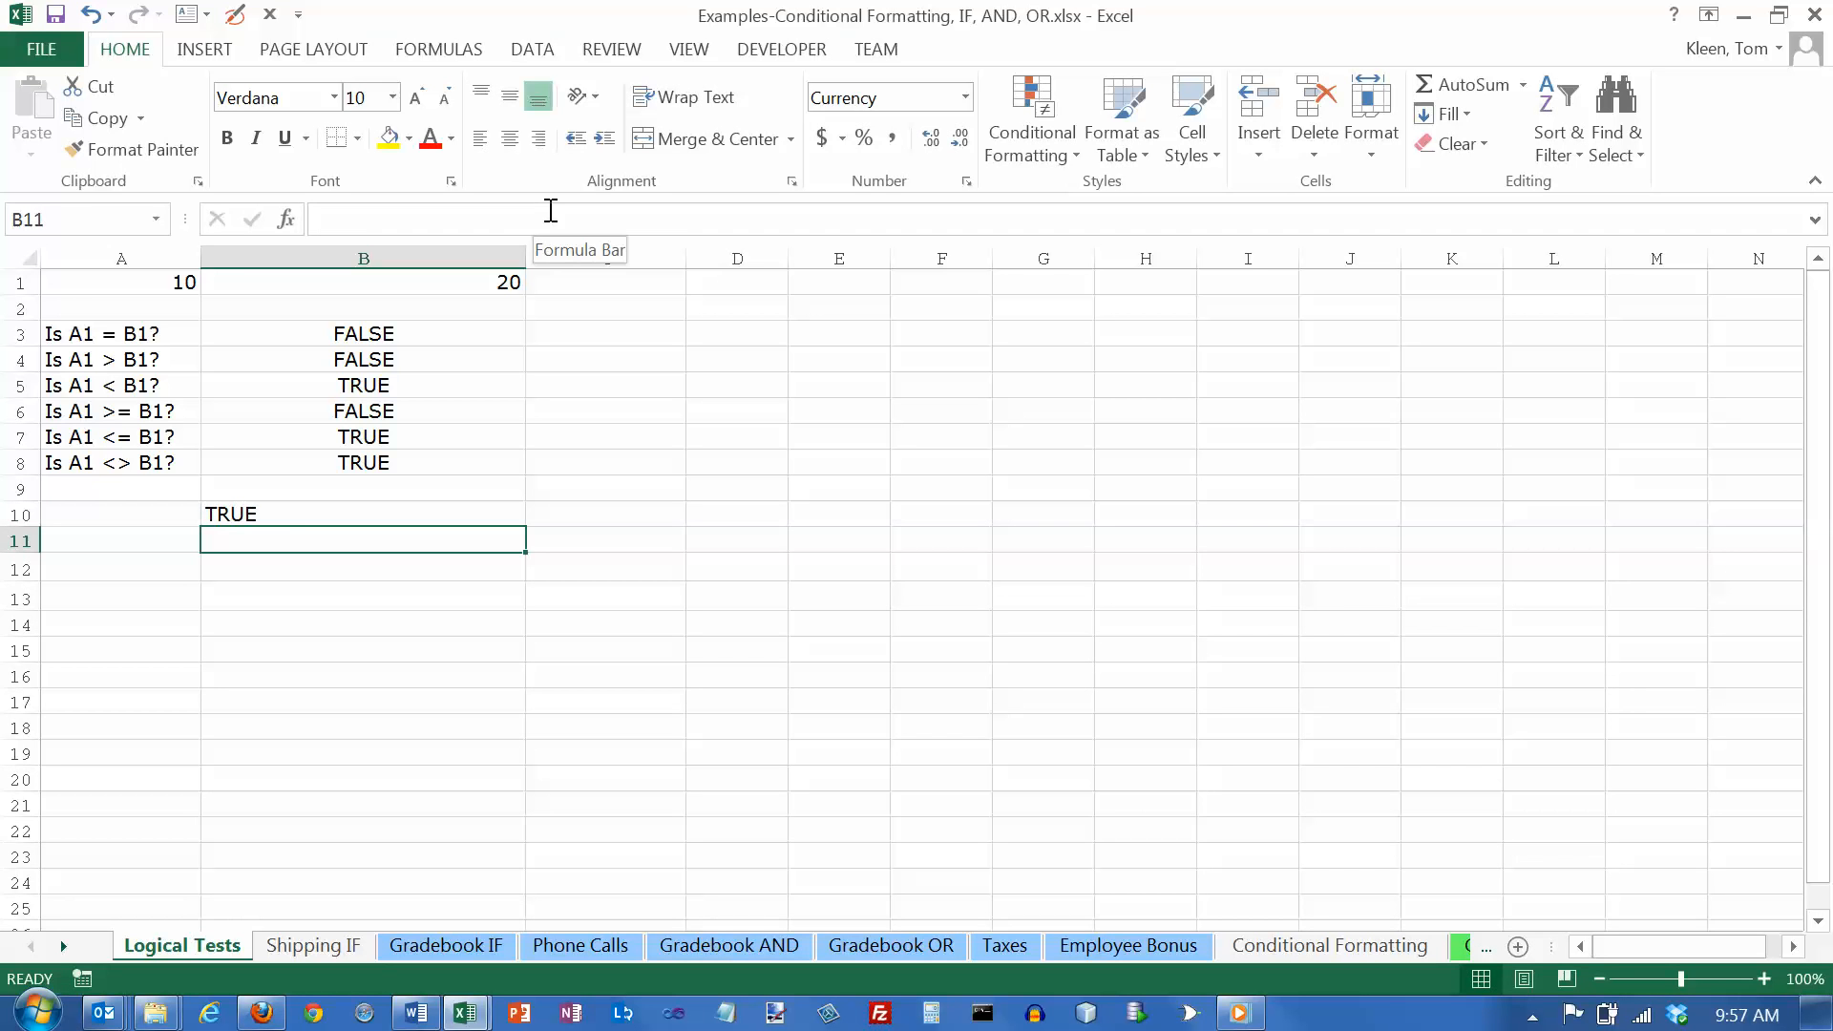
# Re-enter B10 as 'True with a leading apostrophe so it is stored as left-aligned text.
pyautogui.click(363, 514)
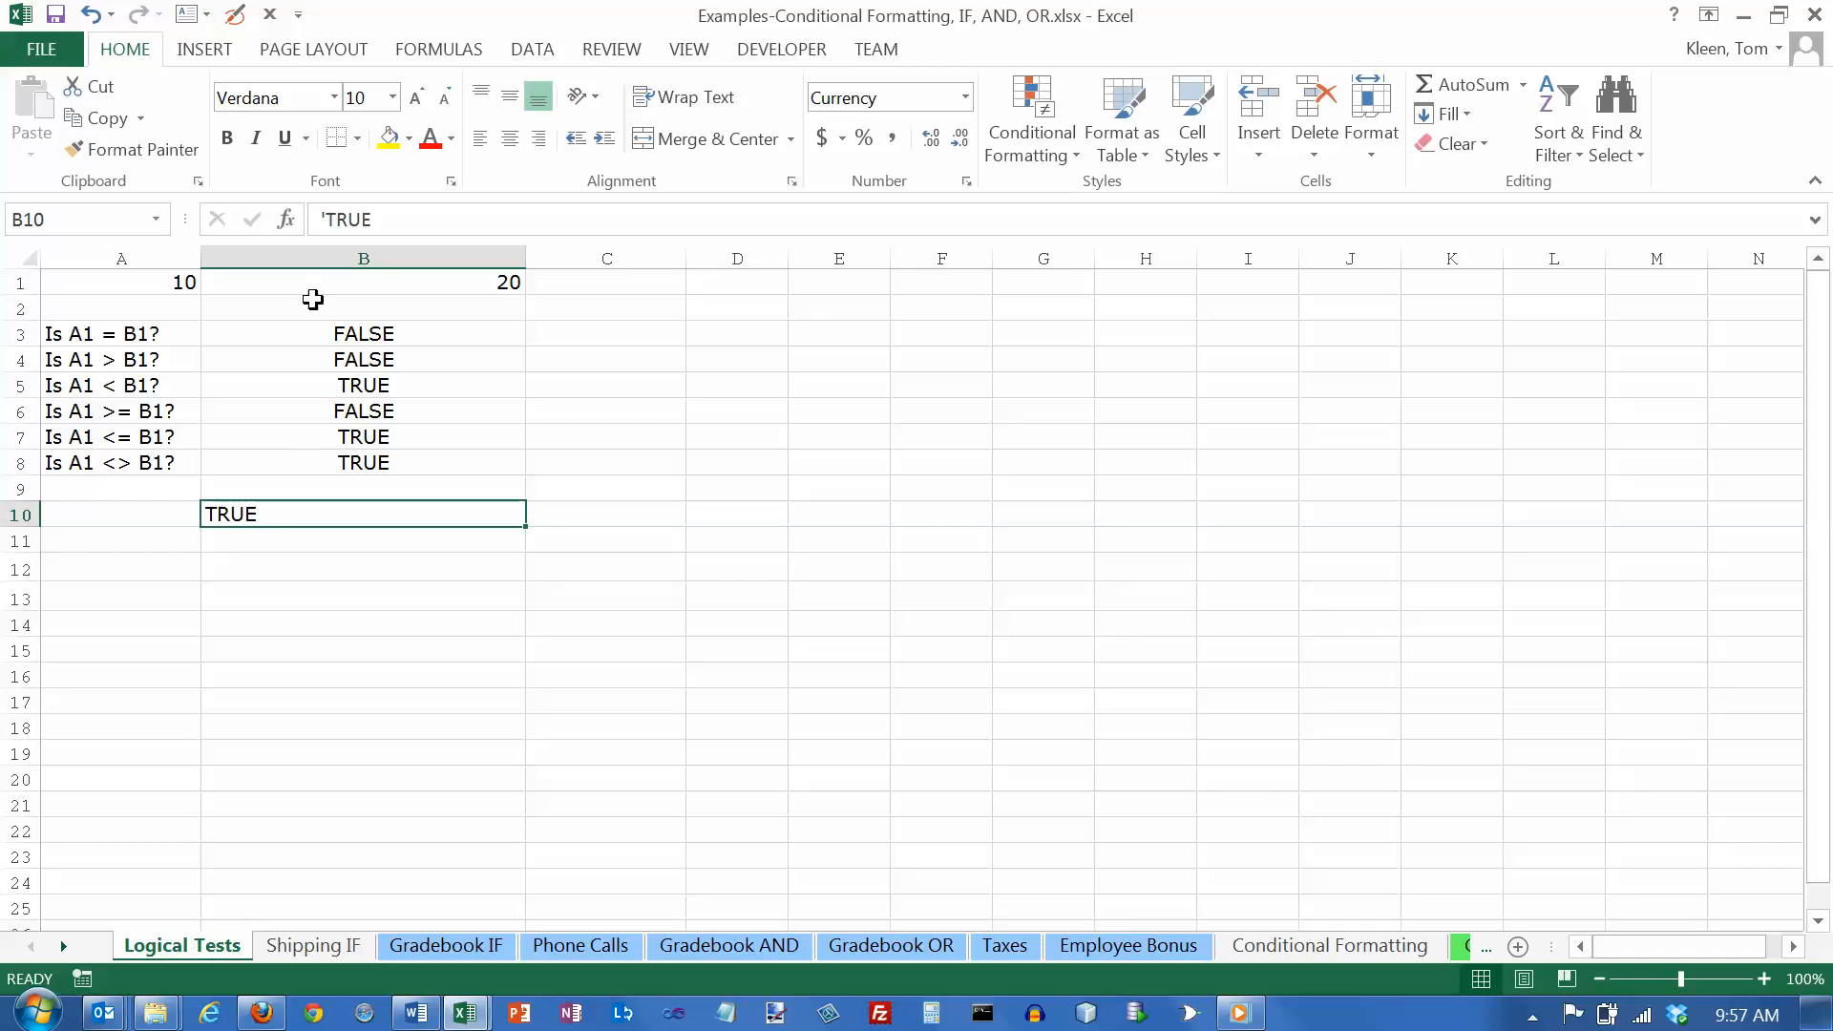
pyautogui.moveTo(281, 512)
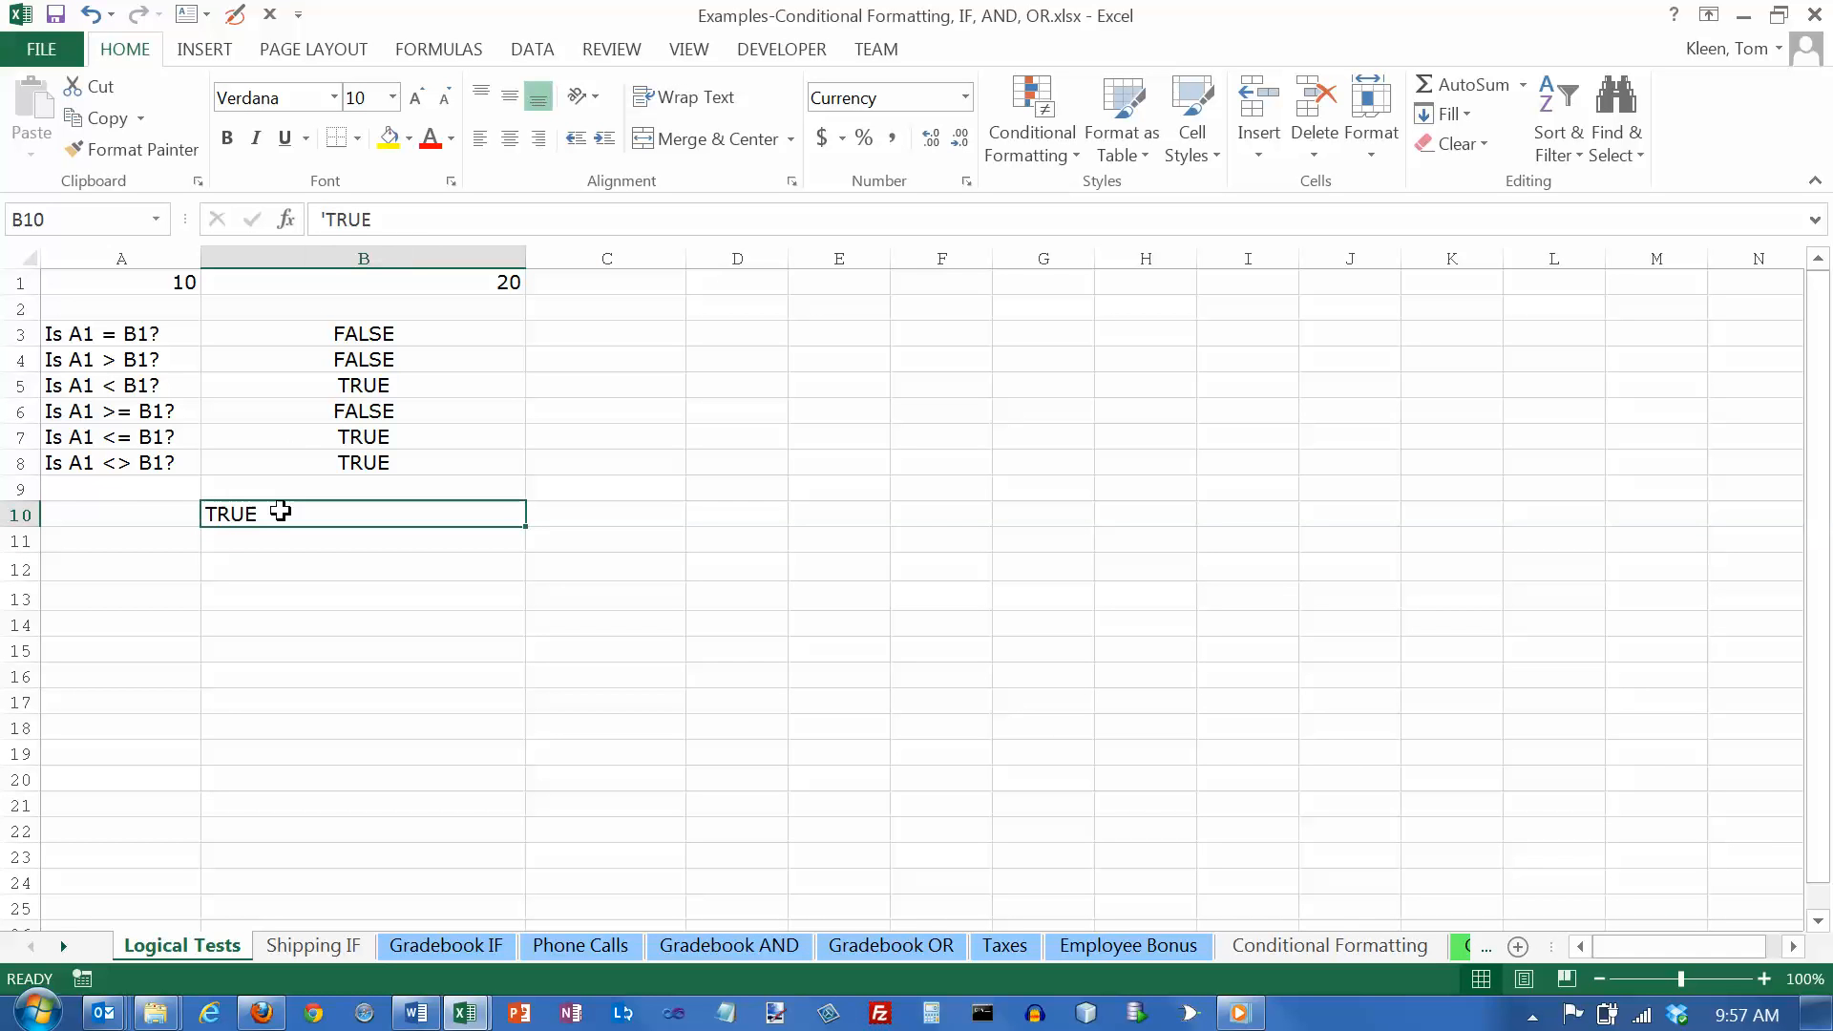
pyautogui.moveTo(291, 504)
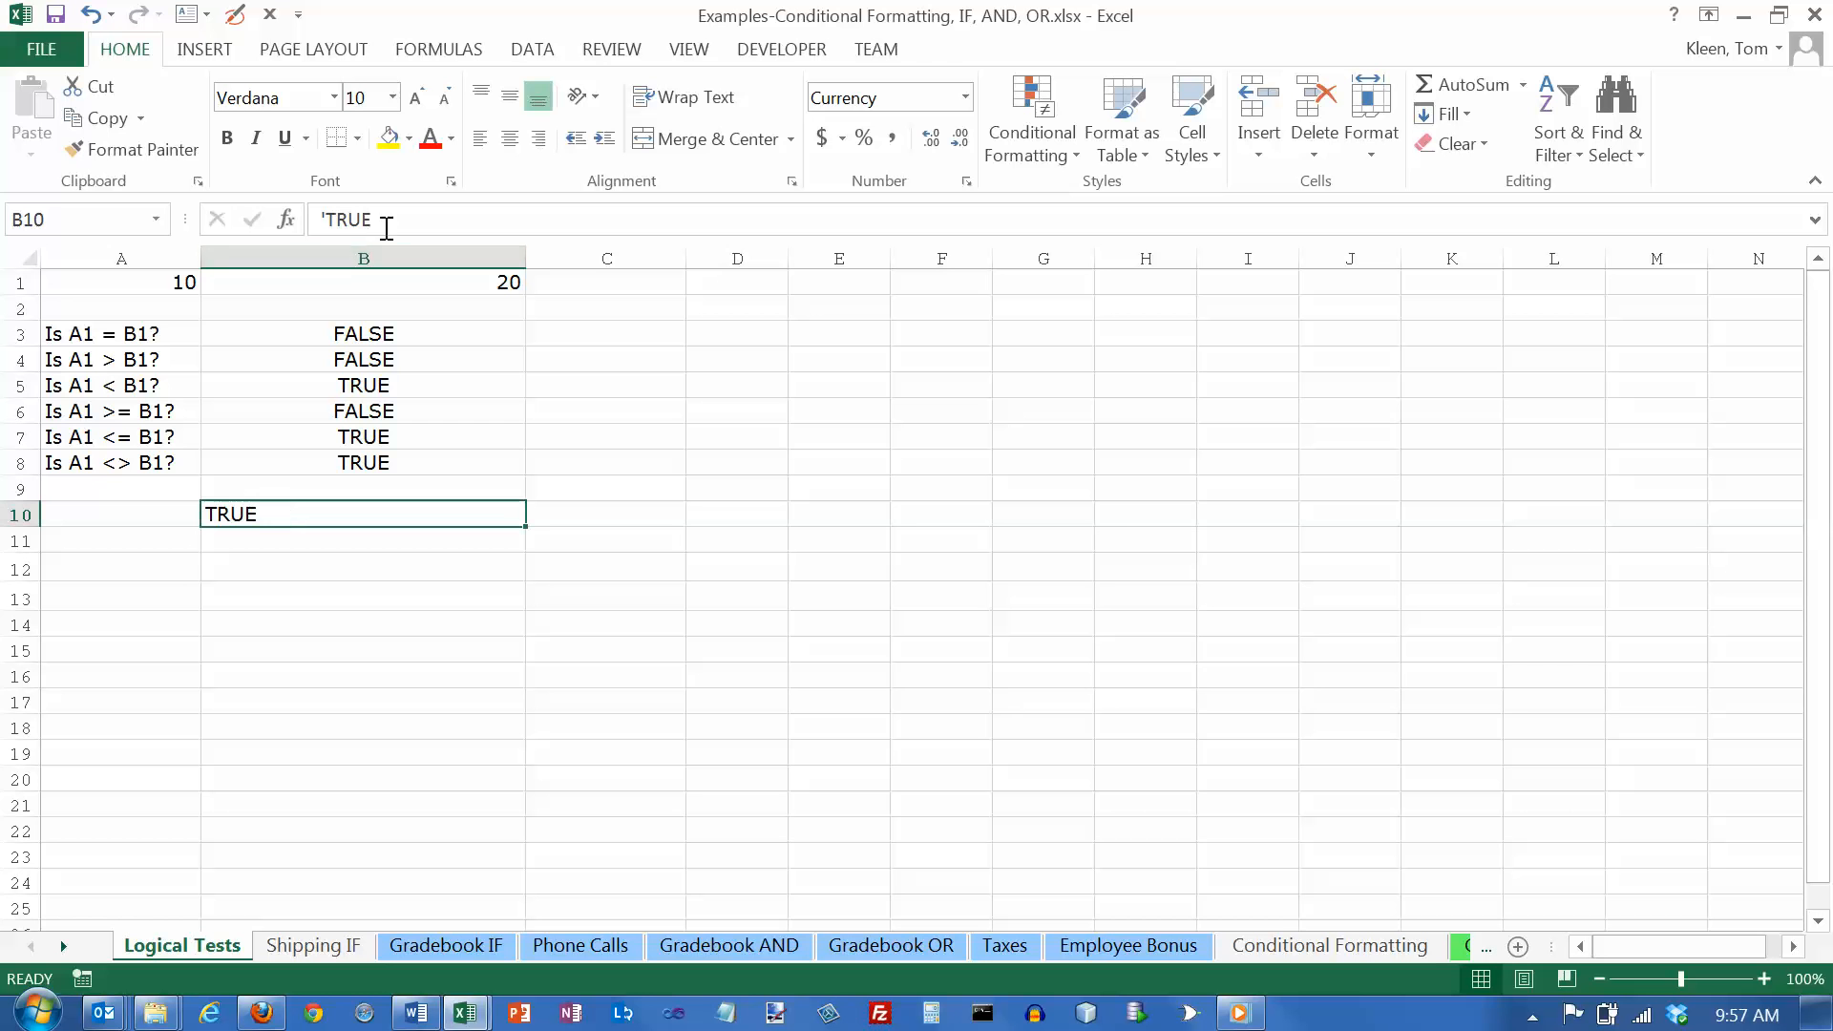
pyautogui.press('Backspace')
pyautogui.write('True')
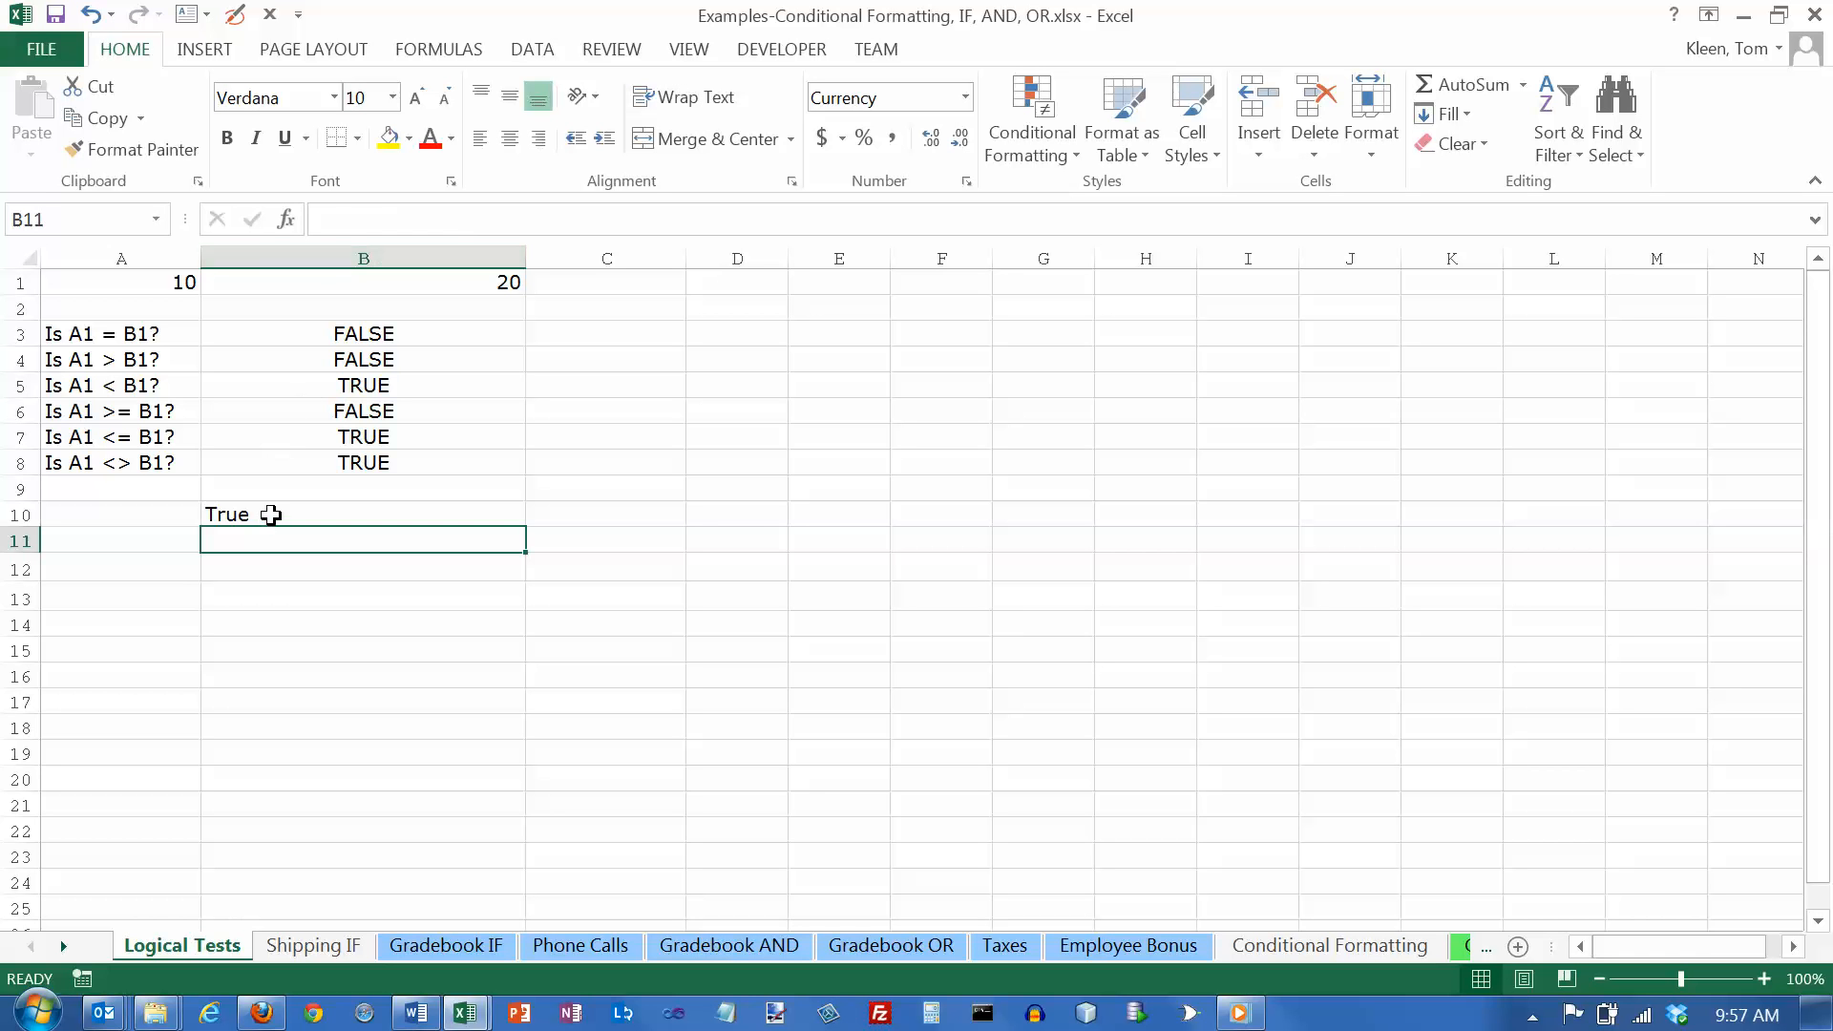
pyautogui.click(363, 515)
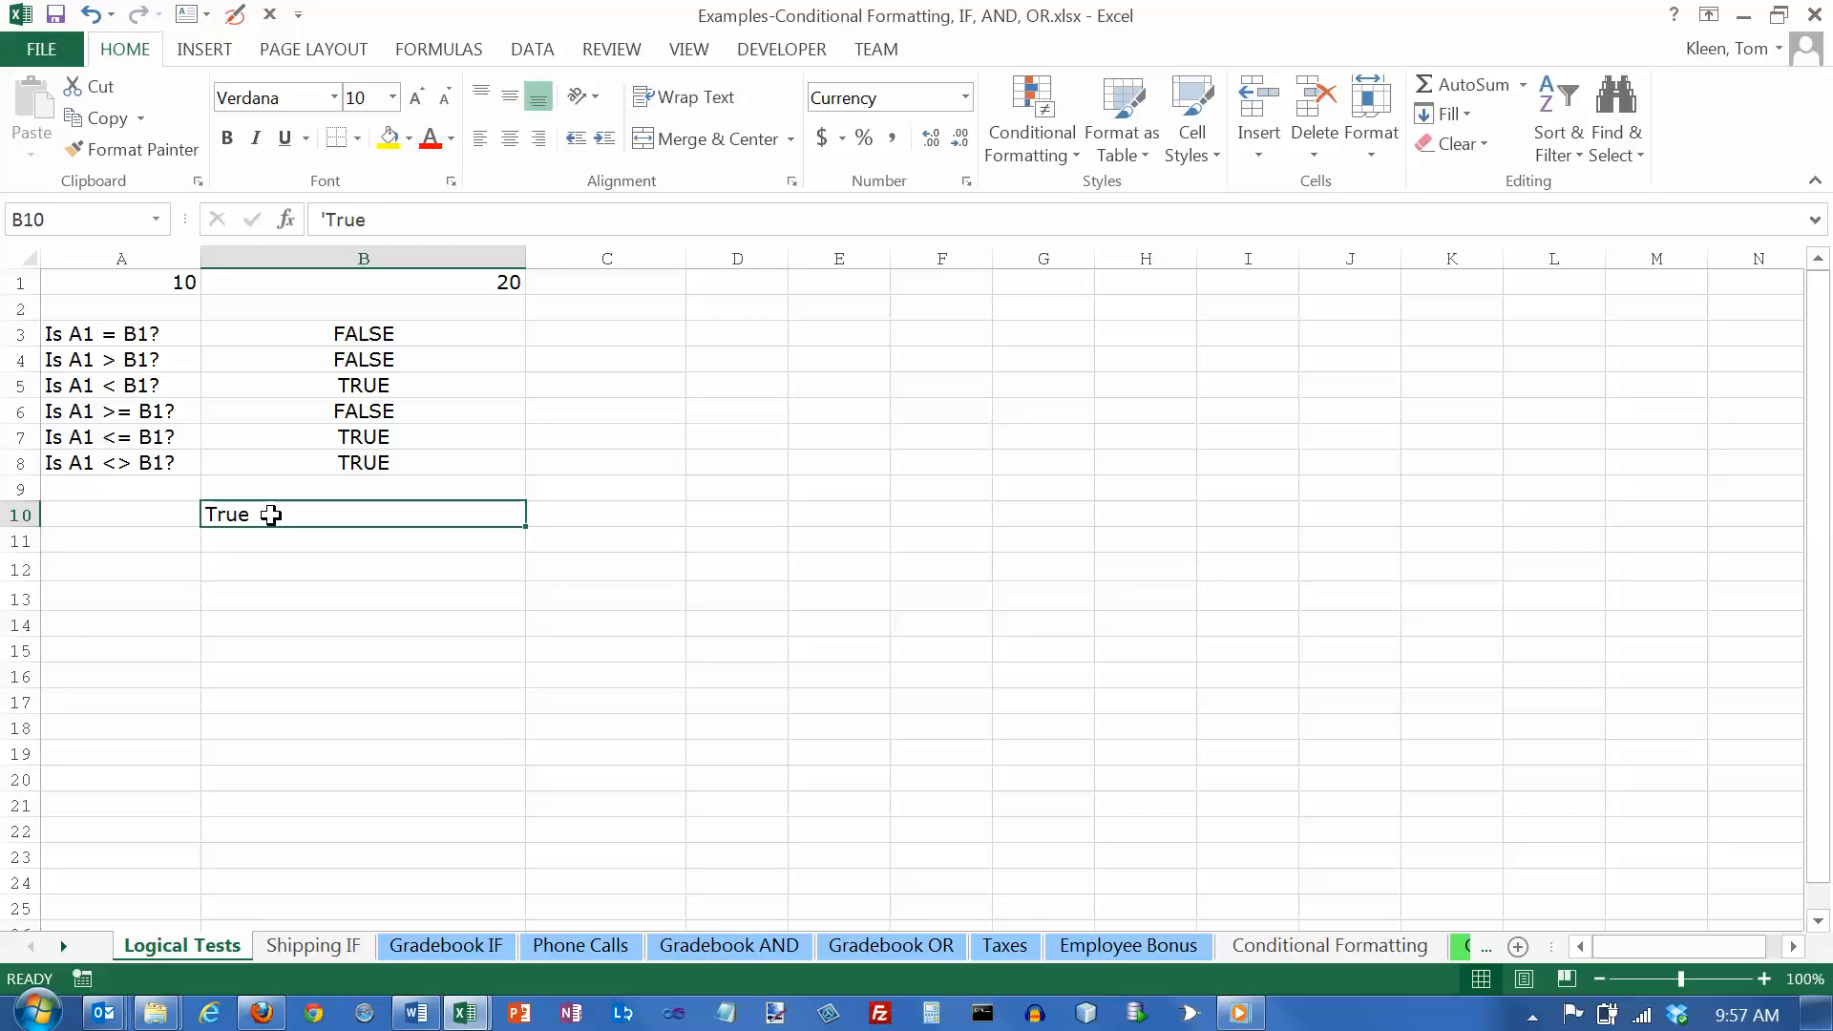
pyautogui.moveTo(277, 509)
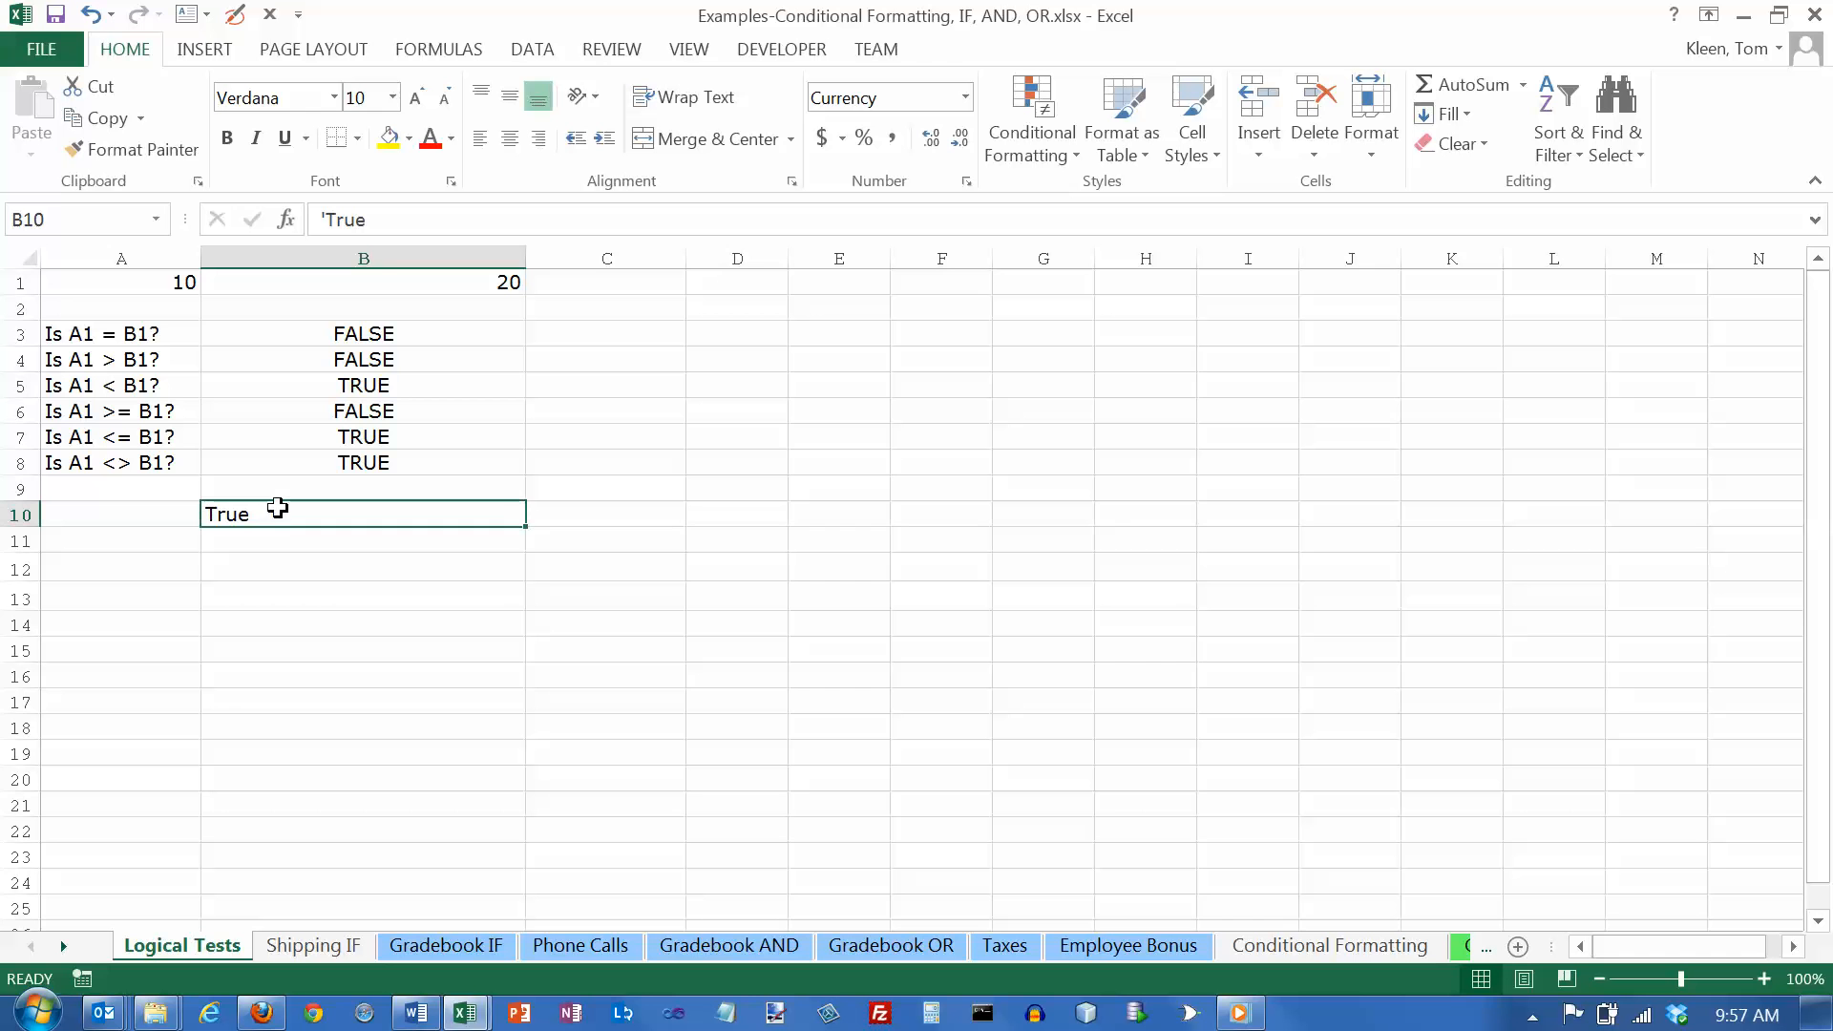
pyautogui.moveTo(368, 448)
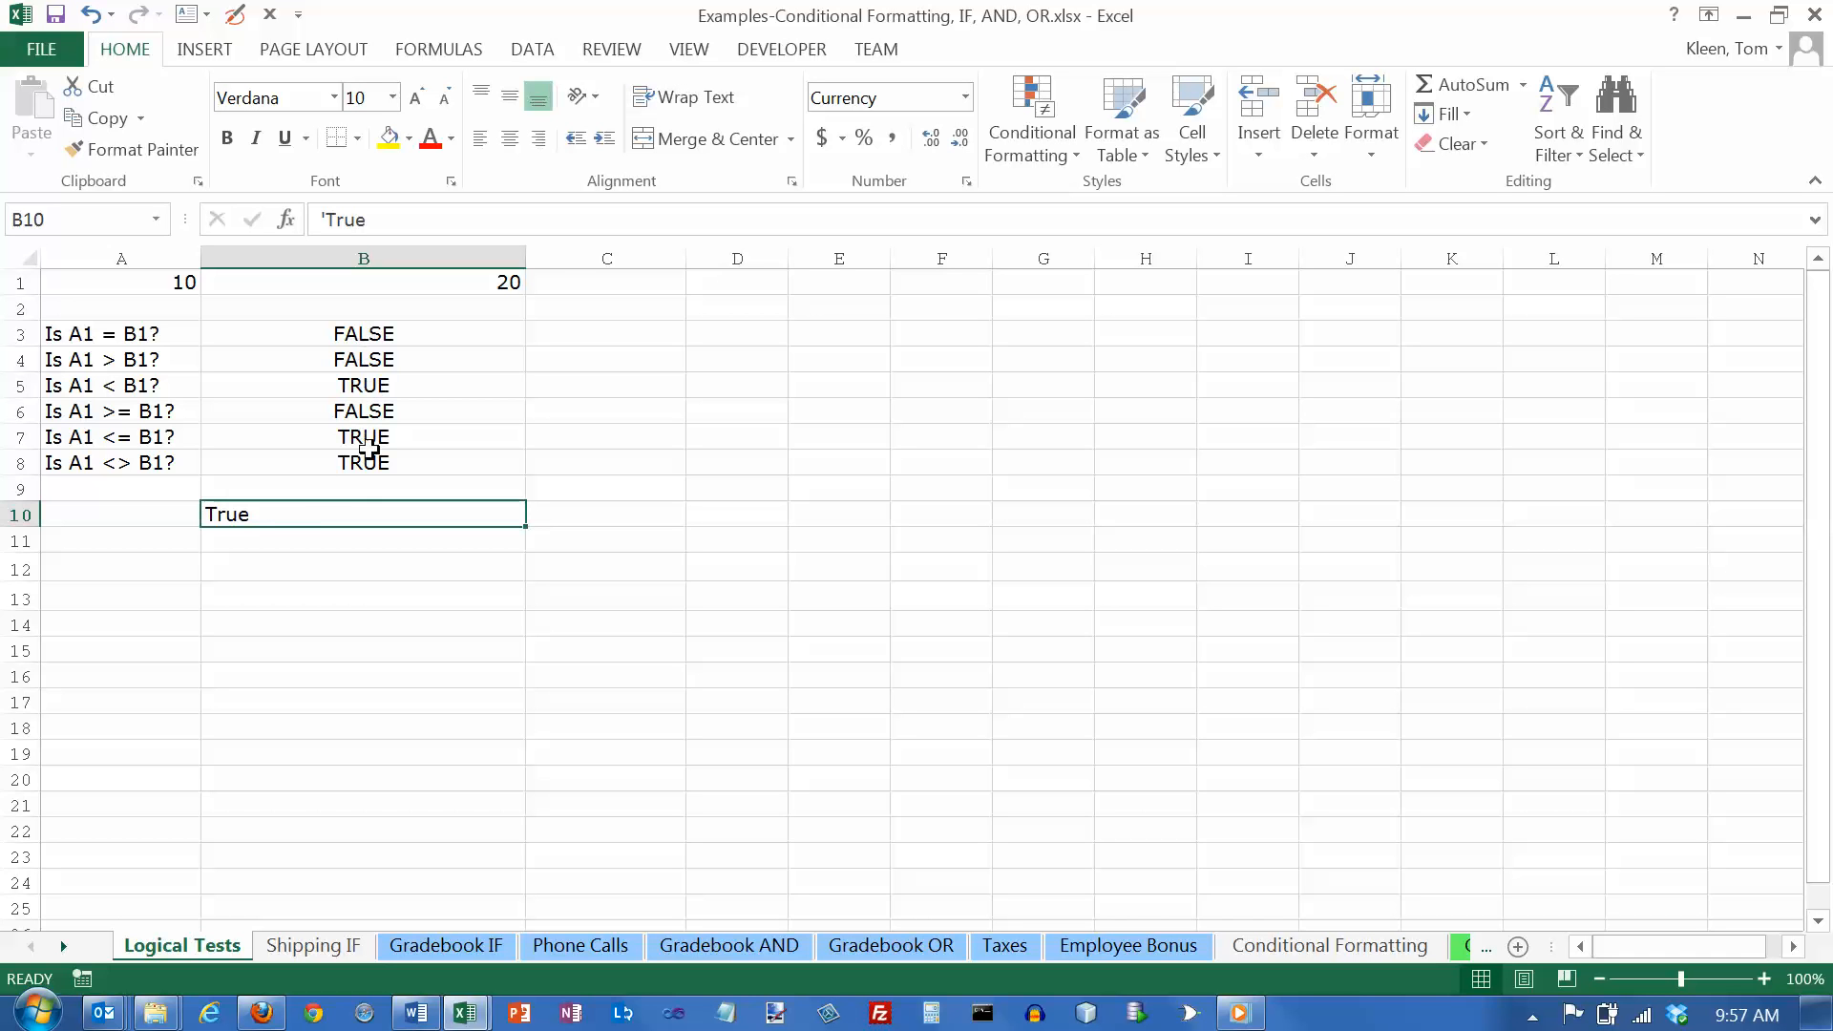
pyautogui.moveTo(244, 516)
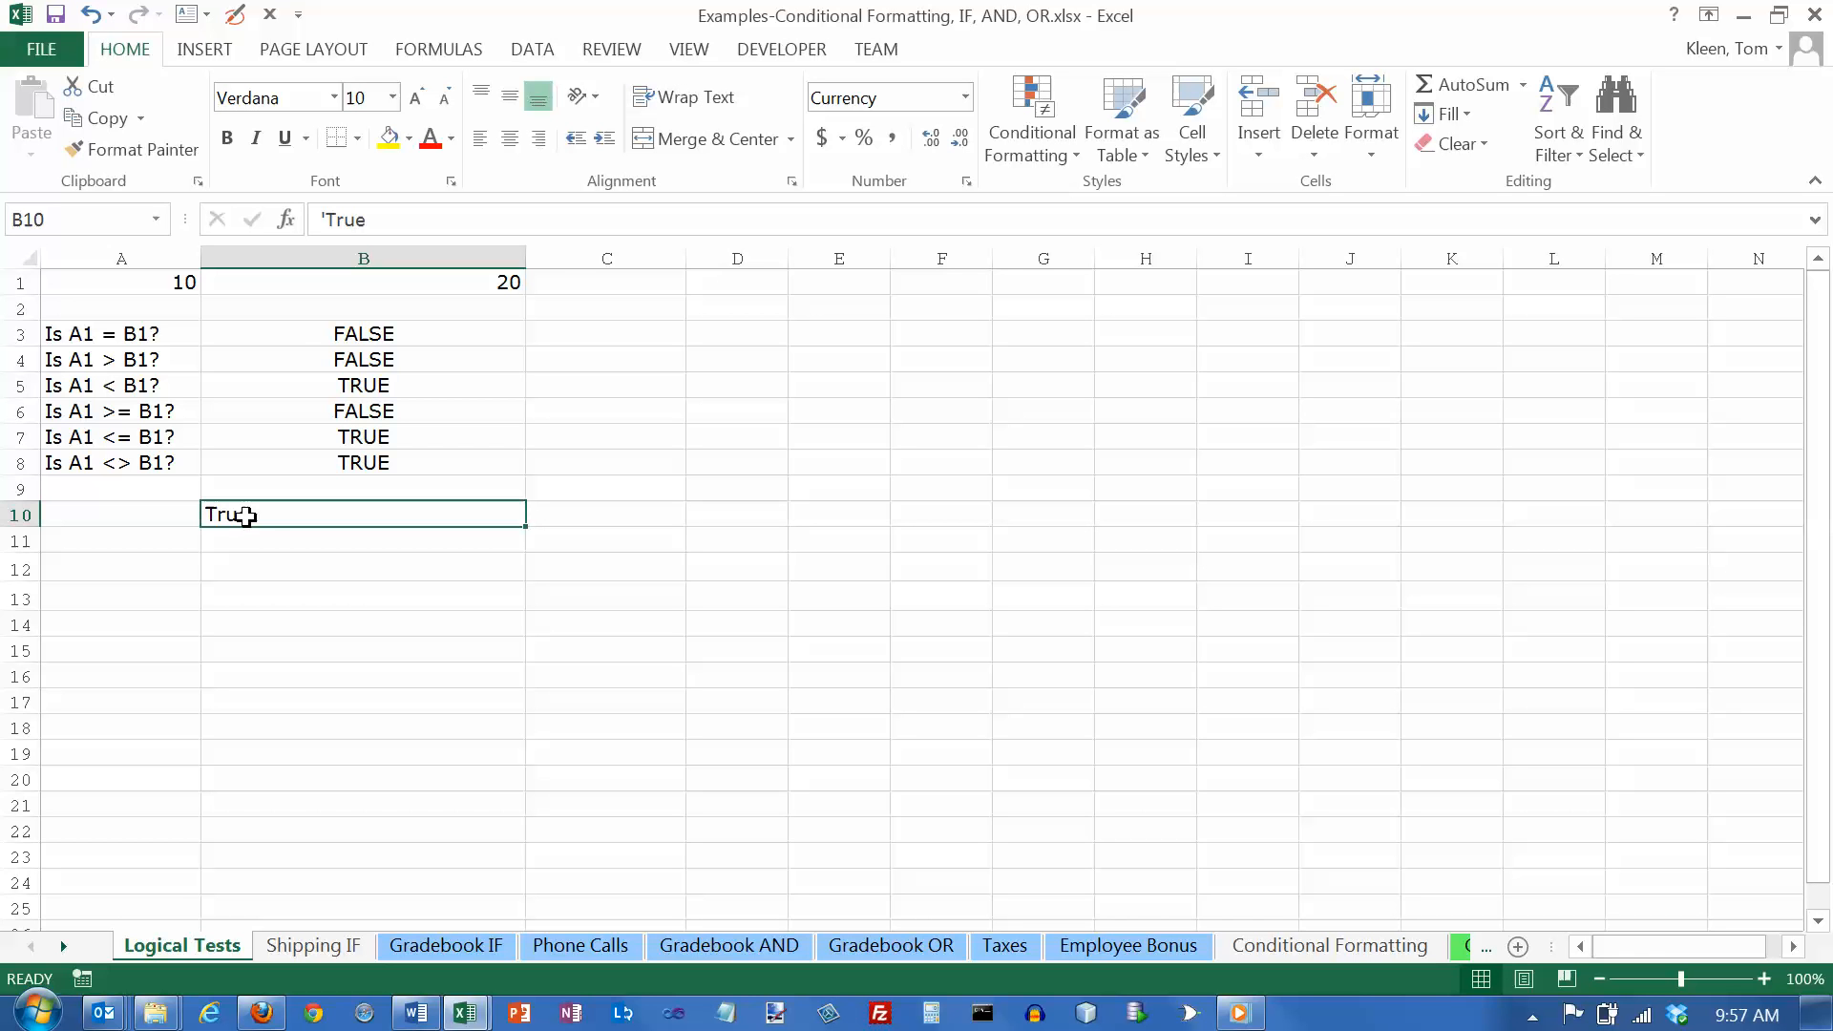
pyautogui.moveTo(512, 185)
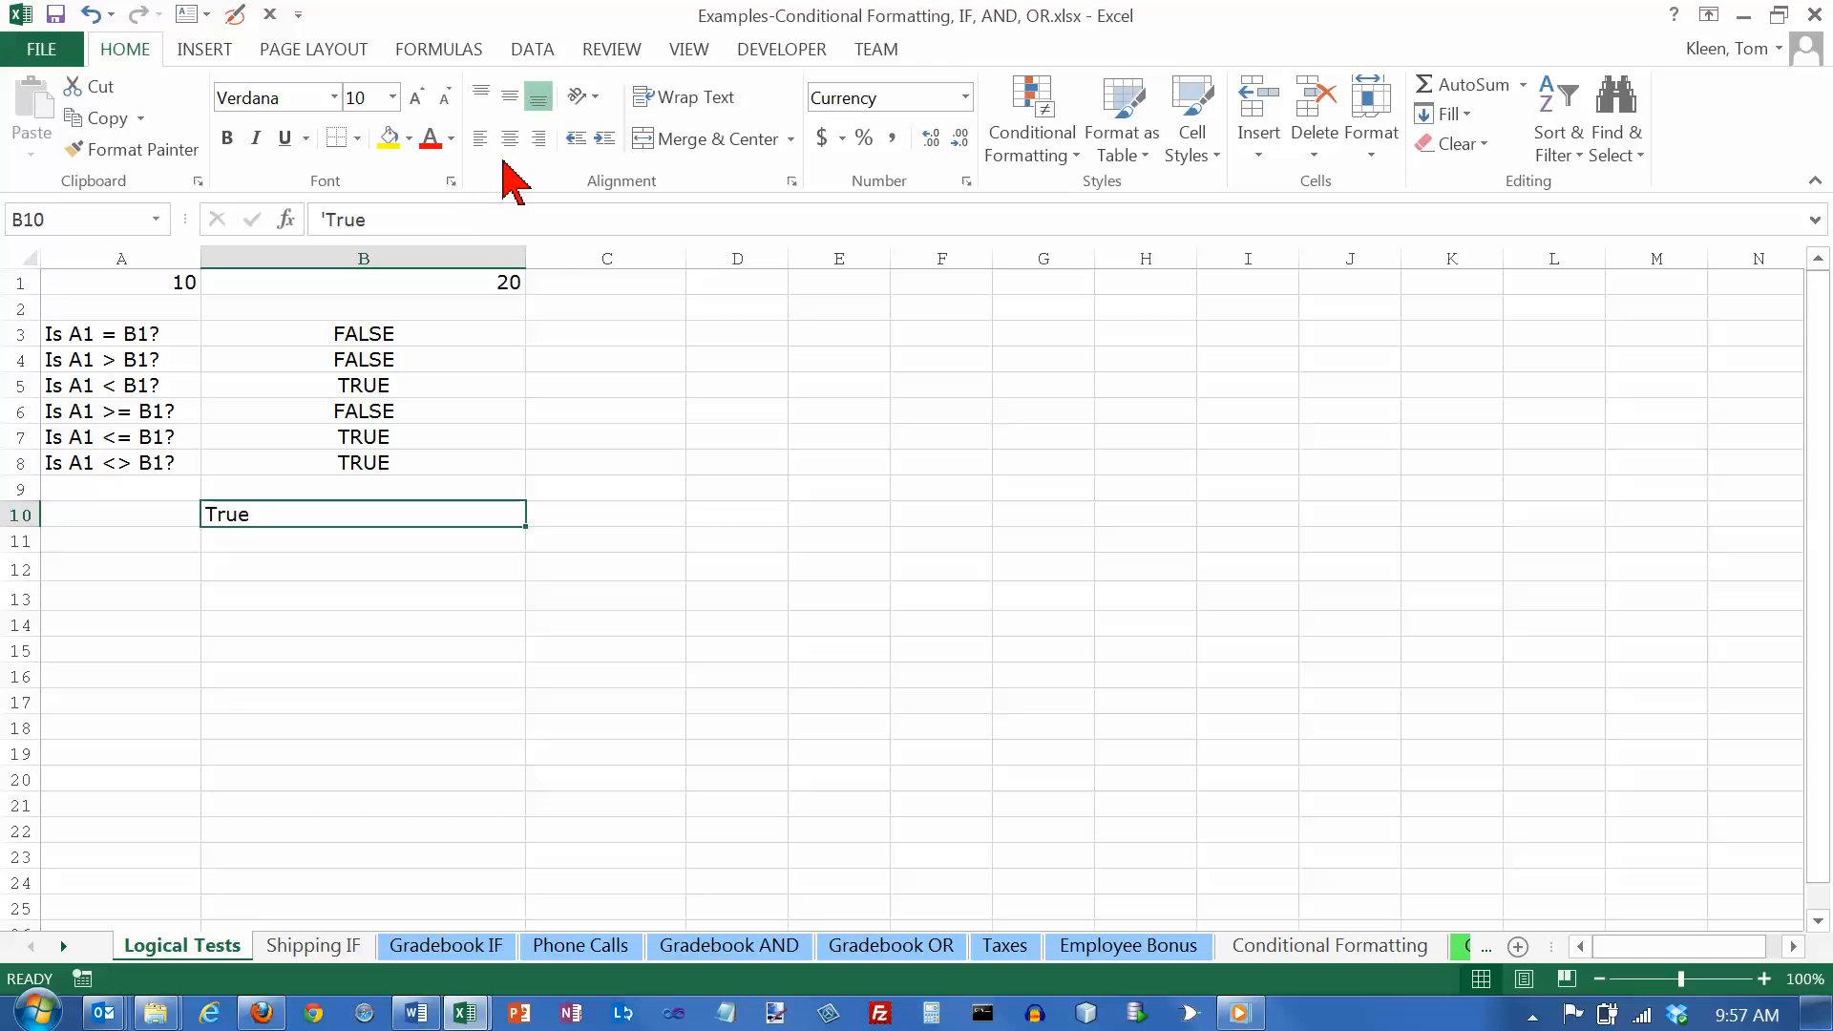
pyautogui.moveTo(374, 219)
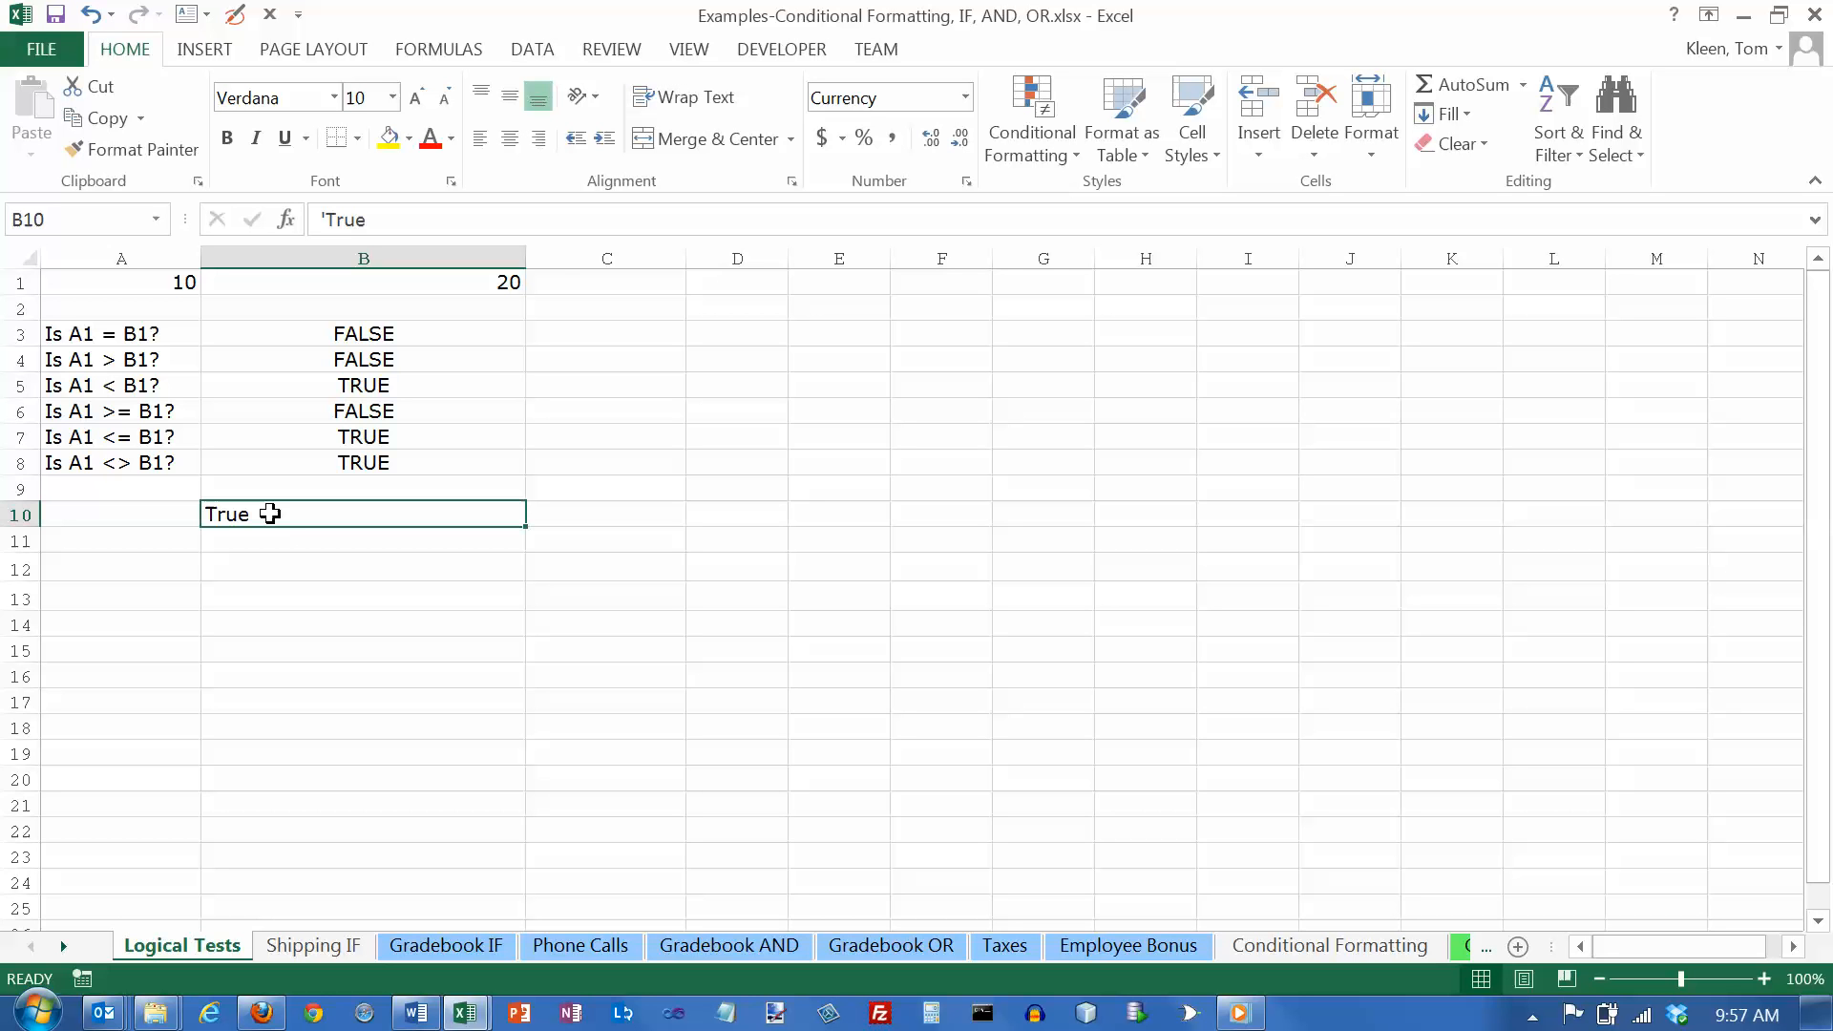
pyautogui.moveTo(356, 333)
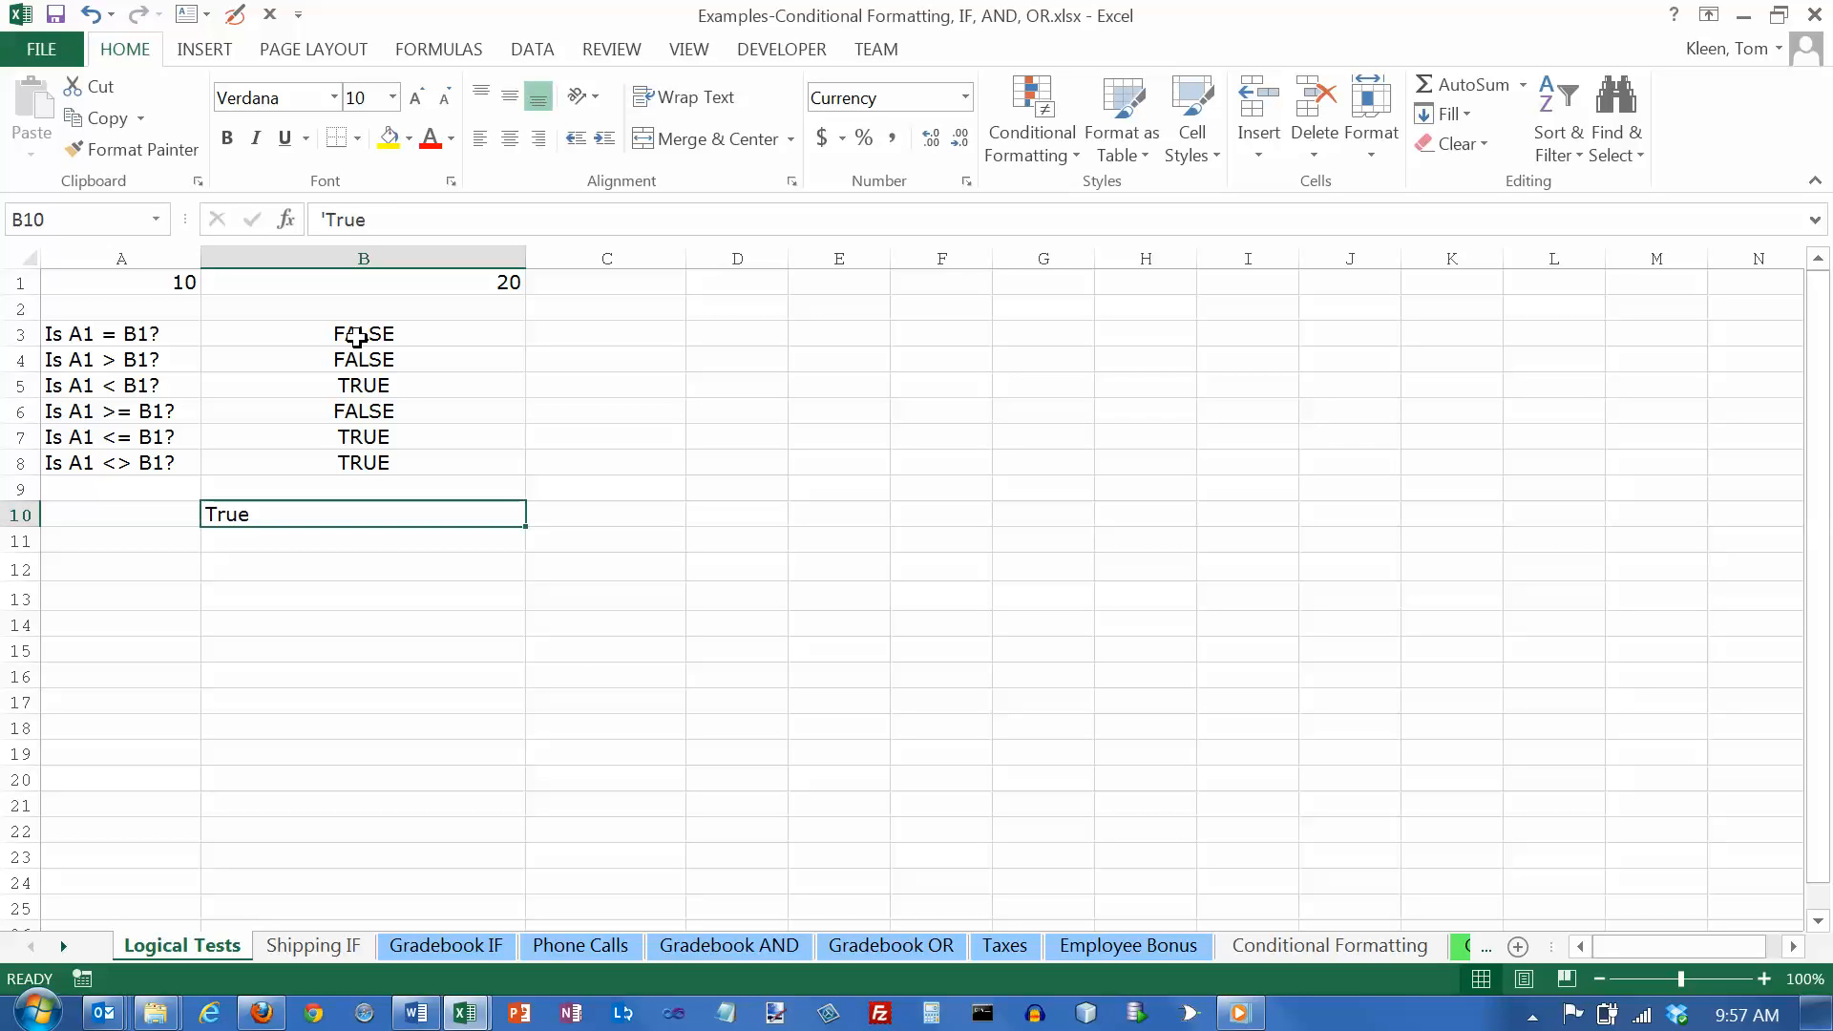
pyautogui.click(363, 384)
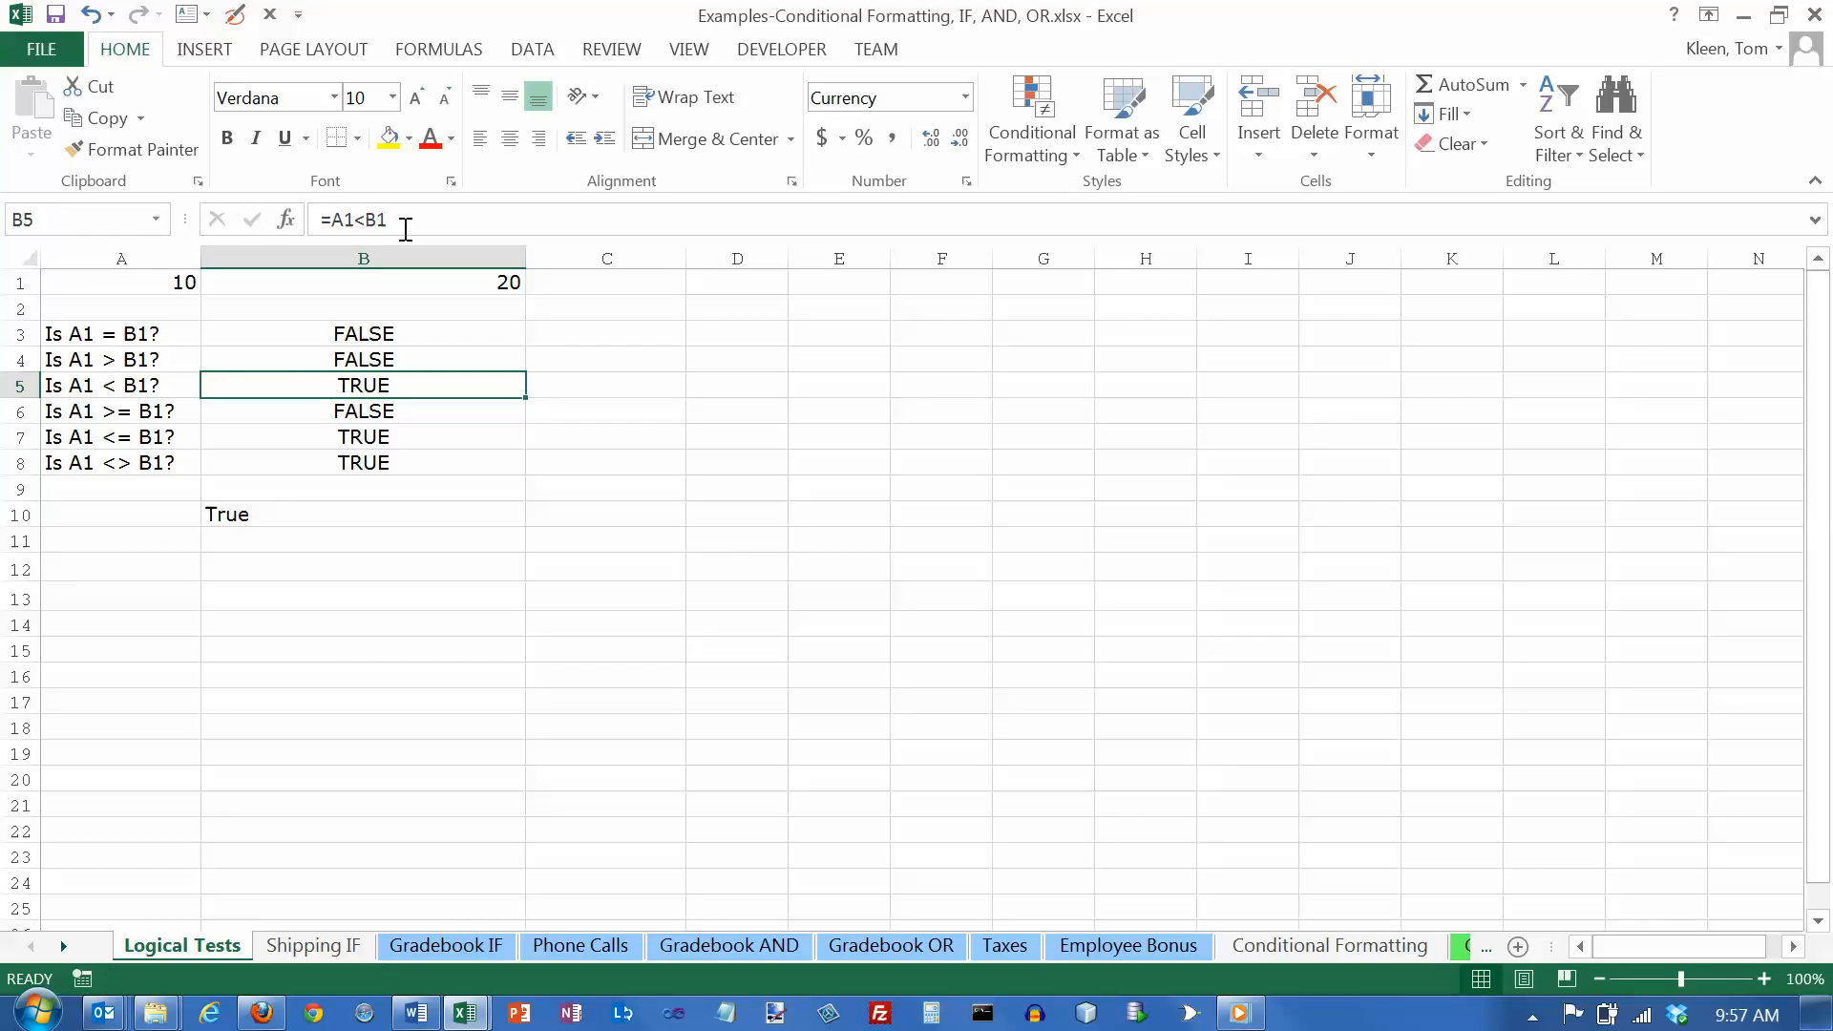
pyautogui.click(363, 333)
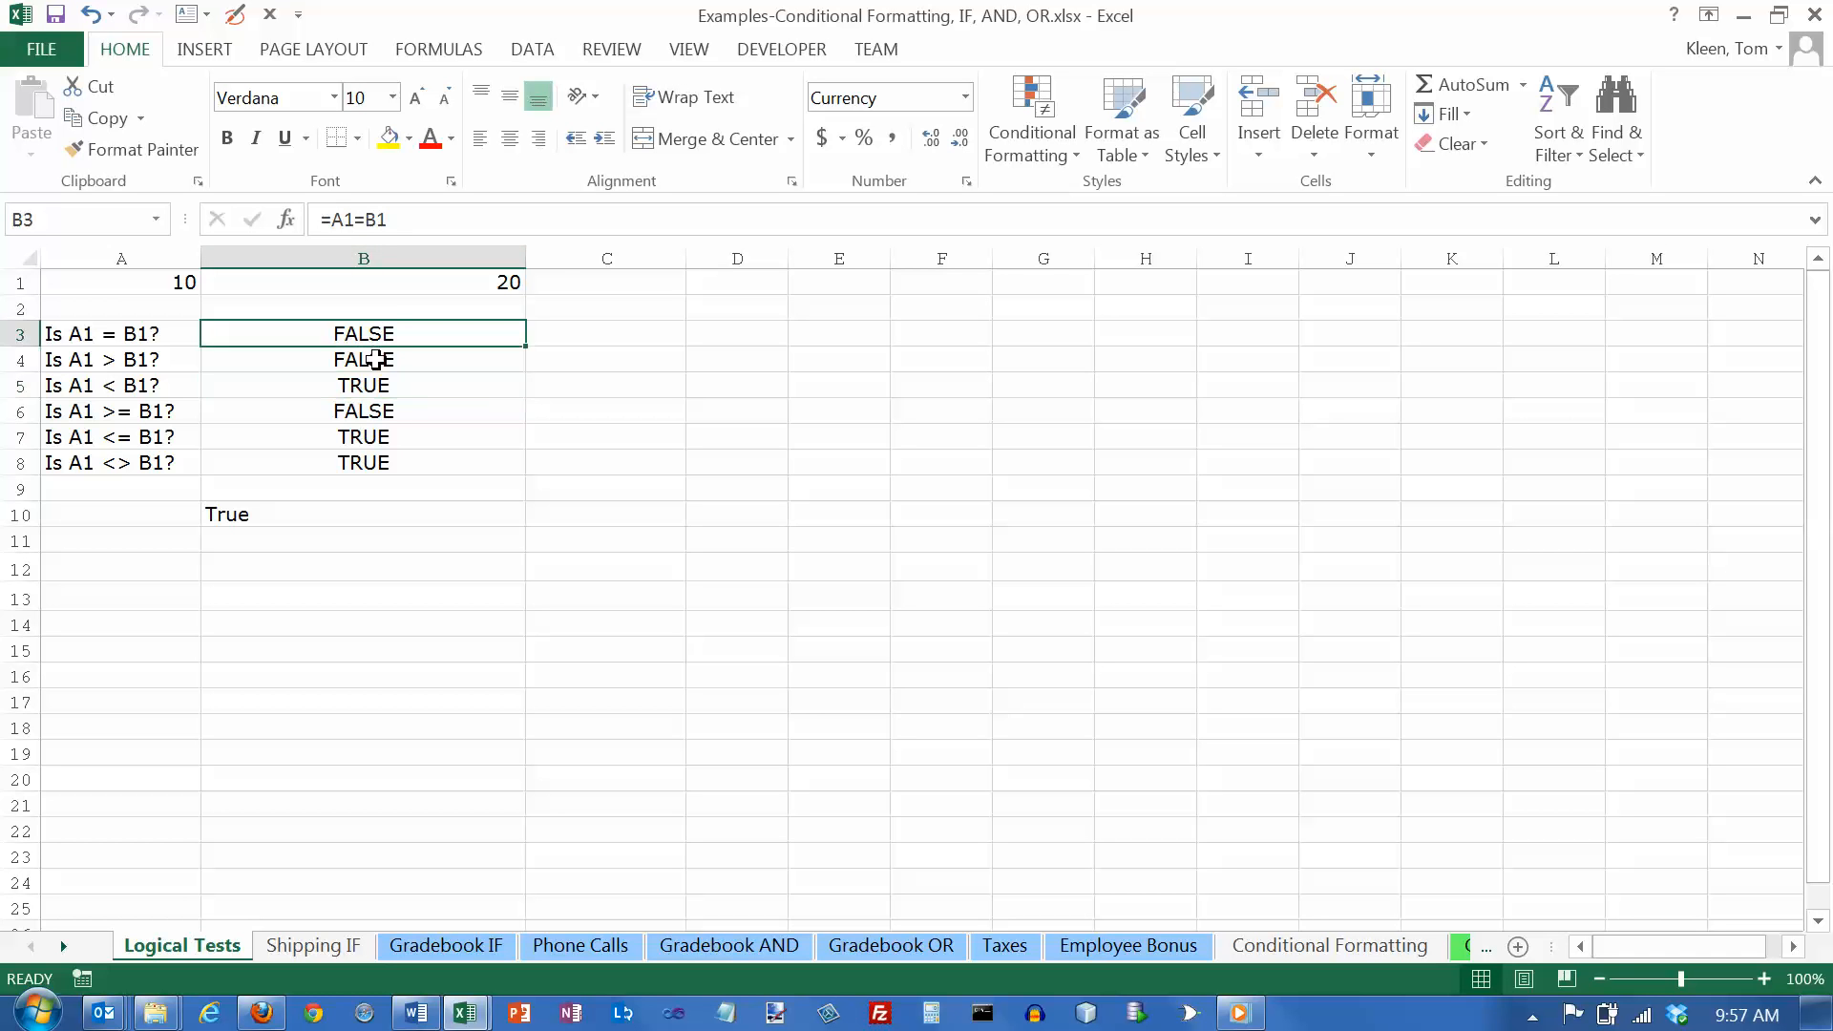
pyautogui.click(363, 411)
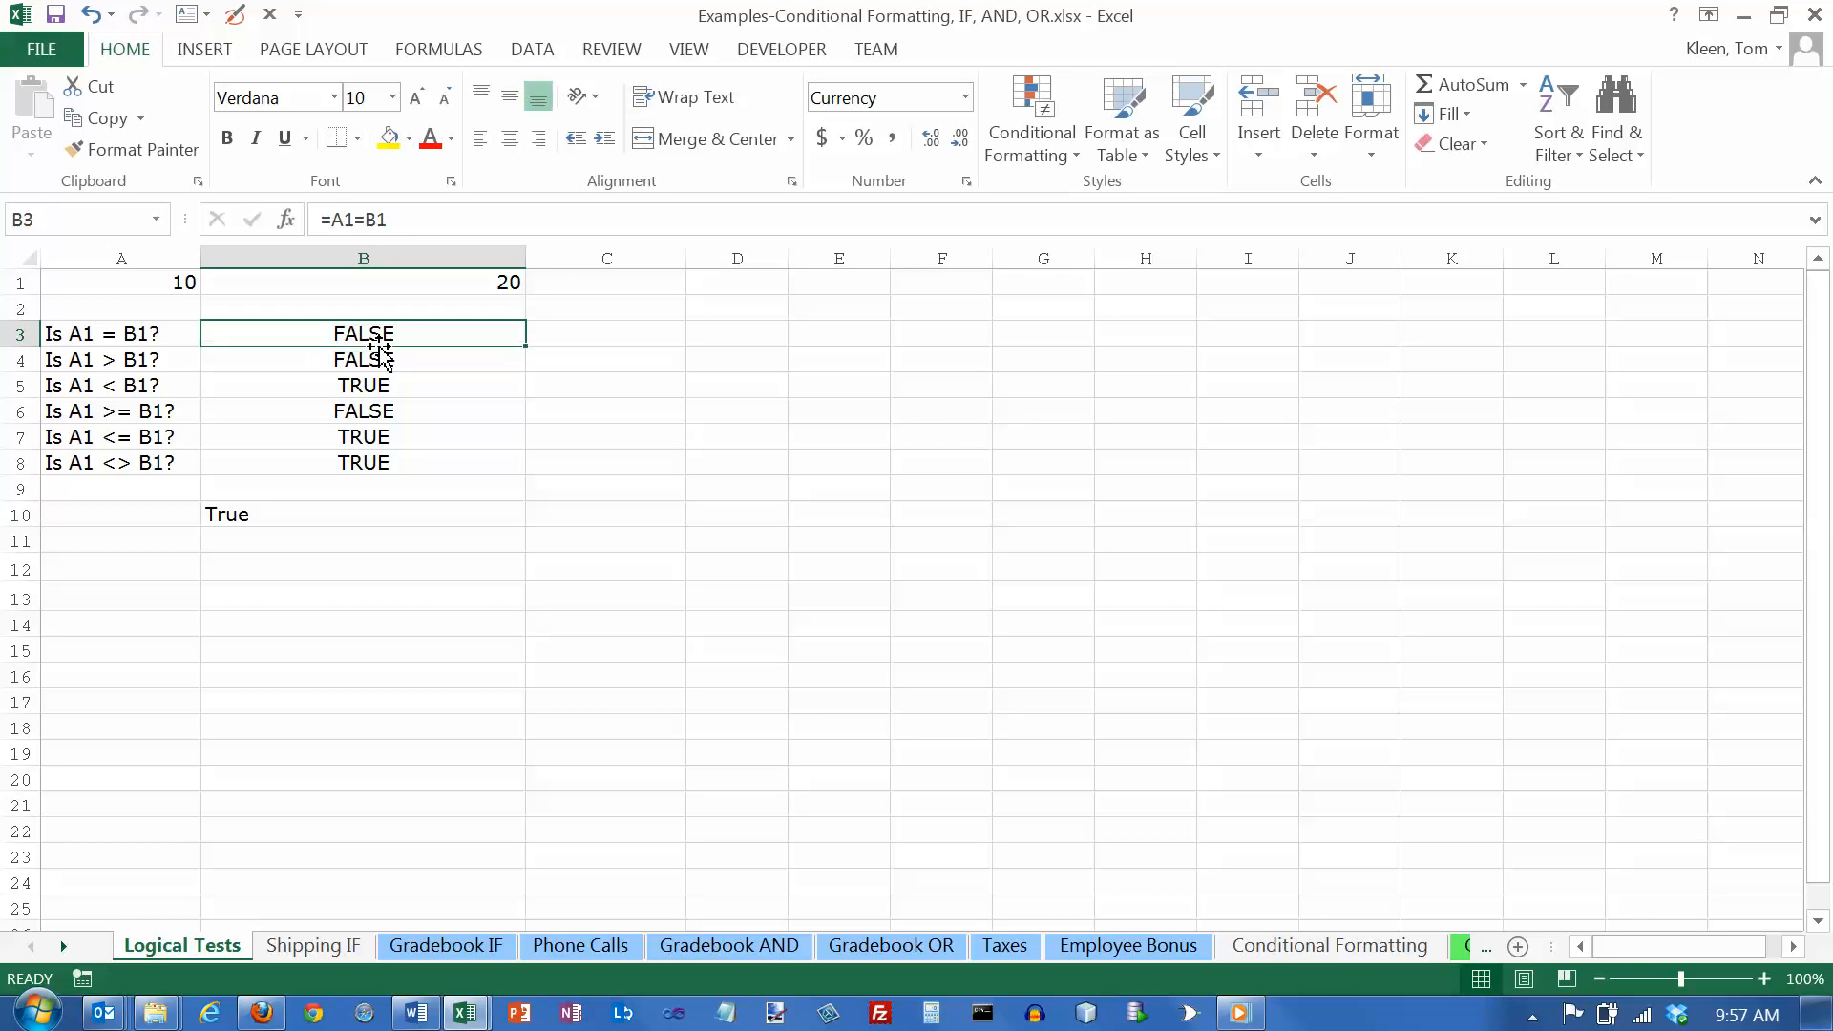
pyautogui.click(363, 410)
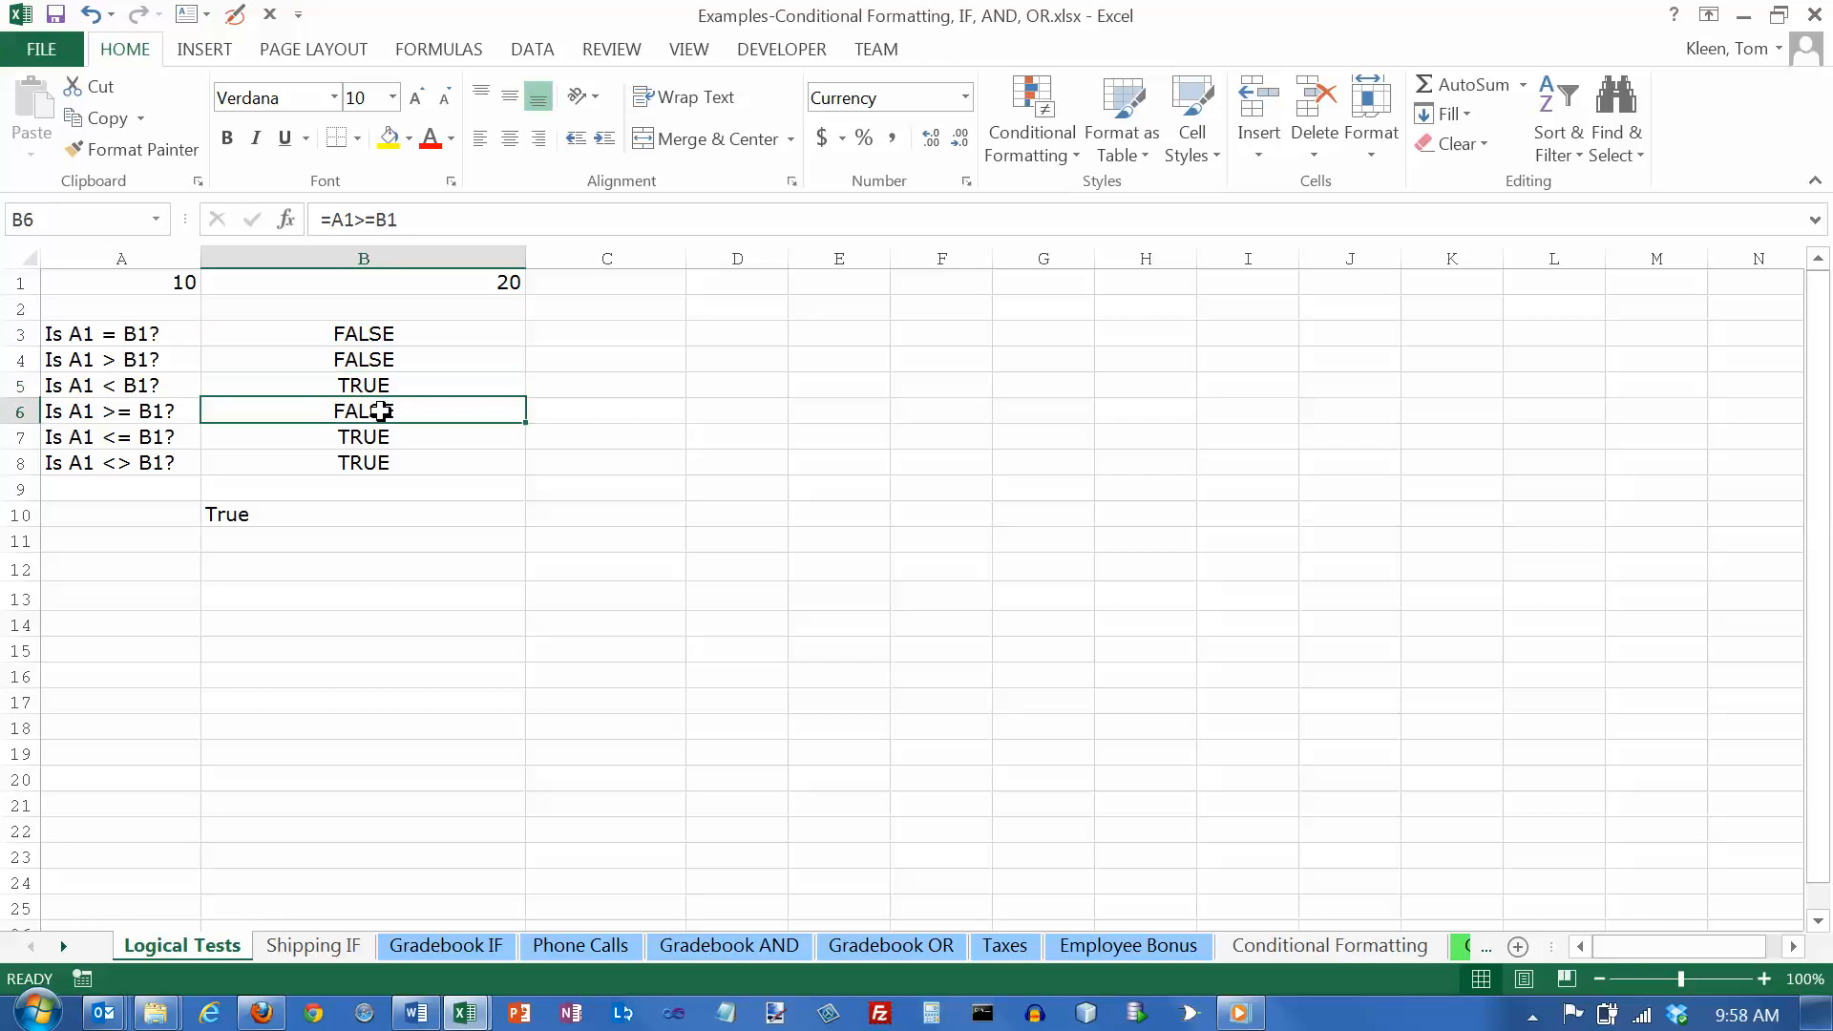
pyautogui.click(363, 463)
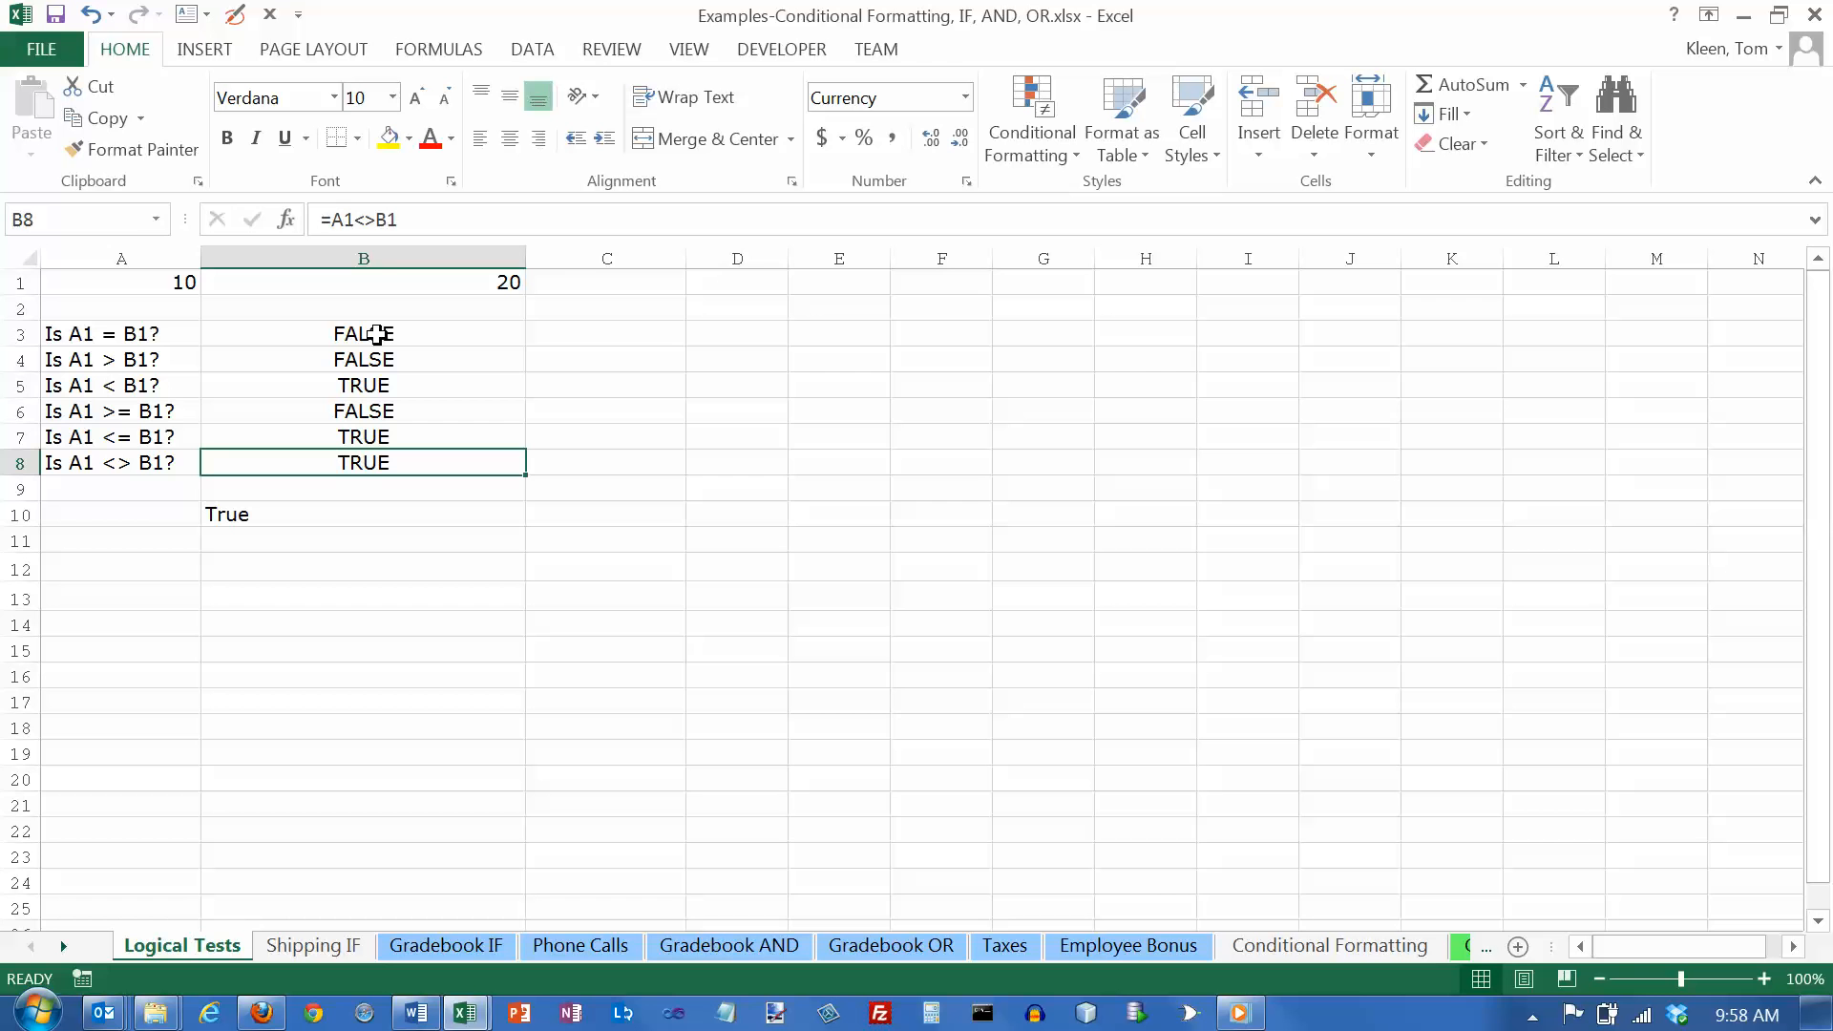
pyautogui.click(363, 334)
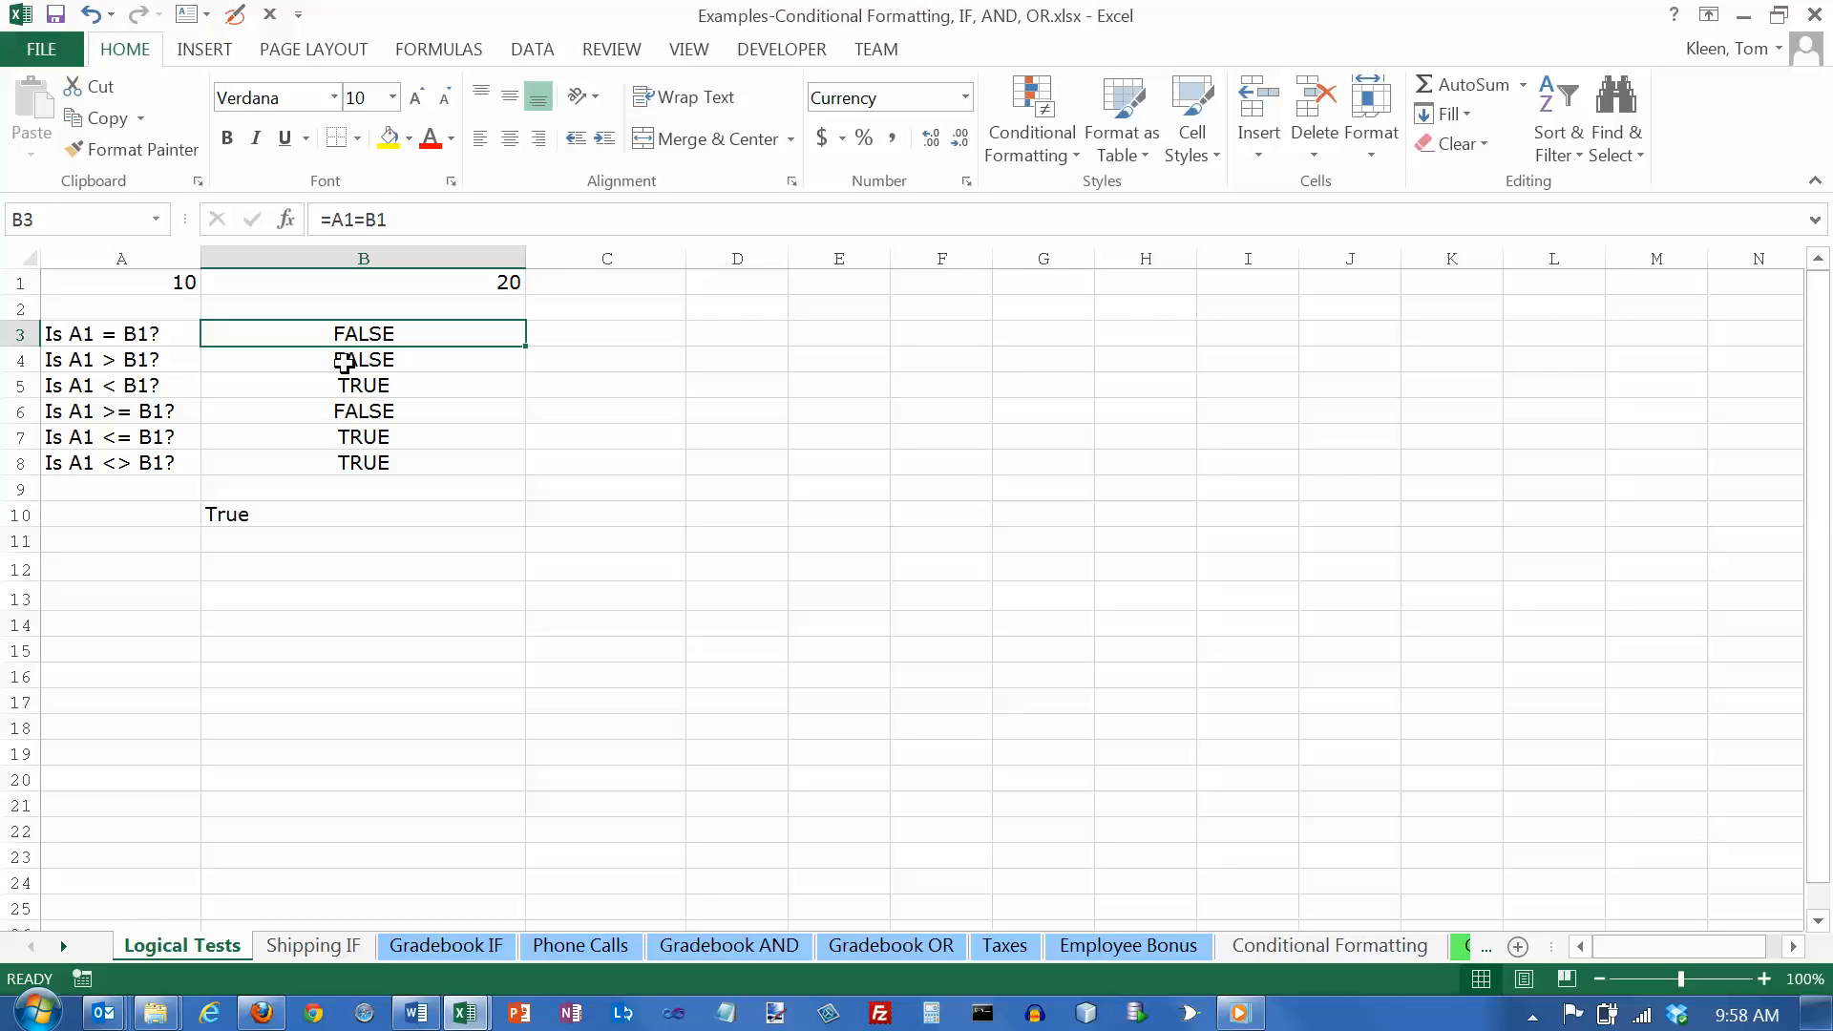
pyautogui.click(363, 385)
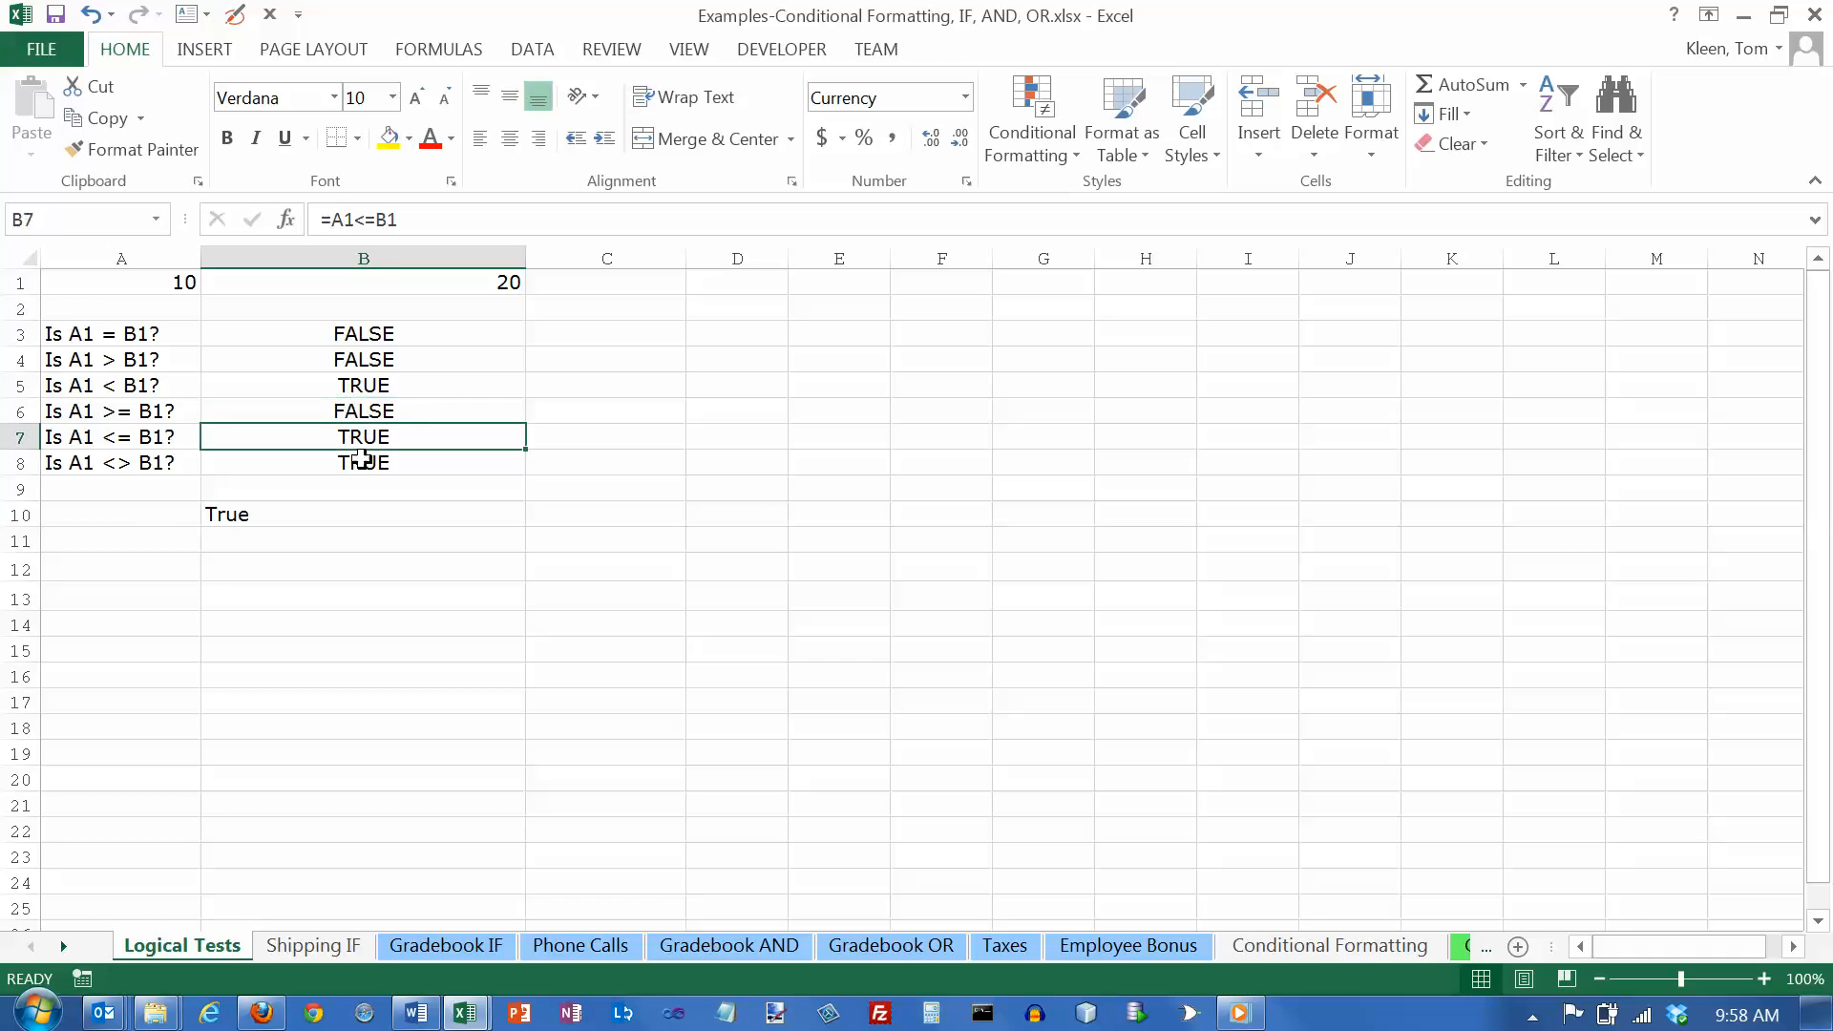
pyautogui.moveTo(363, 333); pyautogui.dragTo(364, 462)
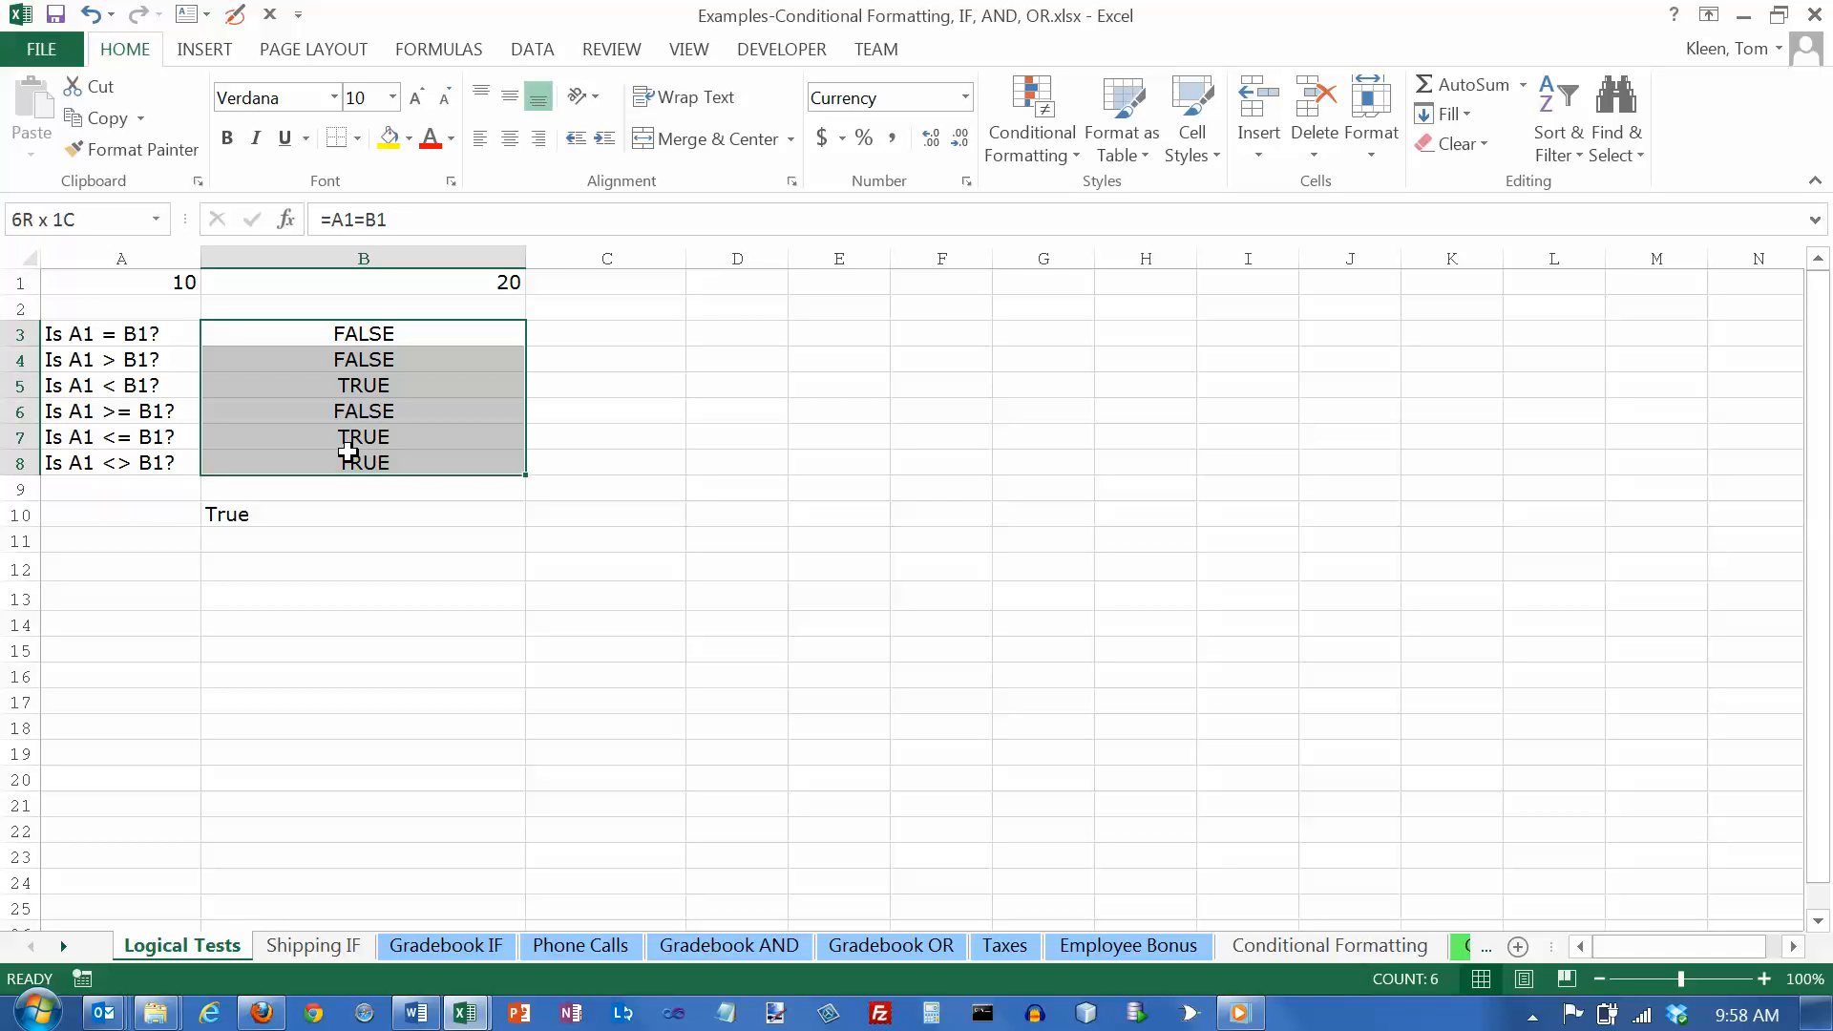